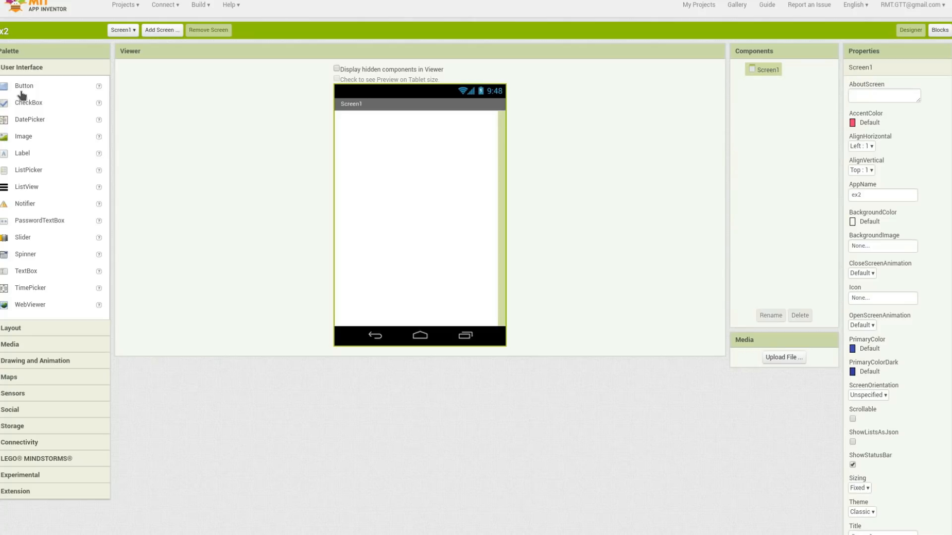
Step: Add a button to Screen1, rename it get_messages, and label it 'get messages'
{"action": "left_click_drag", "start_coordinate": [24, 86], "coordinate": [369, 121]}
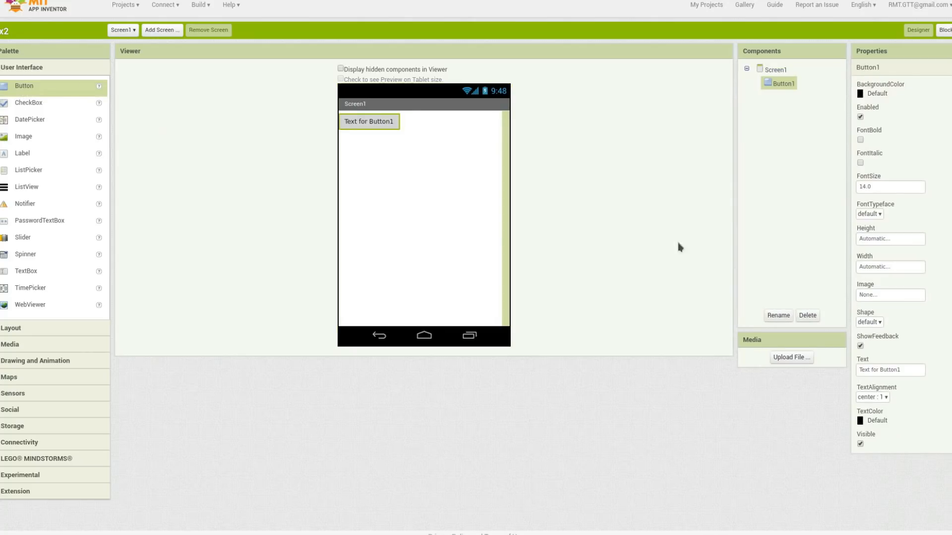
{"action": "left_click", "coordinate": [778, 316]}
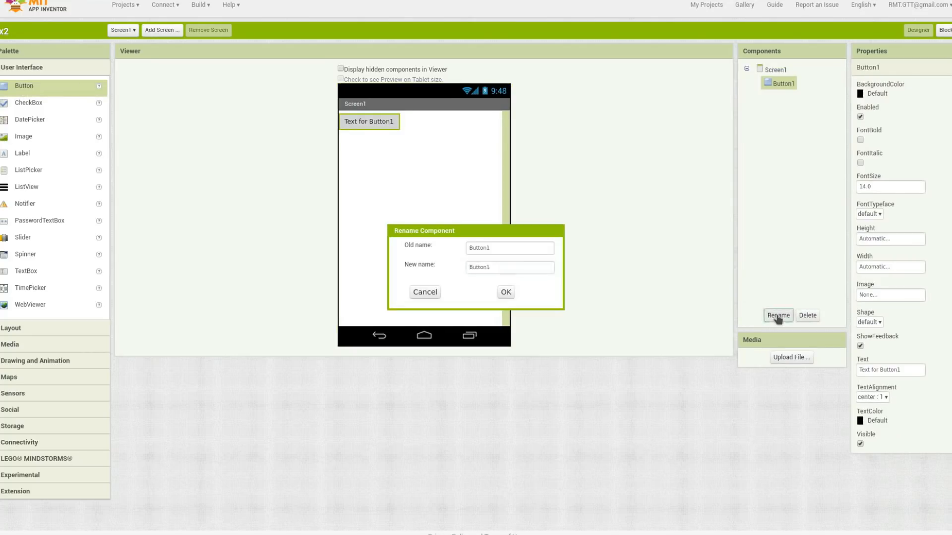
{"action": "type", "text": "gel"}
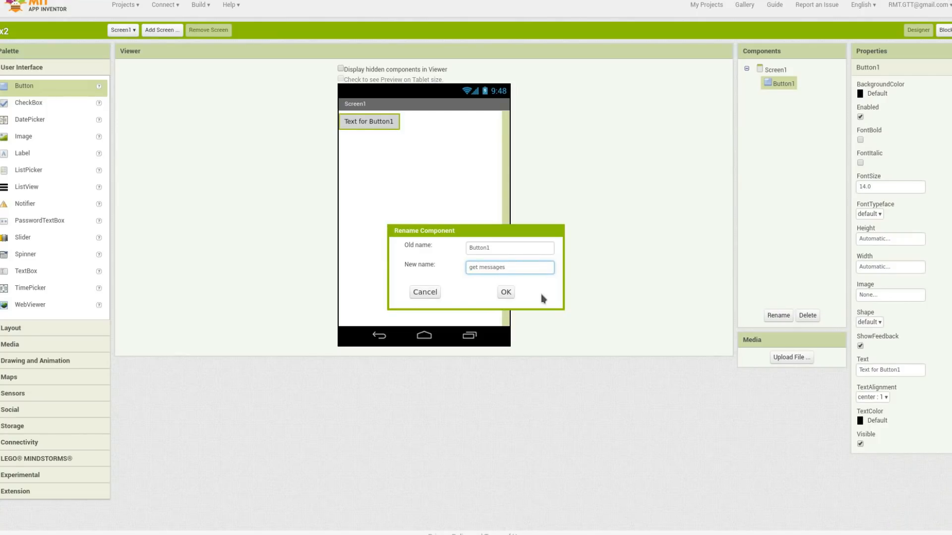
{"action": "left_click", "coordinate": [505, 297]}
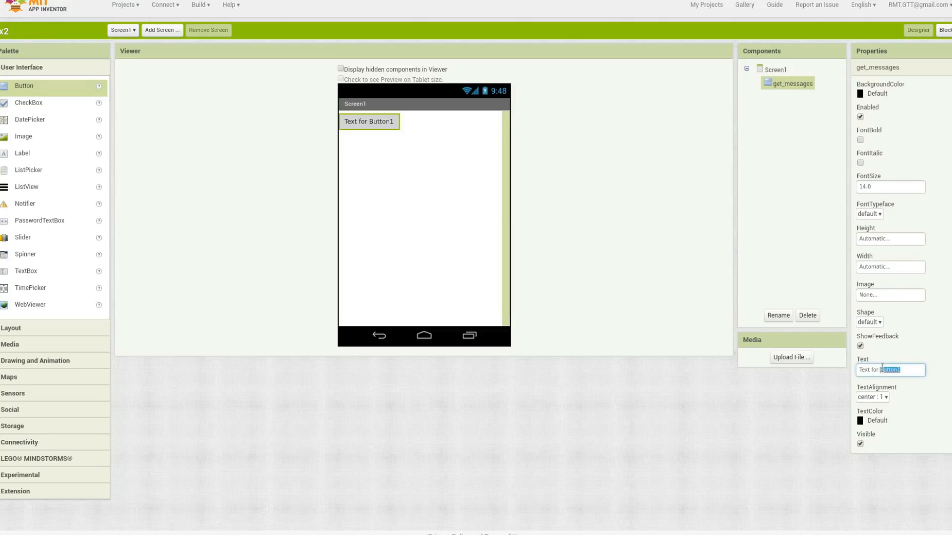
{"action": "type", "text": "get"}
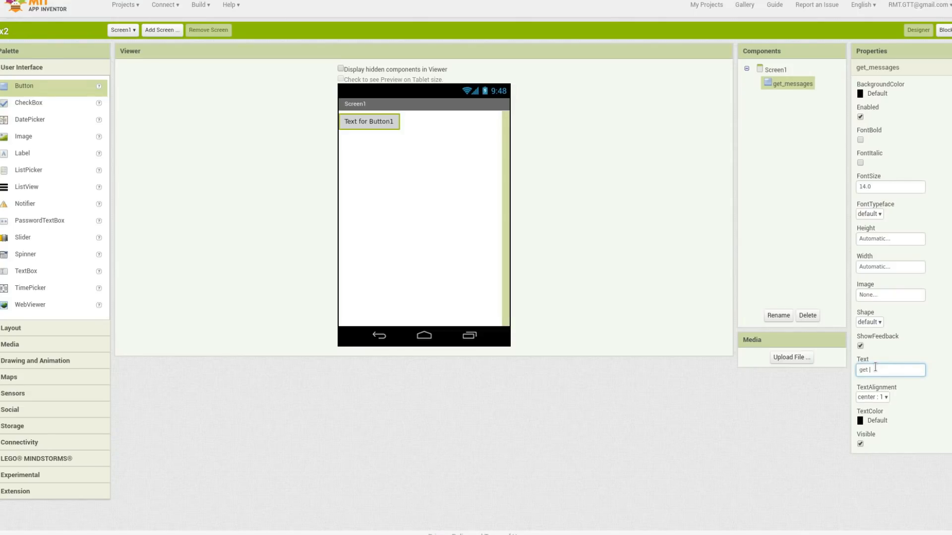
{"action": "type", "text": "messages"}
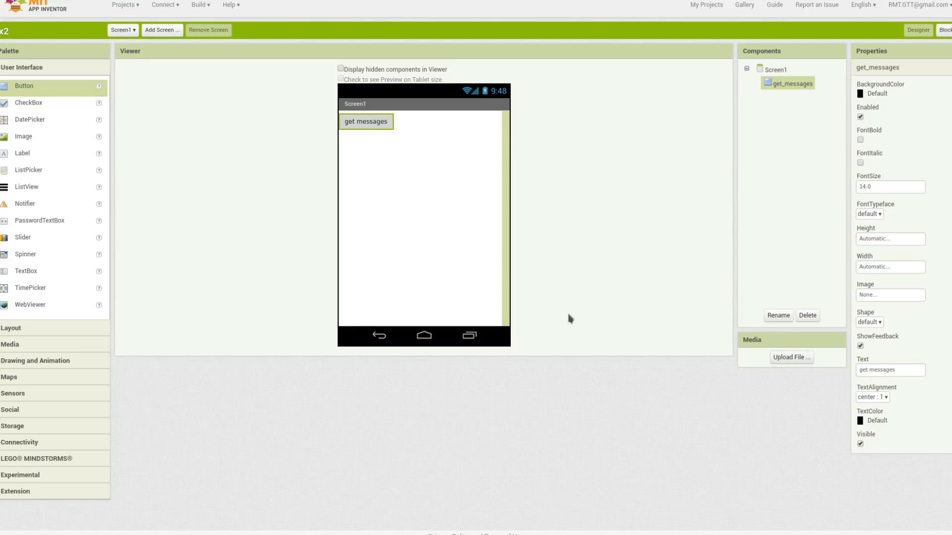
{"action": "mouse_move", "coordinate": [280, 130]}
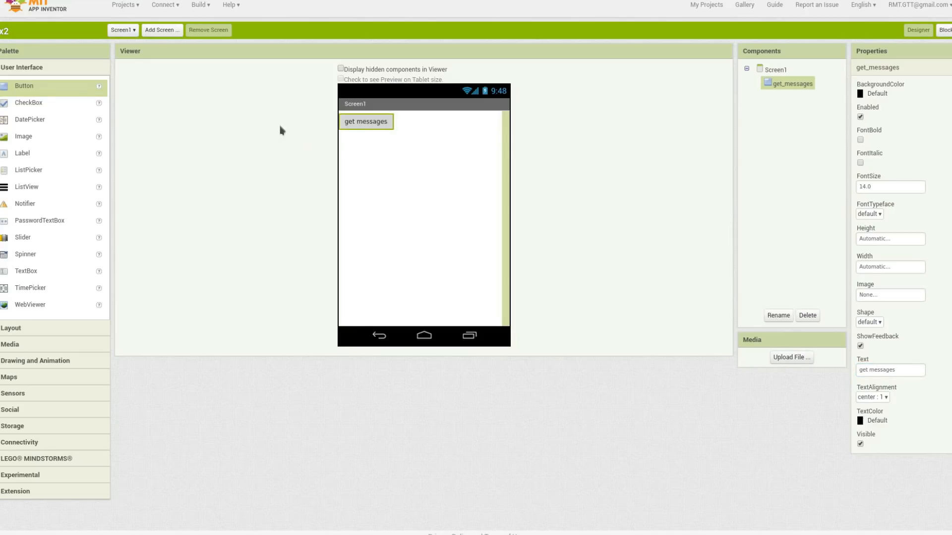
Step: Add a label below the button and rename it message_text
{"action": "left_click_drag", "start_coordinate": [22, 153], "coordinate": [380, 180]}
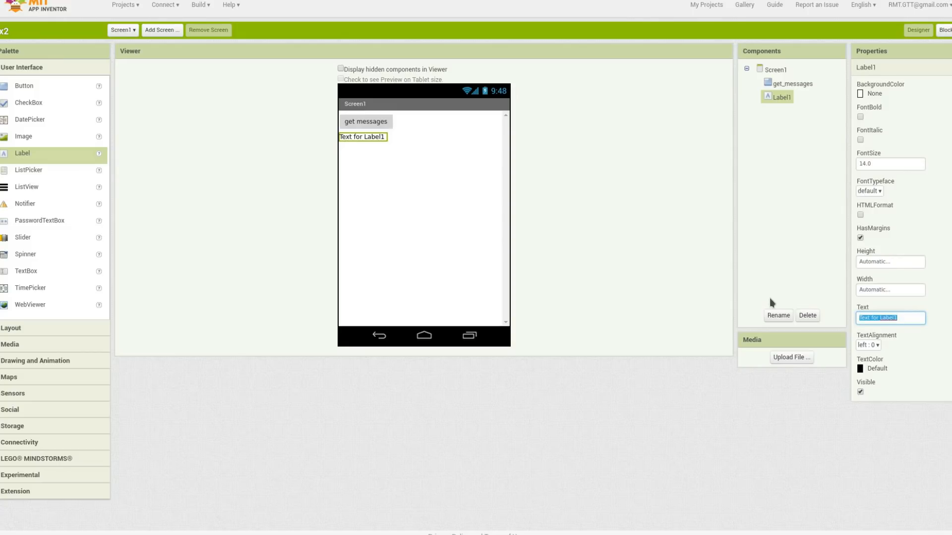
{"action": "type", "text": "message text"}
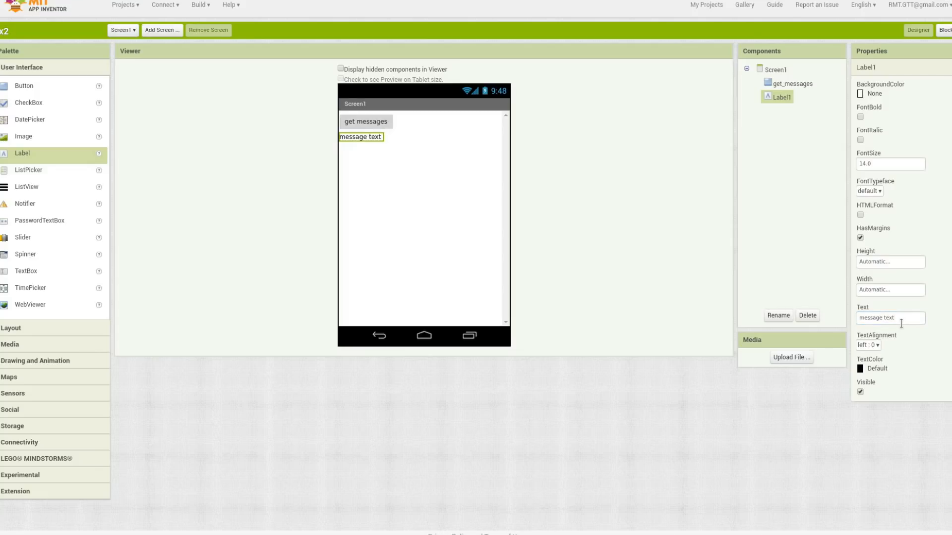
{"action": "mouse_move", "coordinate": [778, 317]}
{"action": "type", "text": "m"}
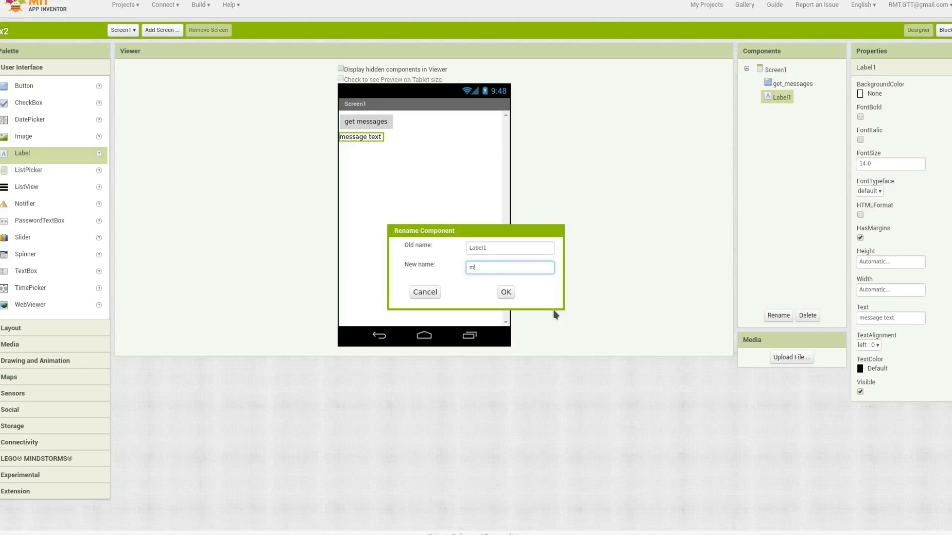
{"action": "type", "text": "essage t"}
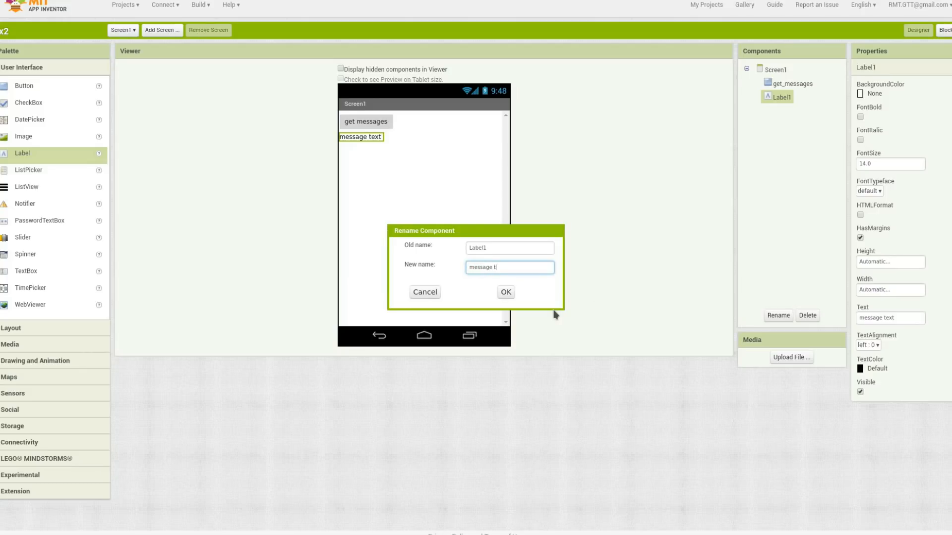
{"action": "left_click", "coordinate": [505, 292]}
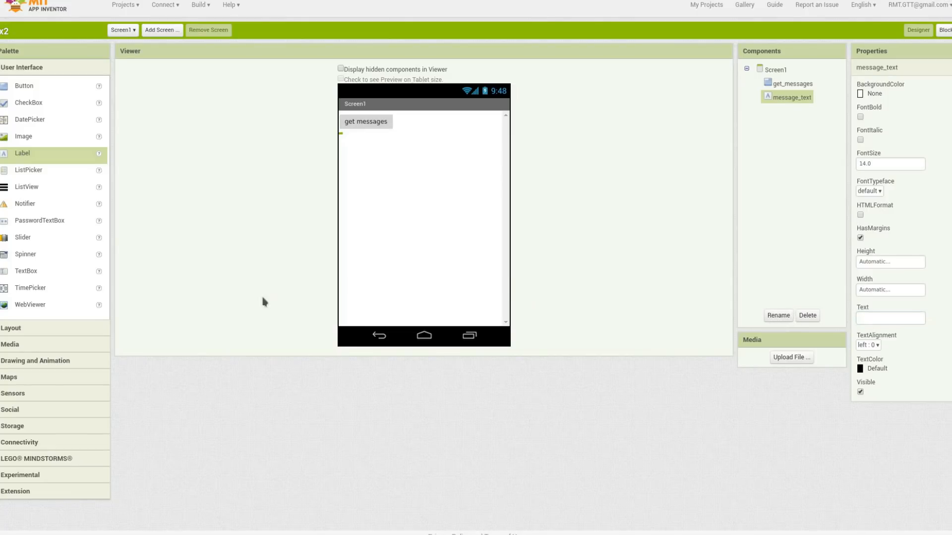
{"action": "mouse_move", "coordinate": [22, 449]}
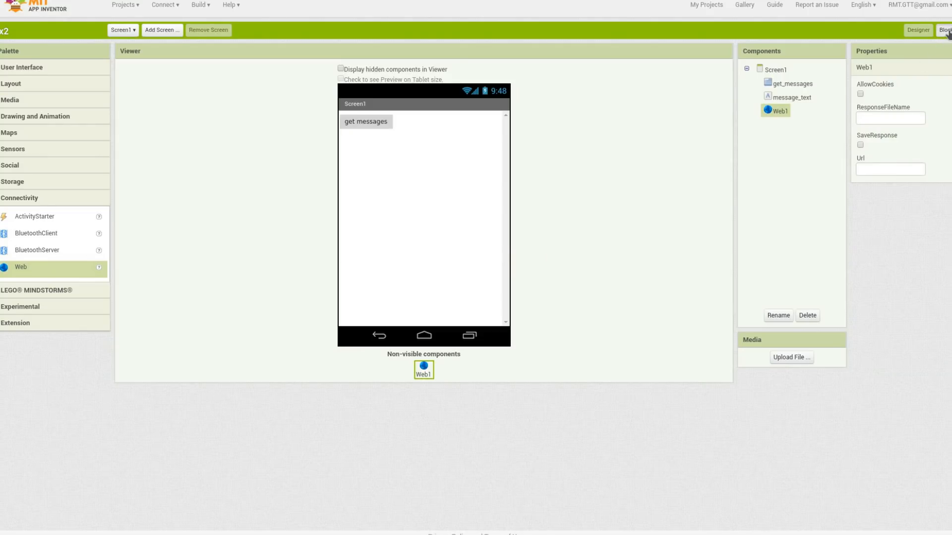
Step: In Blocks, place a when get_messages.Click handler containing set Web1.Url to
{"action": "left_click", "coordinate": [940, 30]}
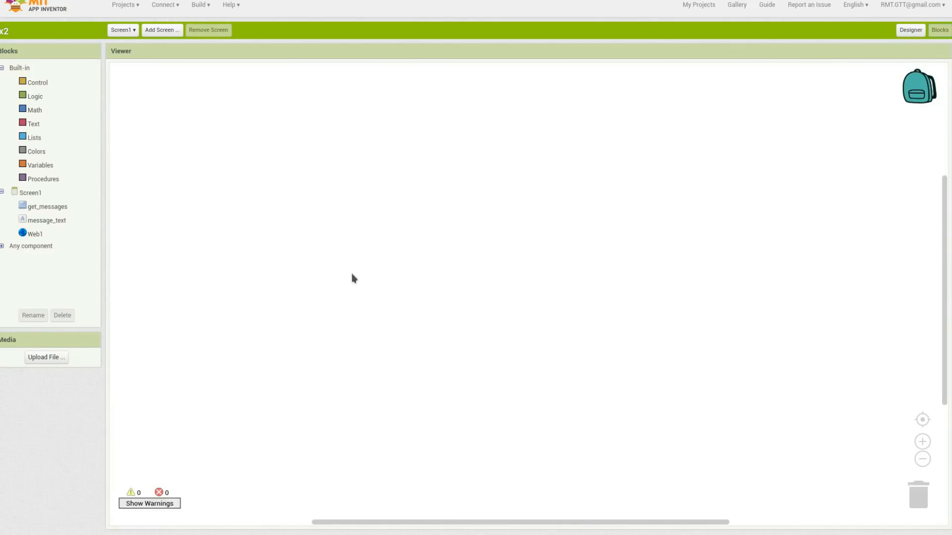
{"action": "mouse_move", "coordinate": [50, 224]}
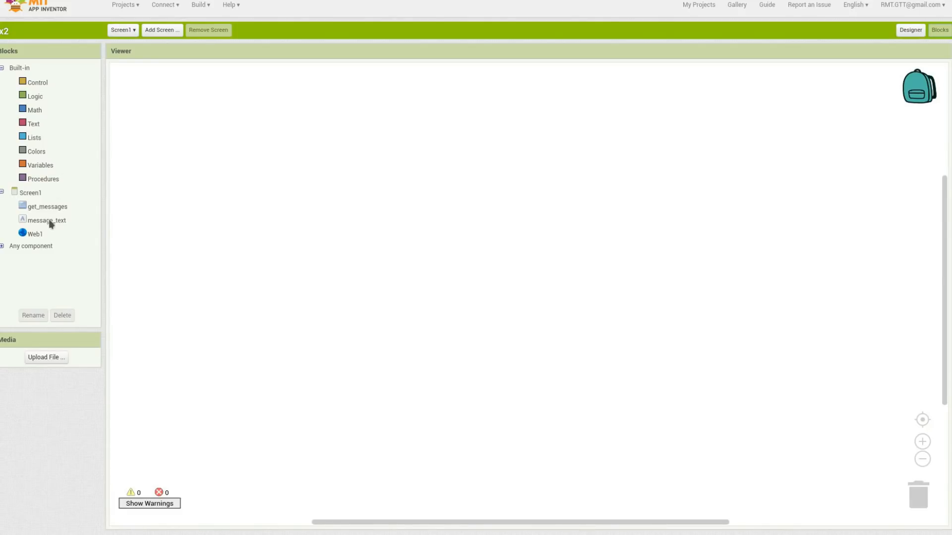
{"action": "left_click", "coordinate": [48, 206]}
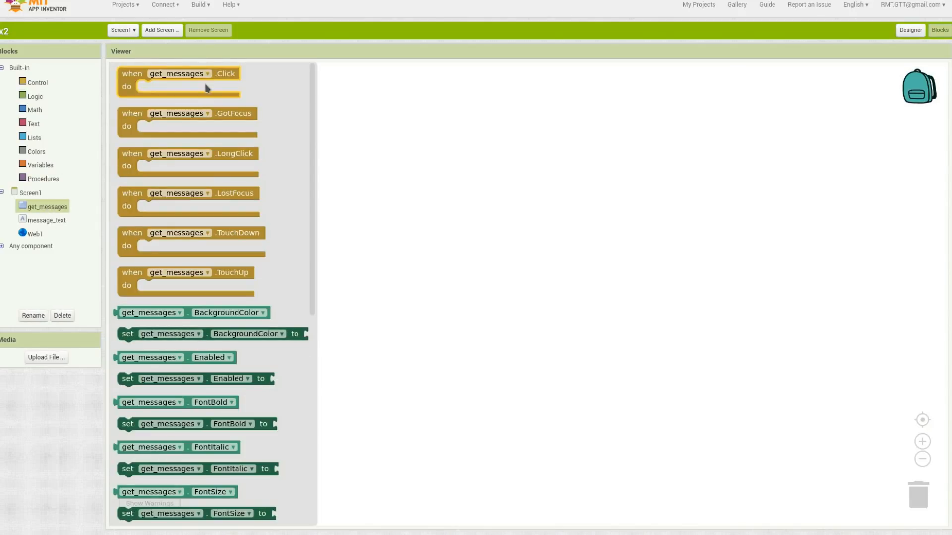
{"action": "left_click_drag", "start_coordinate": [178, 73], "coordinate": [348, 114]}
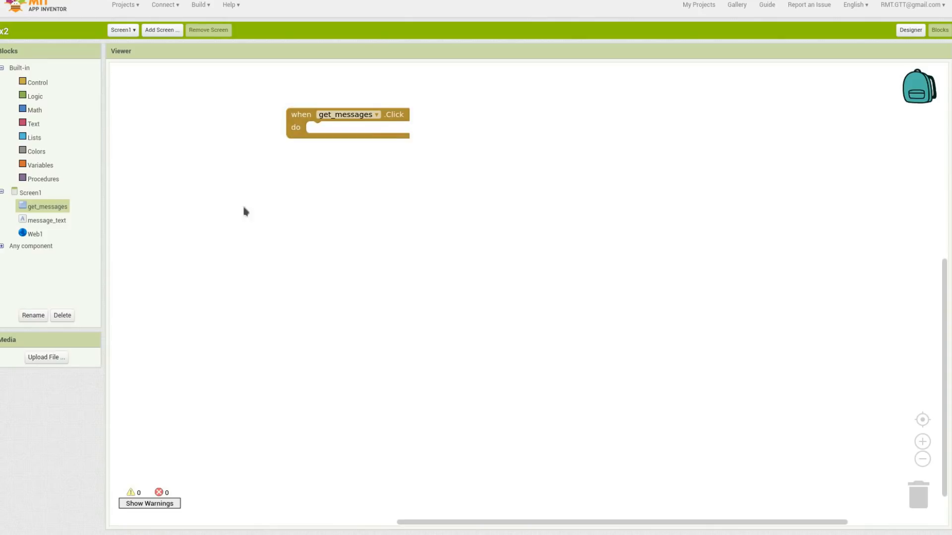
{"action": "mouse_move", "coordinate": [43, 246]}
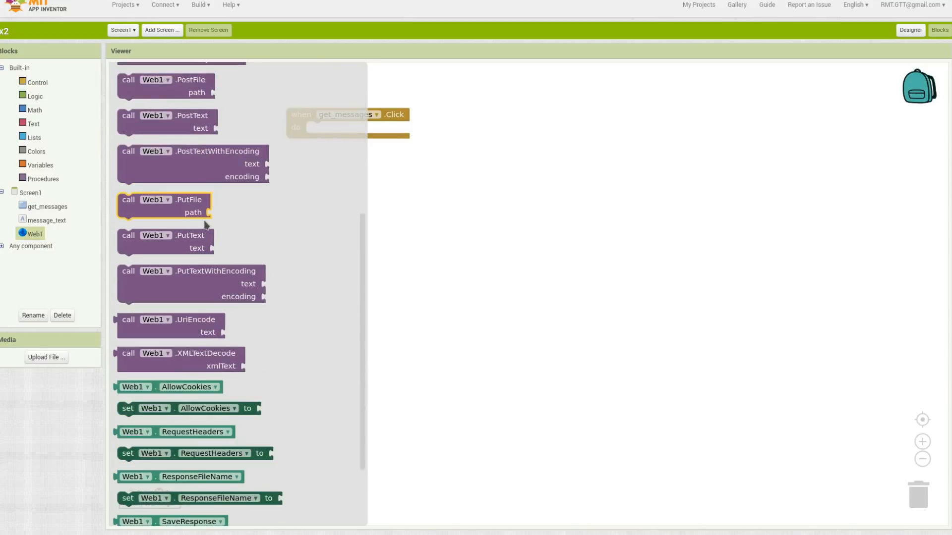
{"action": "scroll", "scroll_direction": "down", "scroll_amount": 3}
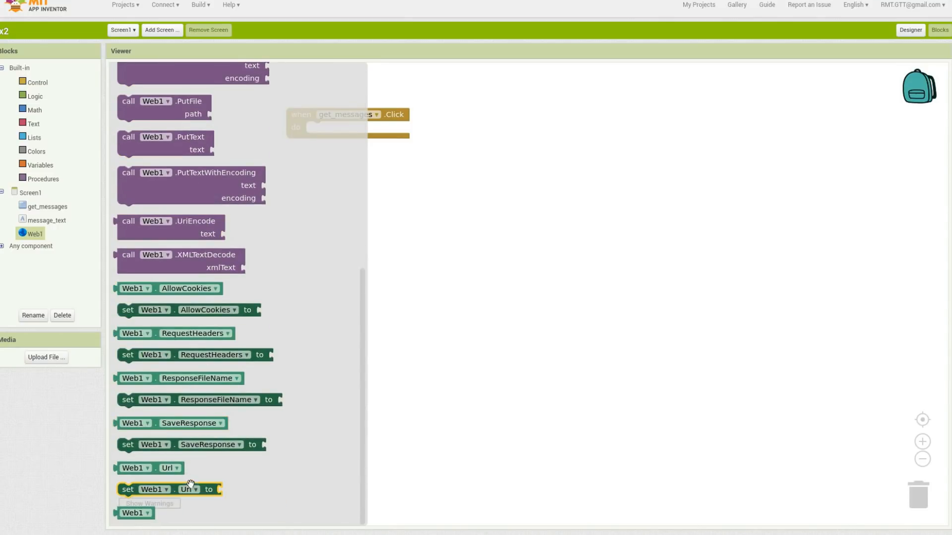
{"action": "left_click_drag", "start_coordinate": [170, 489], "coordinate": [340, 132]}
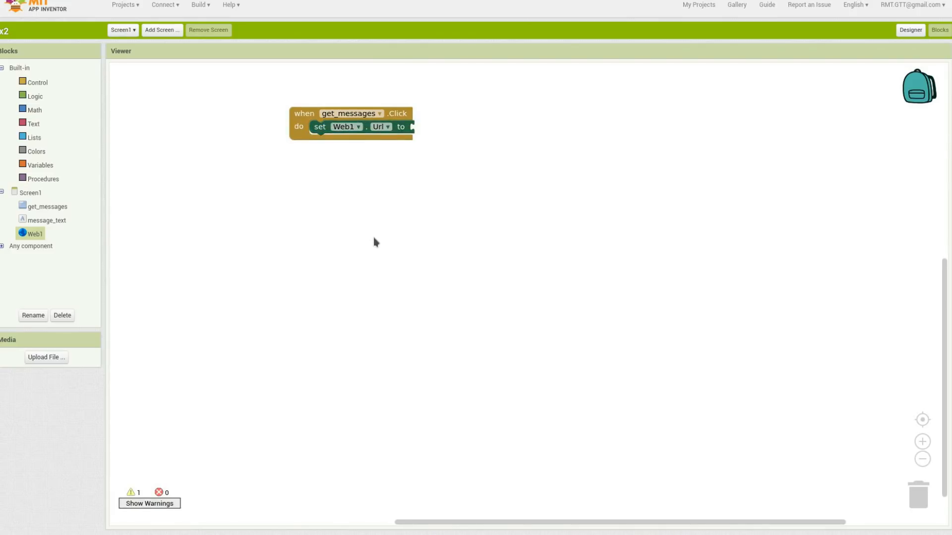
{"action": "mouse_move", "coordinate": [315, 244]}
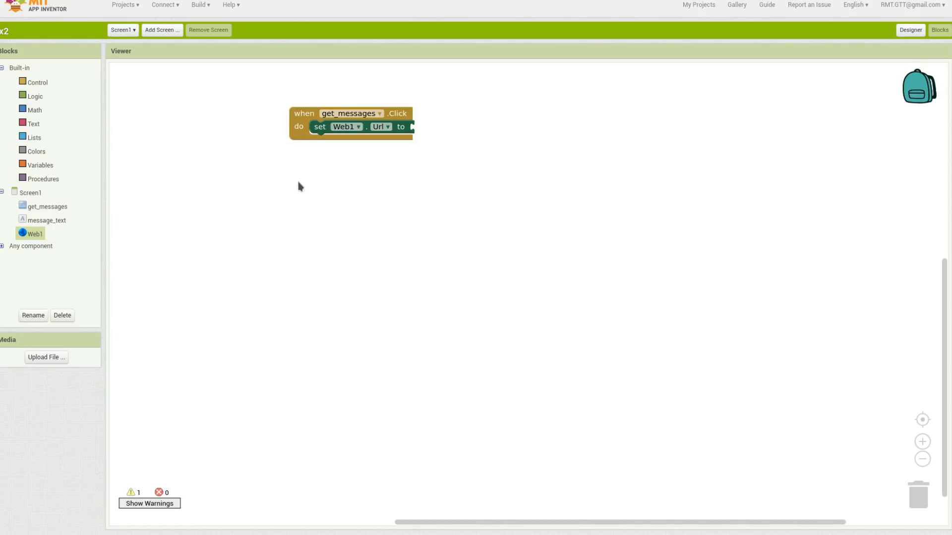
{"action": "mouse_move", "coordinate": [298, 172]}
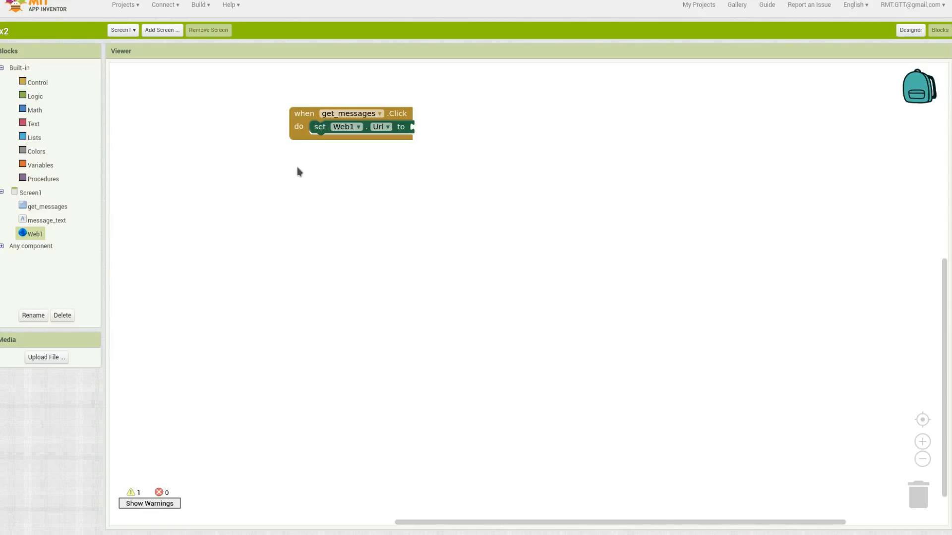
{"action": "mouse_move", "coordinate": [297, 165]}
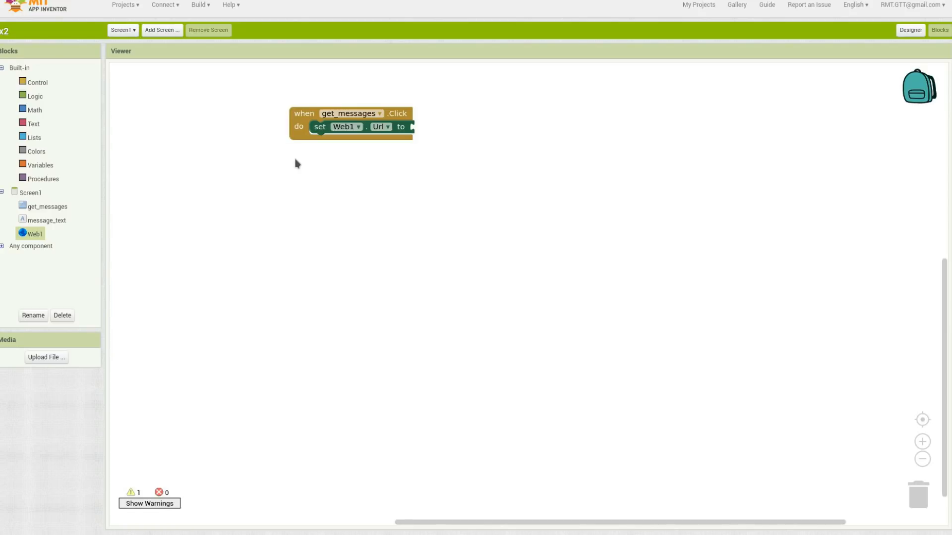
{"action": "mouse_move", "coordinate": [300, 162]}
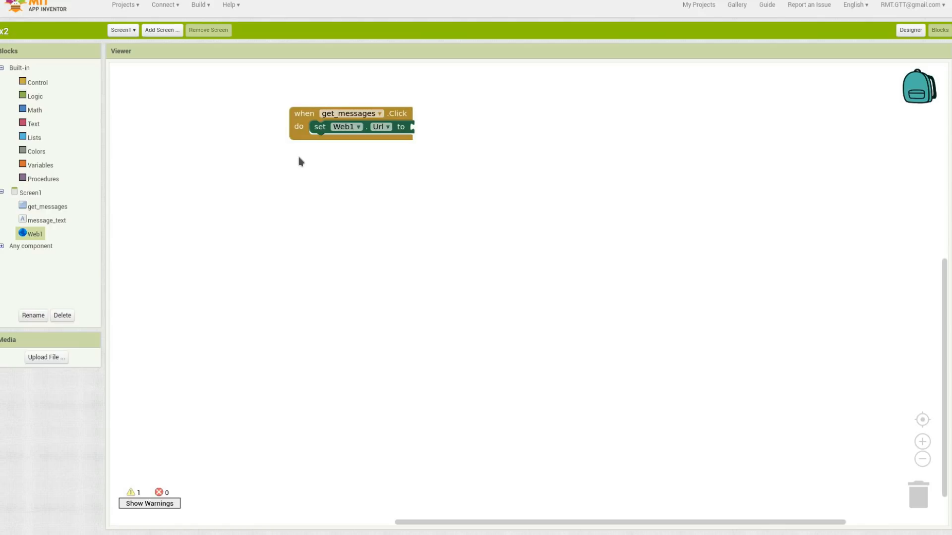
{"action": "mouse_move", "coordinate": [295, 171]}
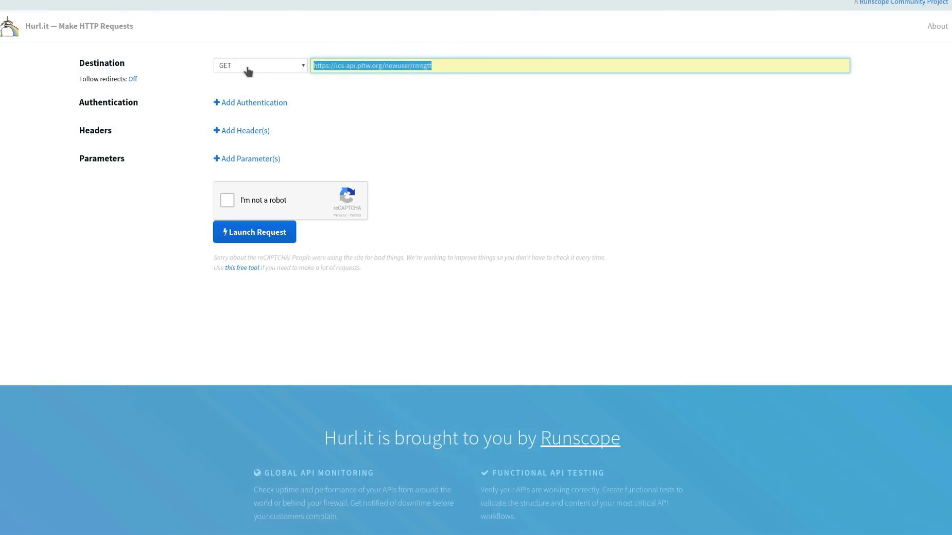
{"action": "mouse_move", "coordinate": [243, 112]}
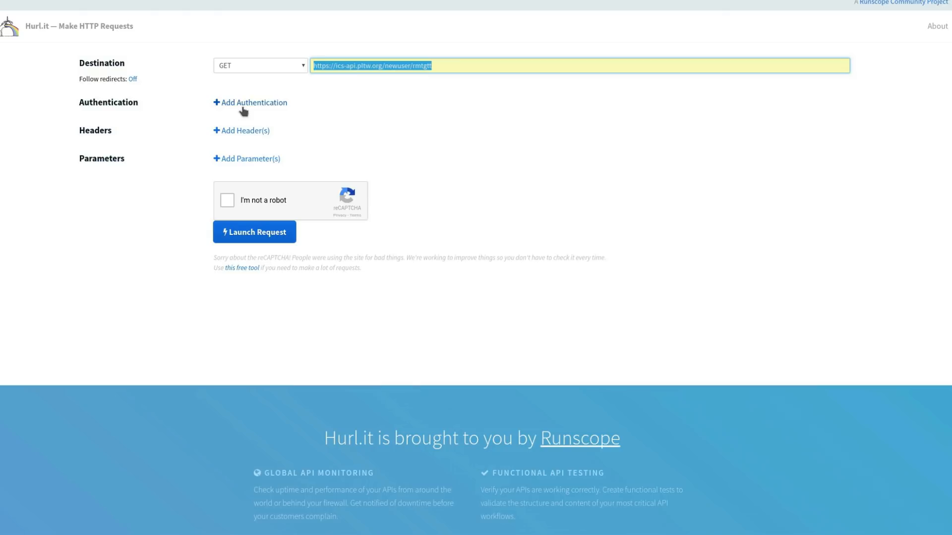
{"action": "mouse_move", "coordinate": [328, 116]}
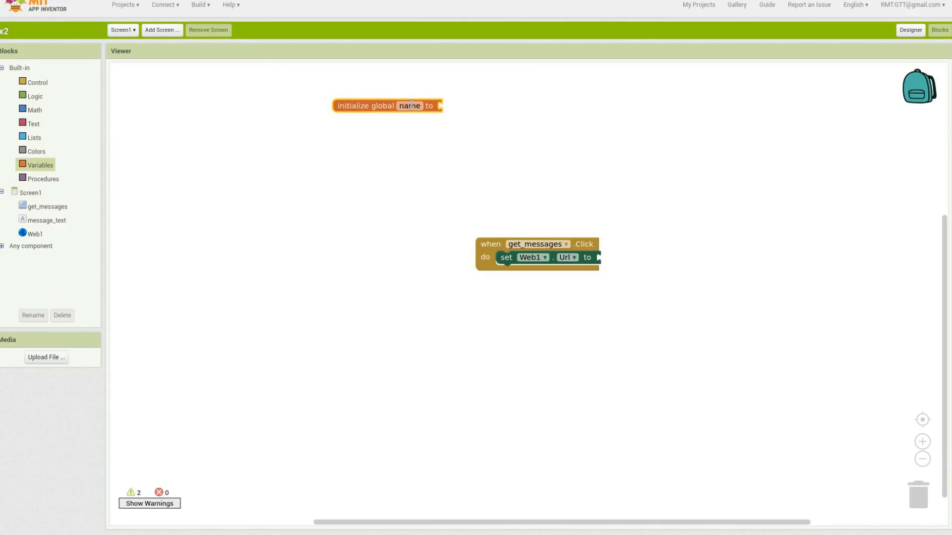
{"action": "type", "text": "api"}
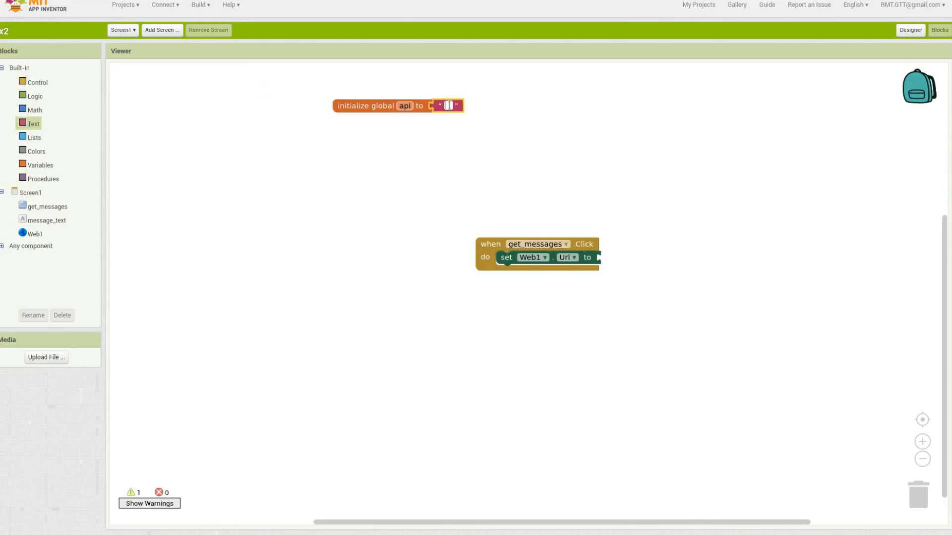
{"action": "type", "text": "https://ics-api.pltw.org/newuser/rmtgtt"}
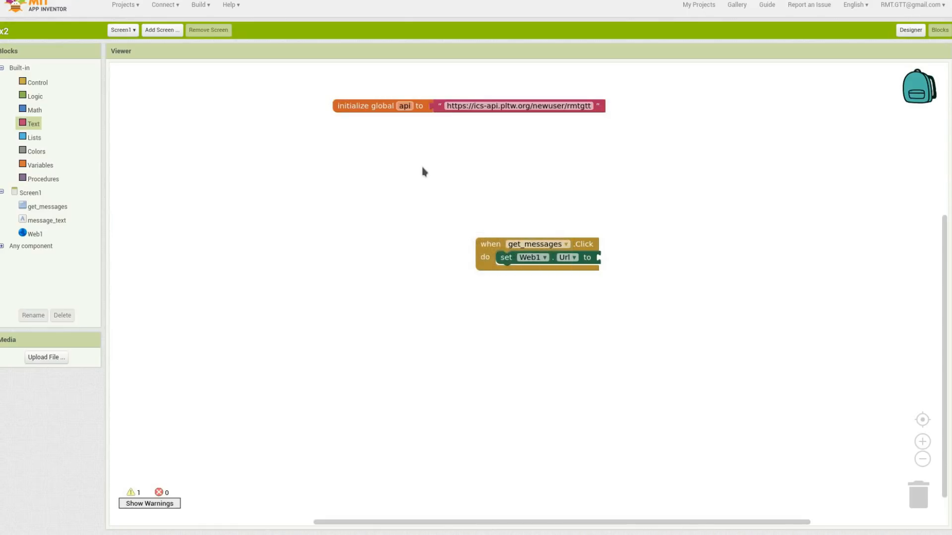
{"action": "left_click", "coordinate": [519, 106]}
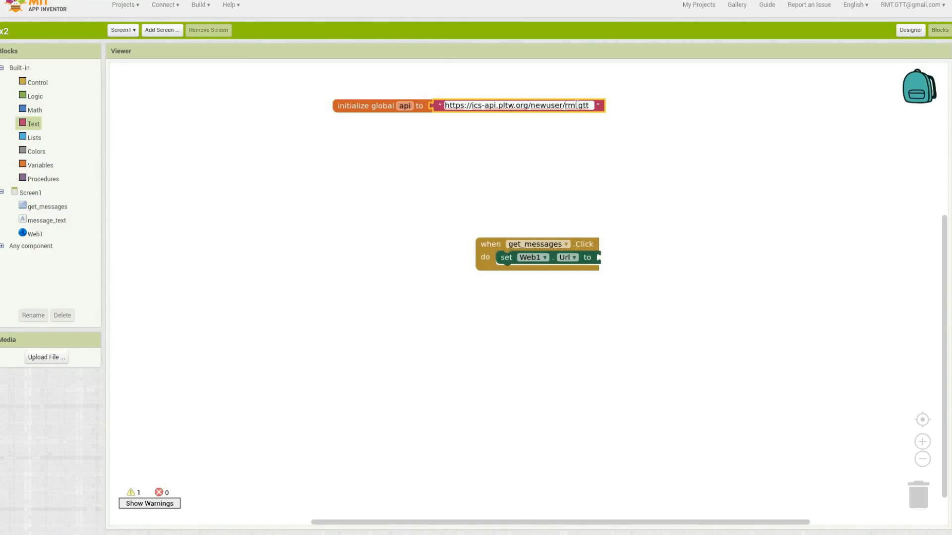
{"action": "type", "text": "nrmtgtt"}
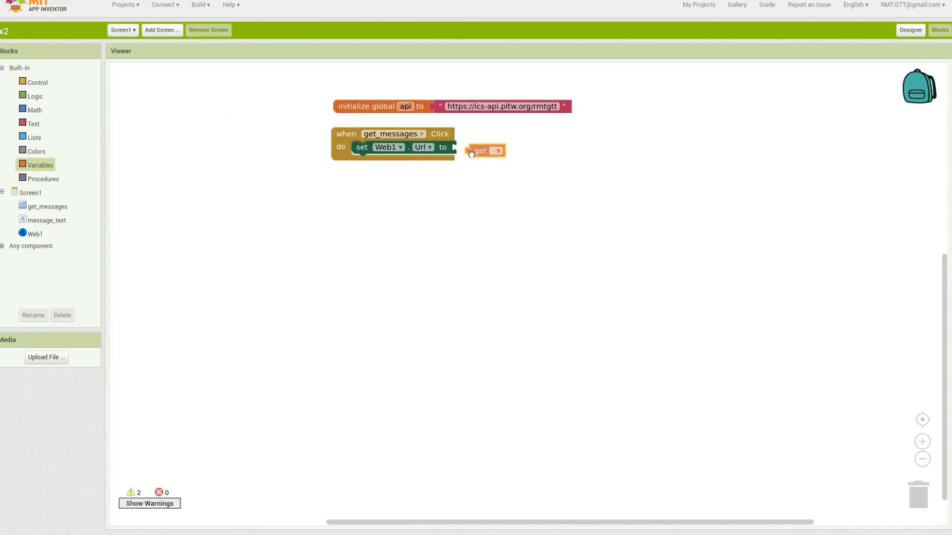
Step: Choose the global api variable for the Url value
{"action": "left_click", "coordinate": [498, 150]}
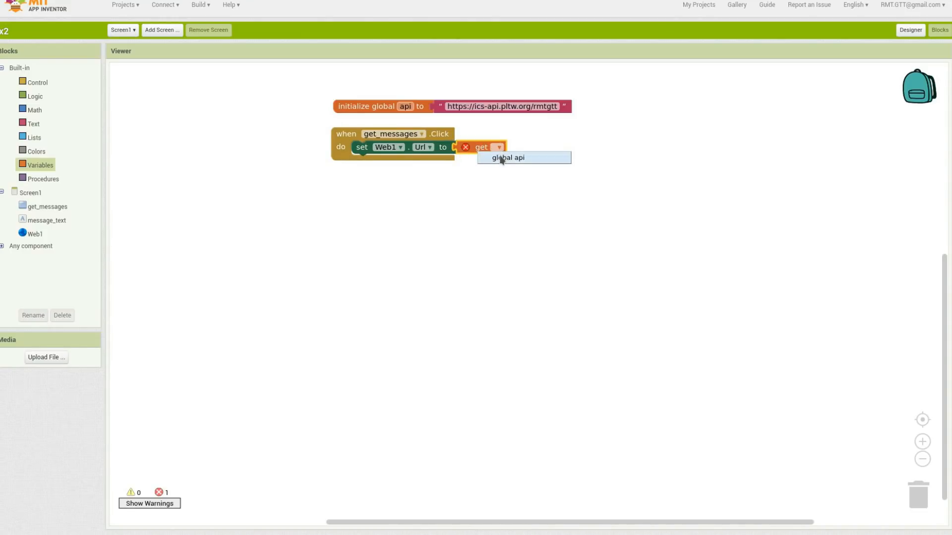
{"action": "left_click", "coordinate": [506, 158]}
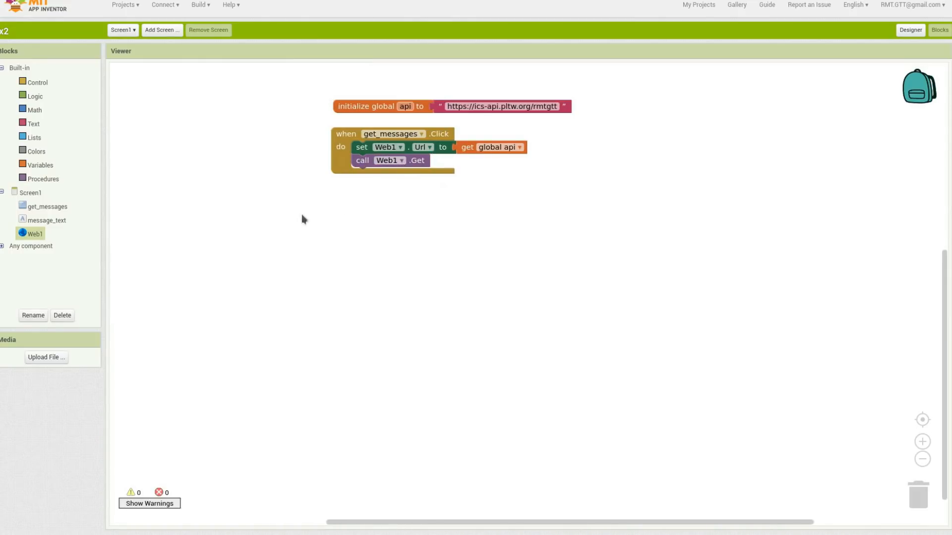
{"action": "mouse_move", "coordinate": [184, 256]}
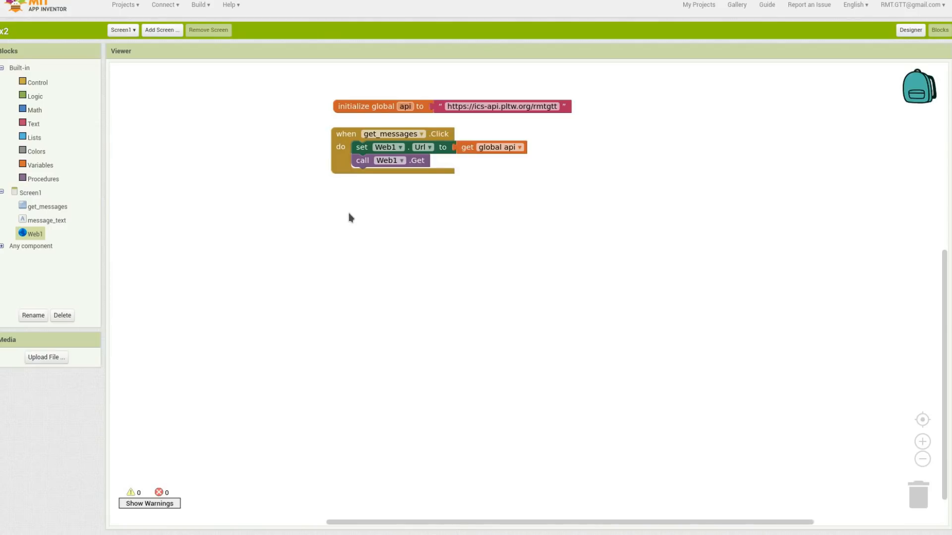
{"action": "mouse_move", "coordinate": [238, 207]}
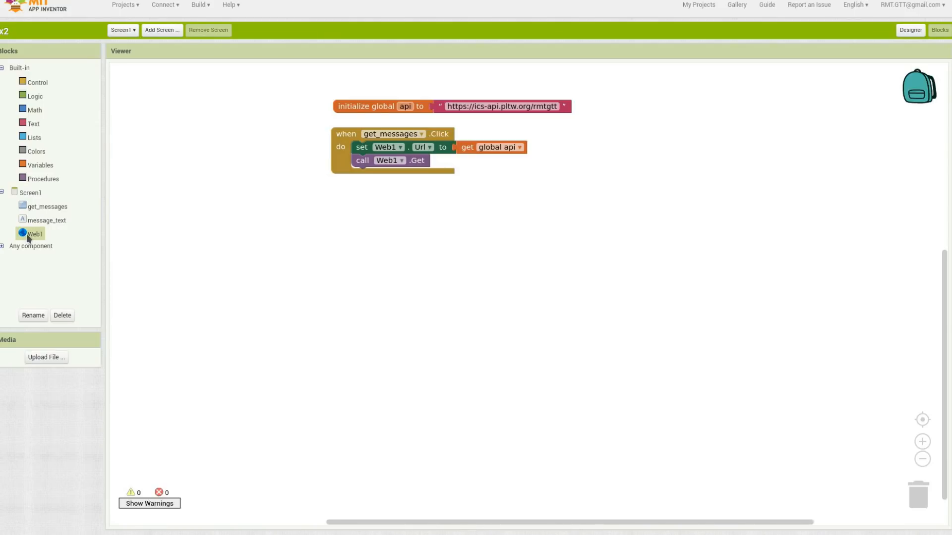
Step: Inside Web1.GotText, set message_text.Text to responseContent
{"action": "left_click", "coordinate": [34, 233]}
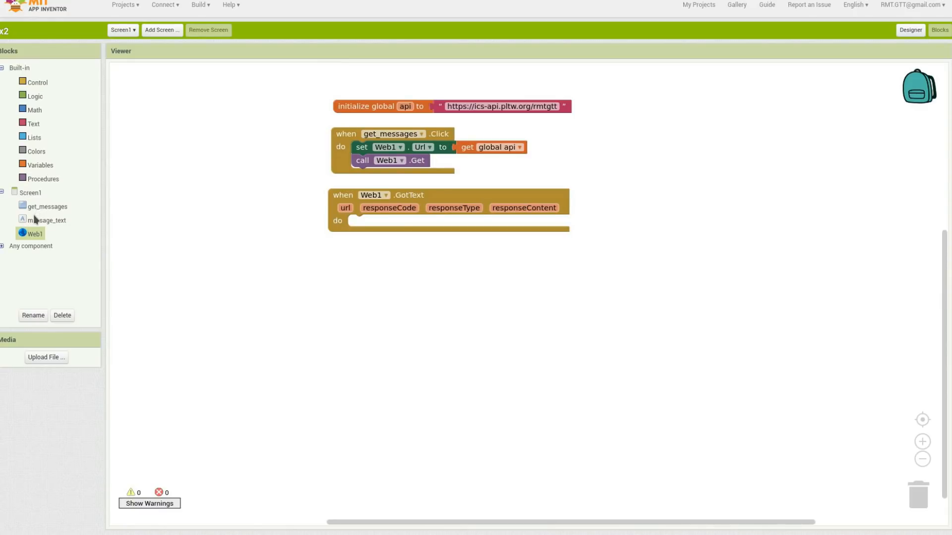
{"action": "left_click", "coordinate": [48, 219]}
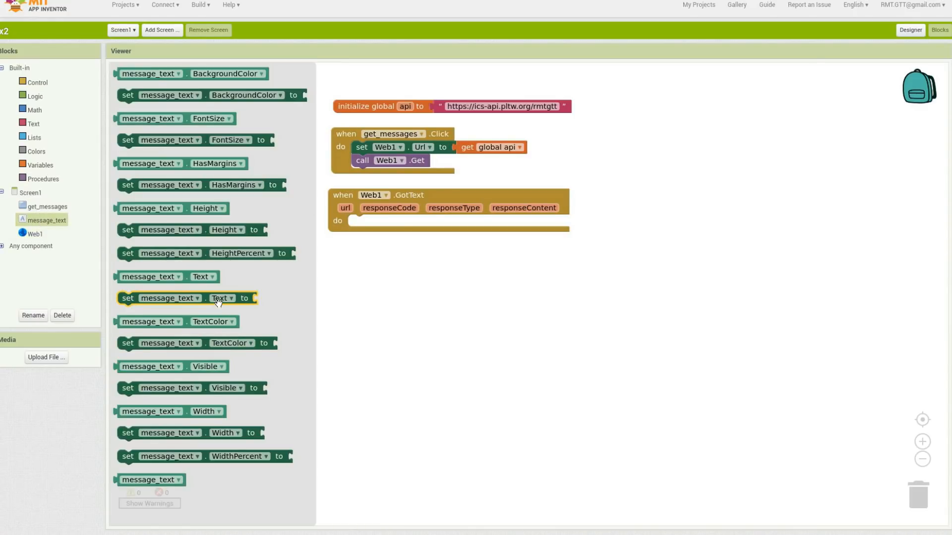
{"action": "left_click_drag", "start_coordinate": [170, 298], "coordinate": [413, 229]}
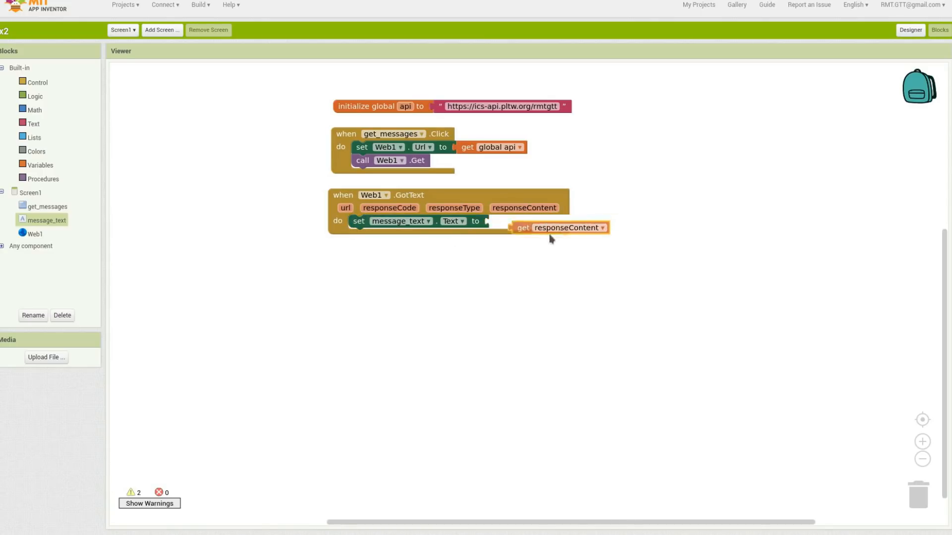
{"action": "left_click_drag", "start_coordinate": [559, 228], "coordinate": [537, 222]}
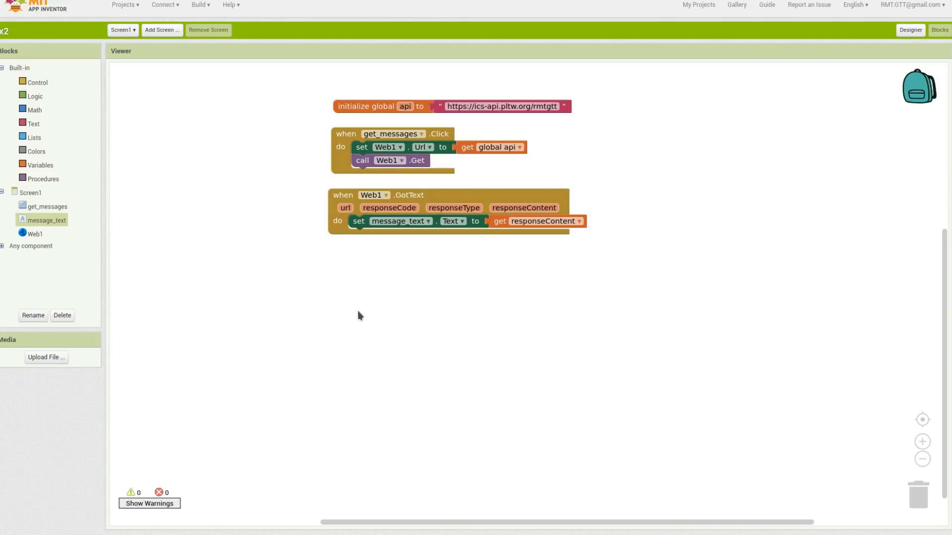
{"action": "mouse_move", "coordinate": [748, 164]}
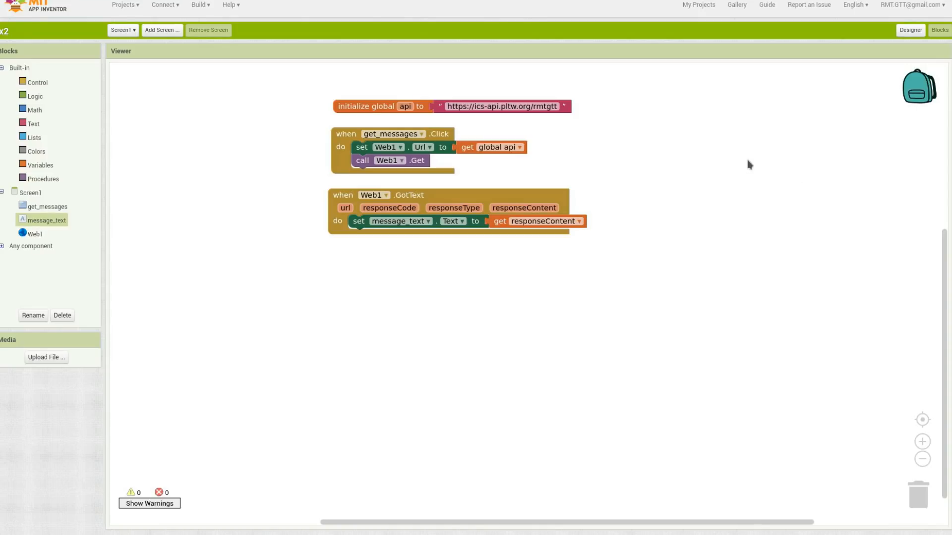
Step: In Designer, add a button in a horizontal arrangement named post_button
{"action": "left_click", "coordinate": [909, 30]}
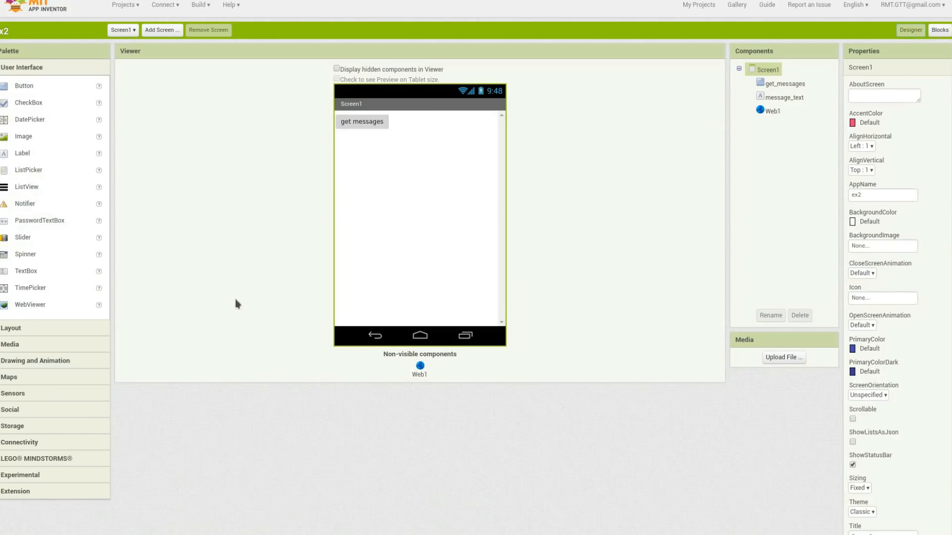
{"action": "mouse_move", "coordinate": [298, 290]}
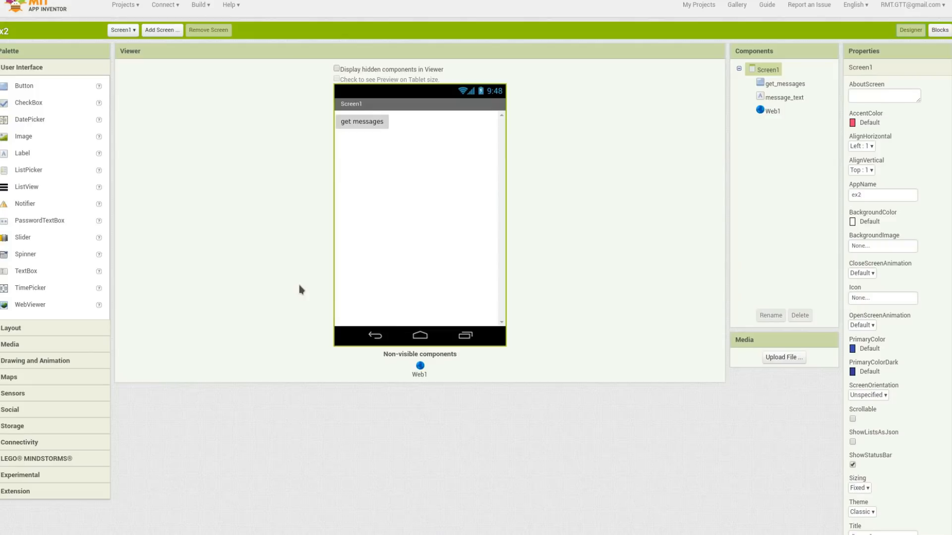
{"action": "mouse_move", "coordinate": [39, 371]}
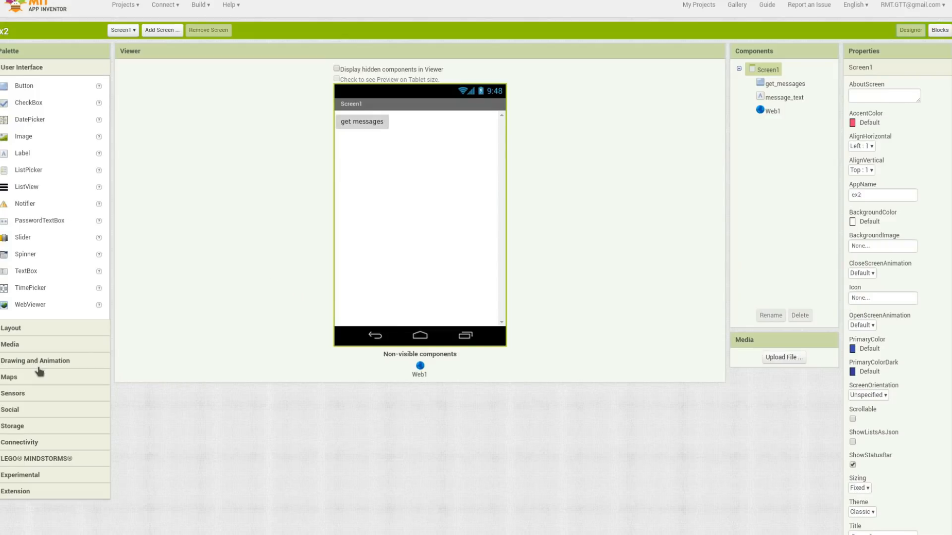
{"action": "mouse_move", "coordinate": [20, 373]}
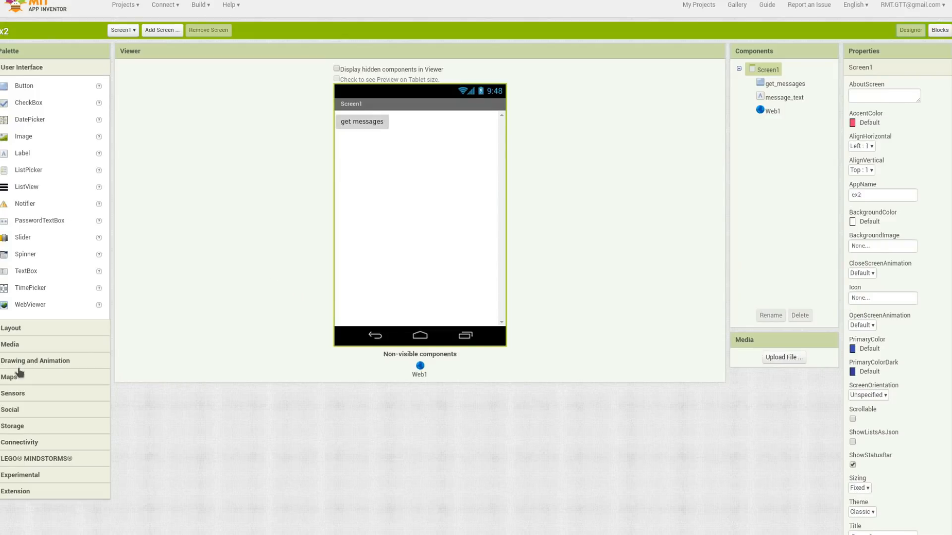
{"action": "mouse_move", "coordinate": [18, 367]}
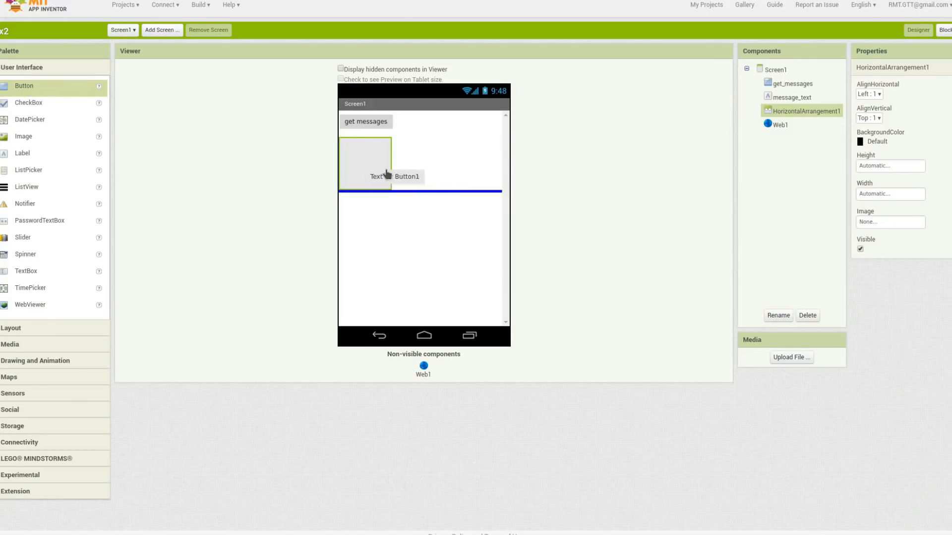
{"action": "left_click", "coordinate": [777, 315]}
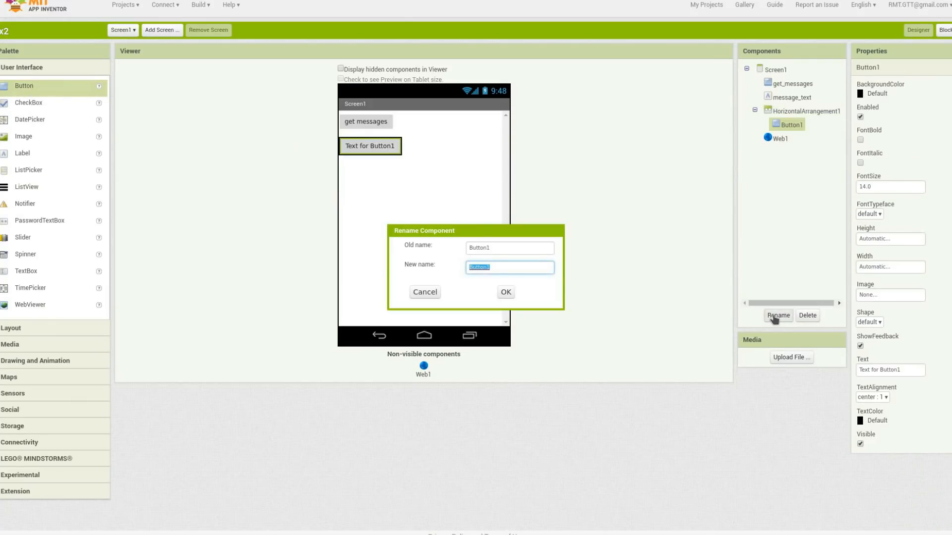
{"action": "type", "text": "post b"}
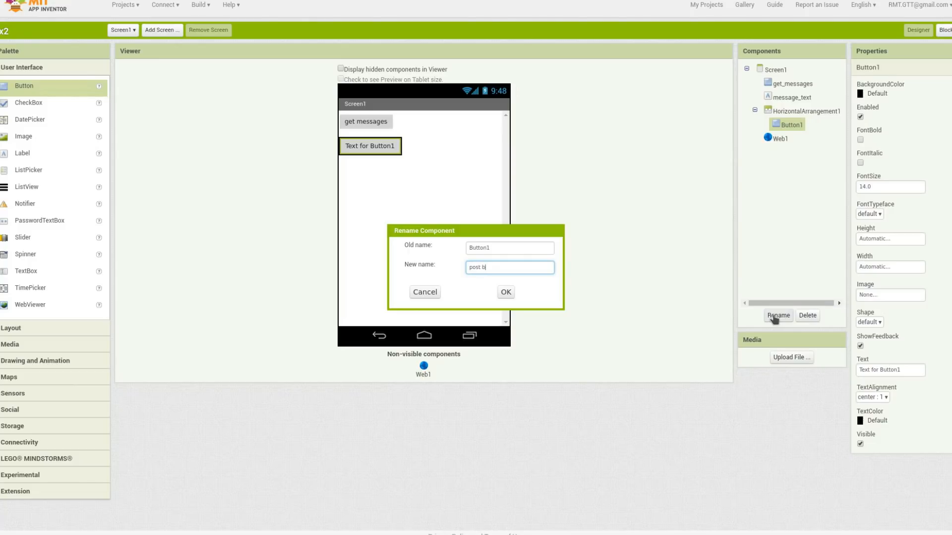
{"action": "left_click", "coordinate": [504, 292]}
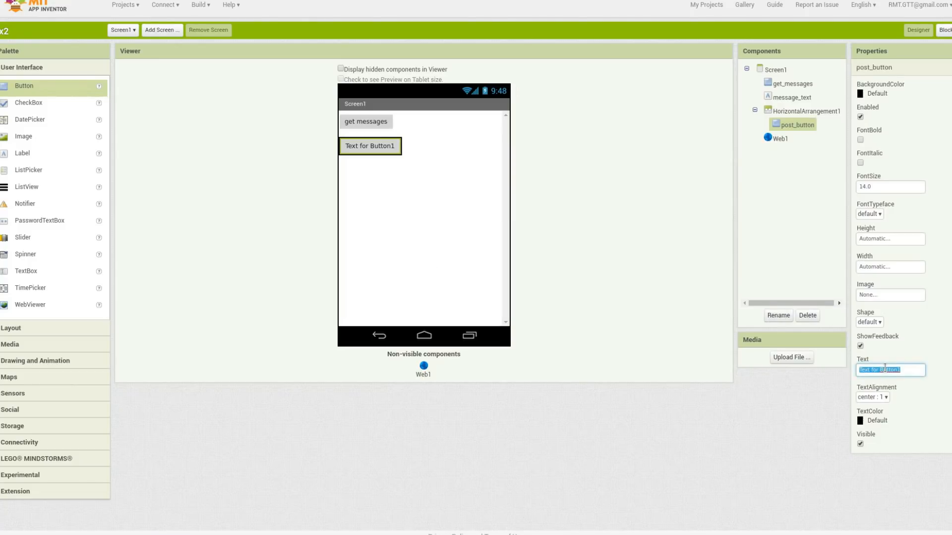
Step: Label post_button 'post' and place a TextBox beside it
{"action": "type", "text": "post"}
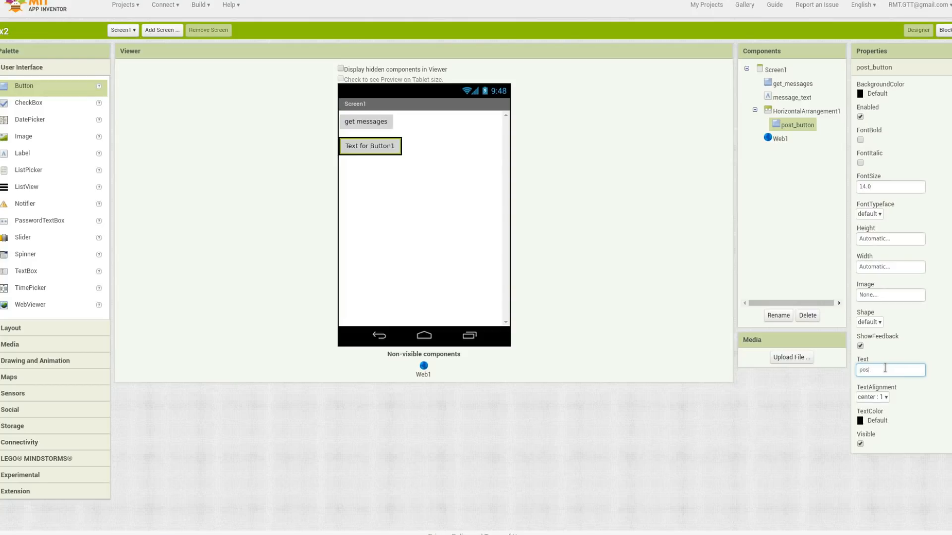
{"action": "type", "text": "post"}
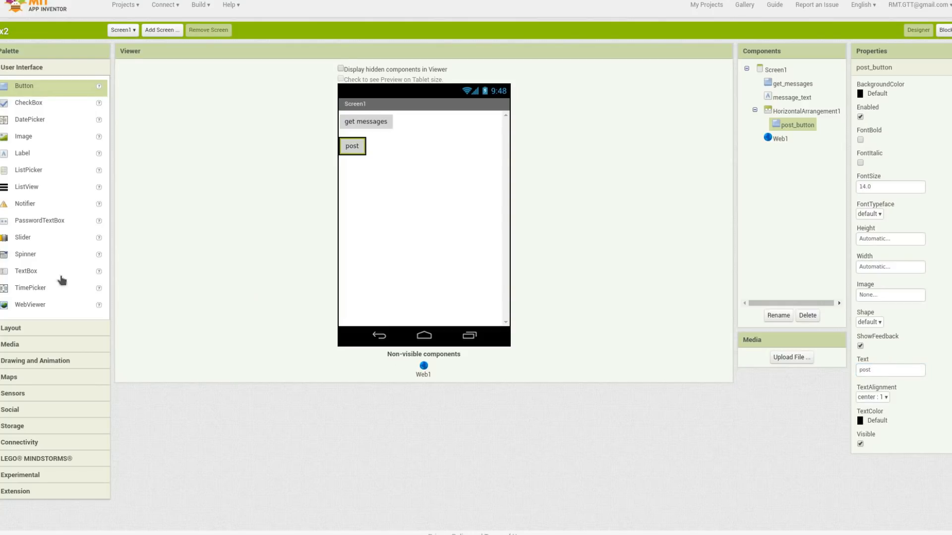
{"action": "left_click_drag", "start_coordinate": [25, 271], "coordinate": [160, 208]}
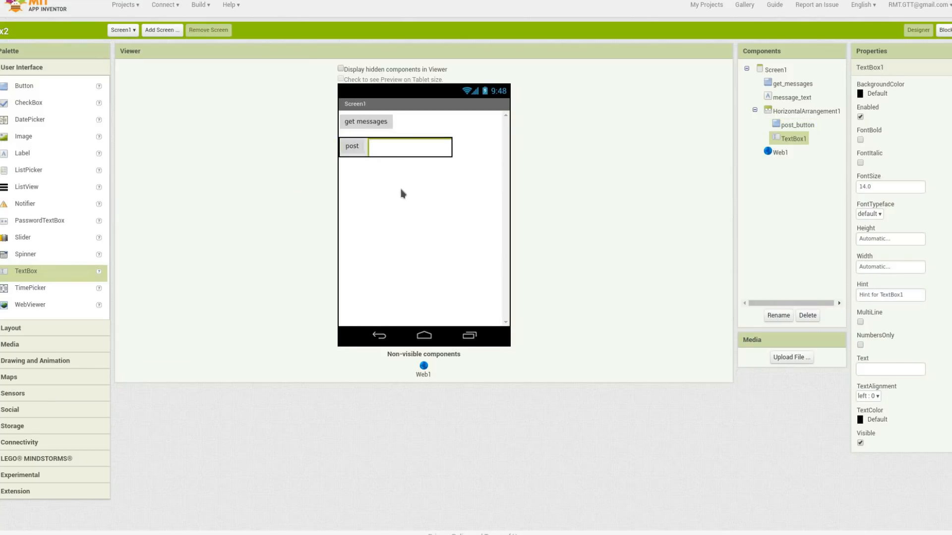
{"action": "left_click", "coordinate": [767, 69]}
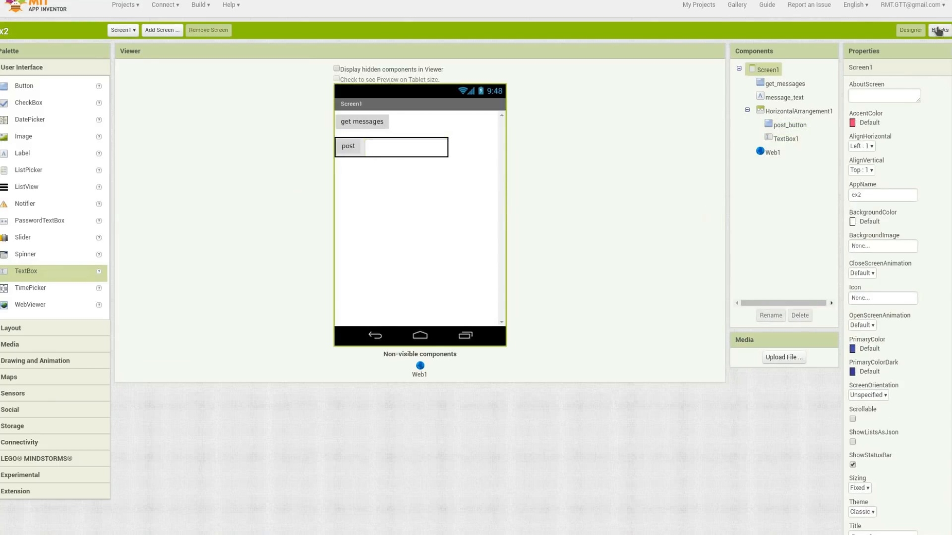
Step: Plug a join block into post_button's set Web1.Url setter
{"action": "left_click", "coordinate": [938, 30]}
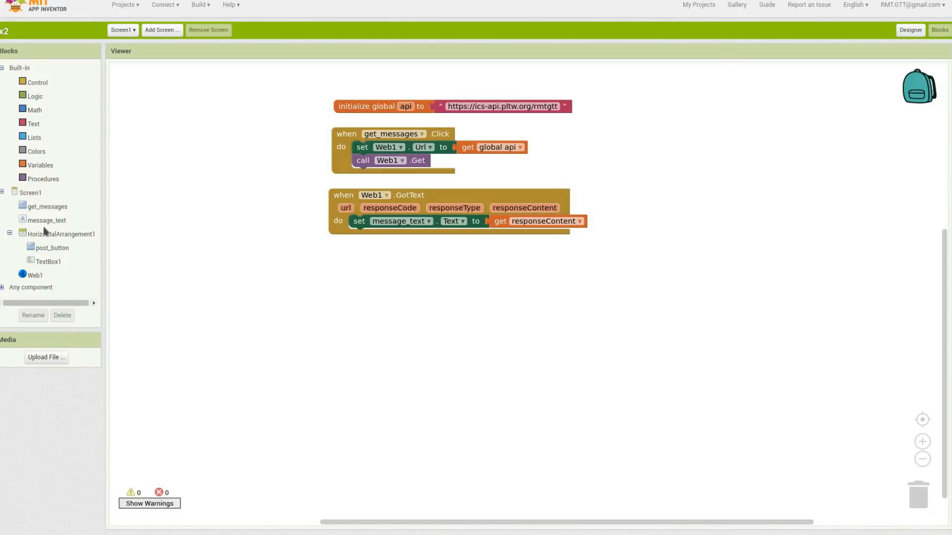
{"action": "left_click", "coordinate": [51, 248]}
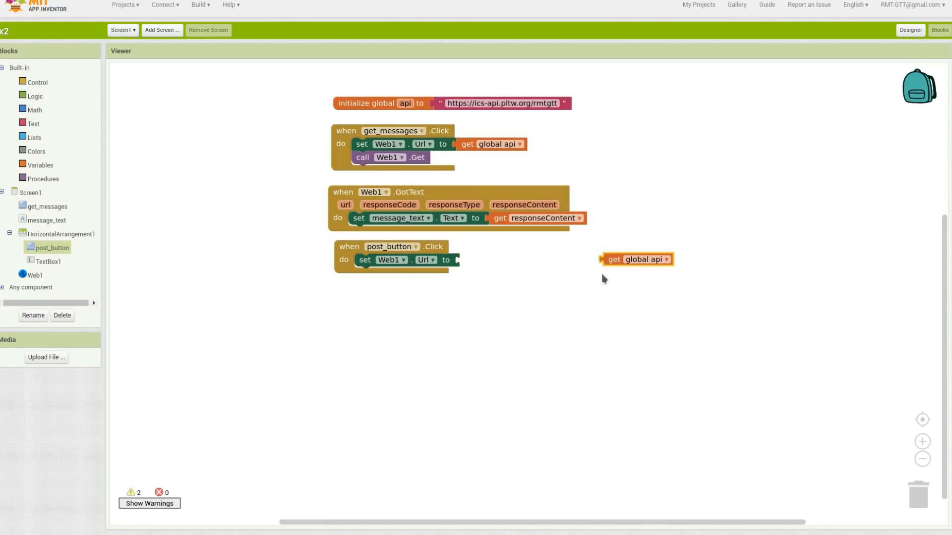
{"action": "left_click", "coordinate": [34, 124]}
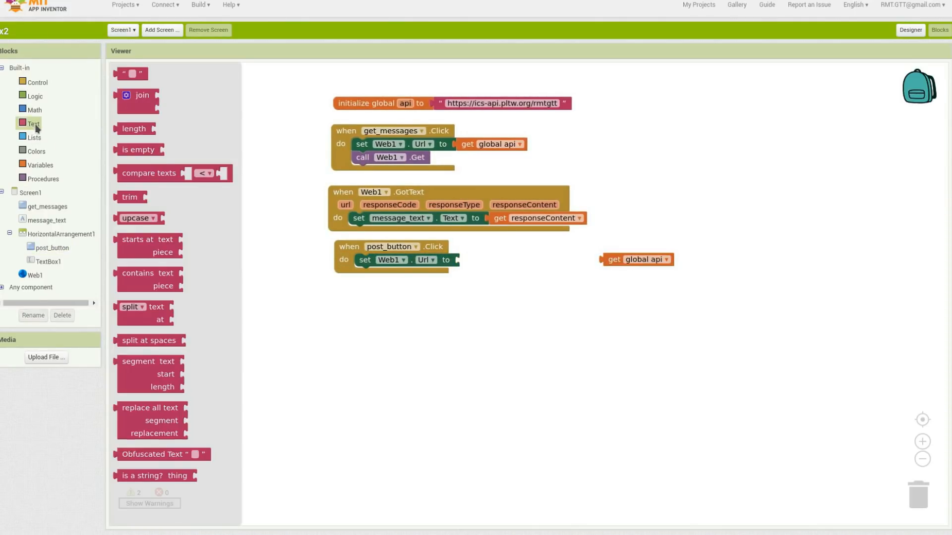
{"action": "left_click_drag", "start_coordinate": [137, 95], "coordinate": [494, 266]}
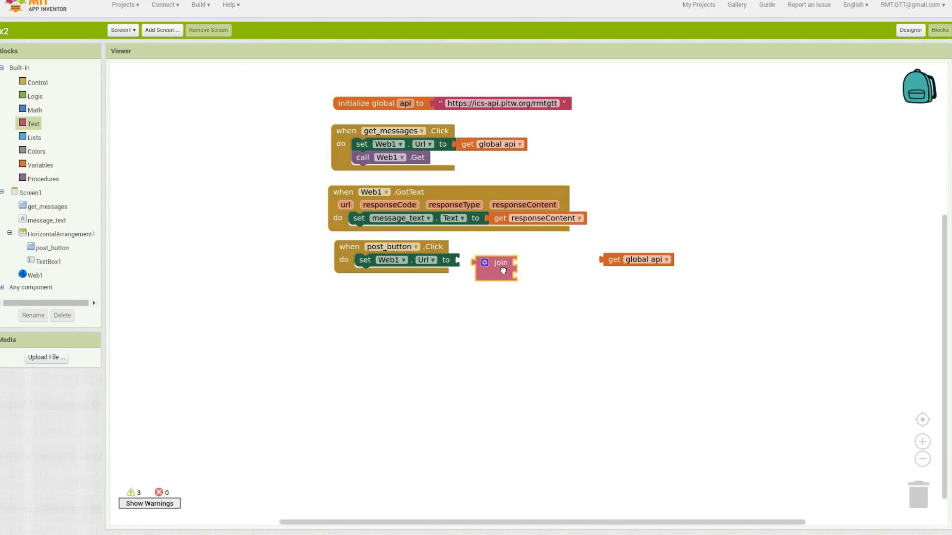
{"action": "left_click_drag", "start_coordinate": [495, 267], "coordinate": [479, 260]}
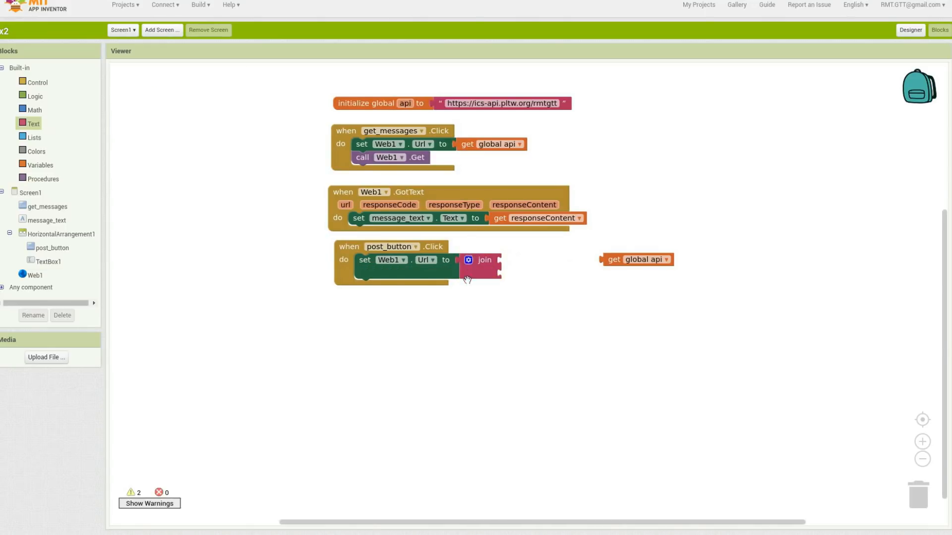
Step: Fill the join with get global api and the text '?test='
{"action": "left_click", "coordinate": [637, 260]}
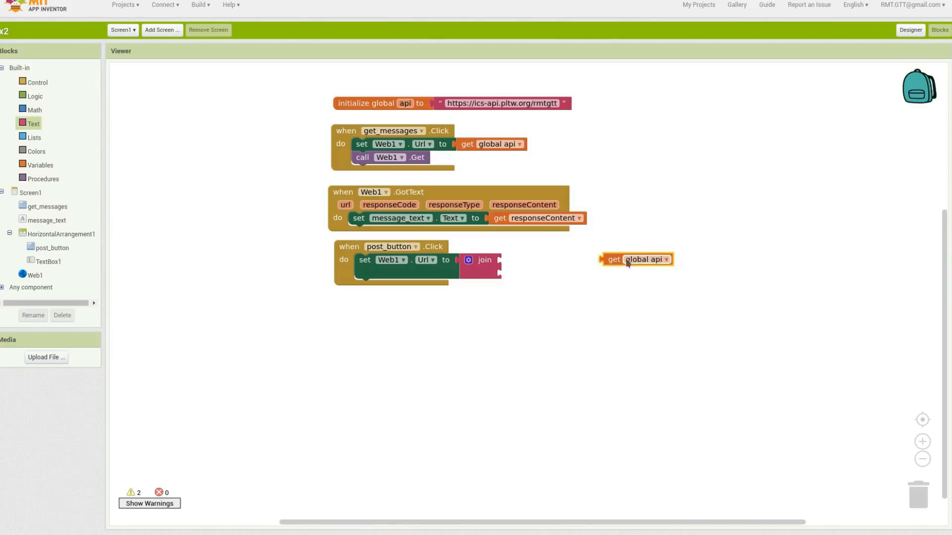
{"action": "left_click_drag", "start_coordinate": [636, 260], "coordinate": [535, 259]}
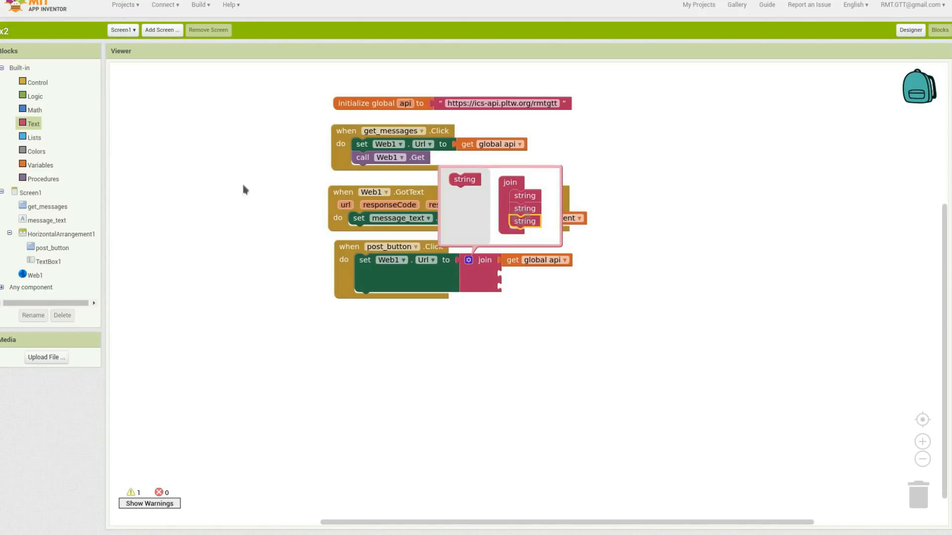
{"action": "left_click", "coordinate": [33, 124]}
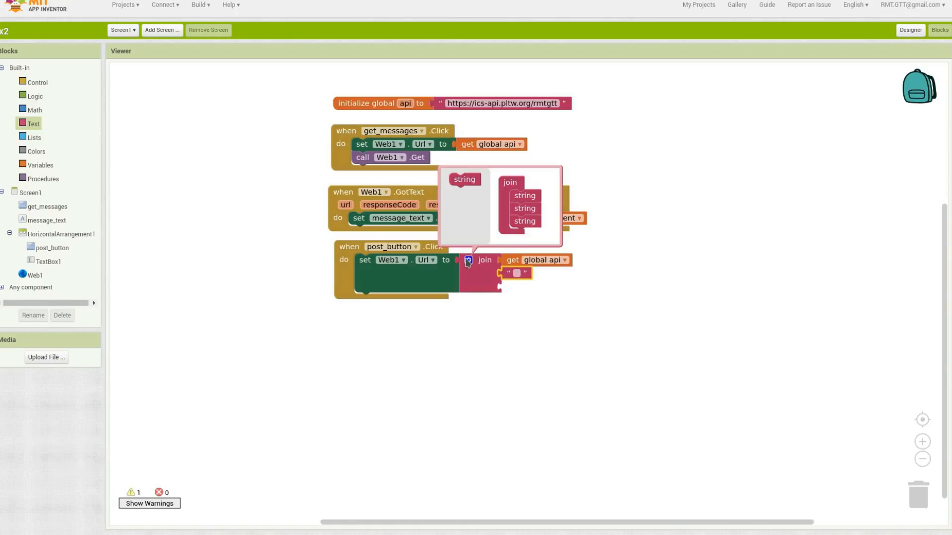
{"action": "left_click", "coordinate": [468, 260]}
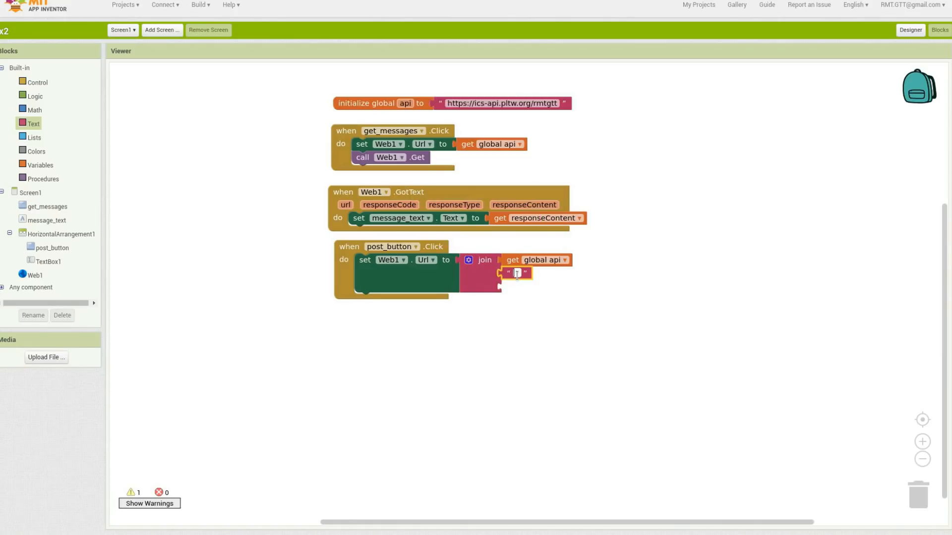
{"action": "type", "text": "id"}
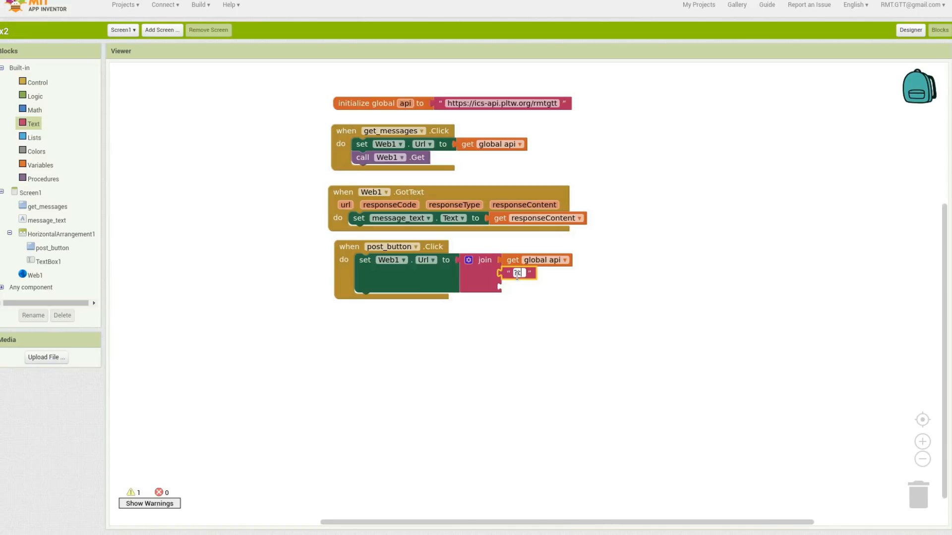
{"action": "type", "text": "test="}
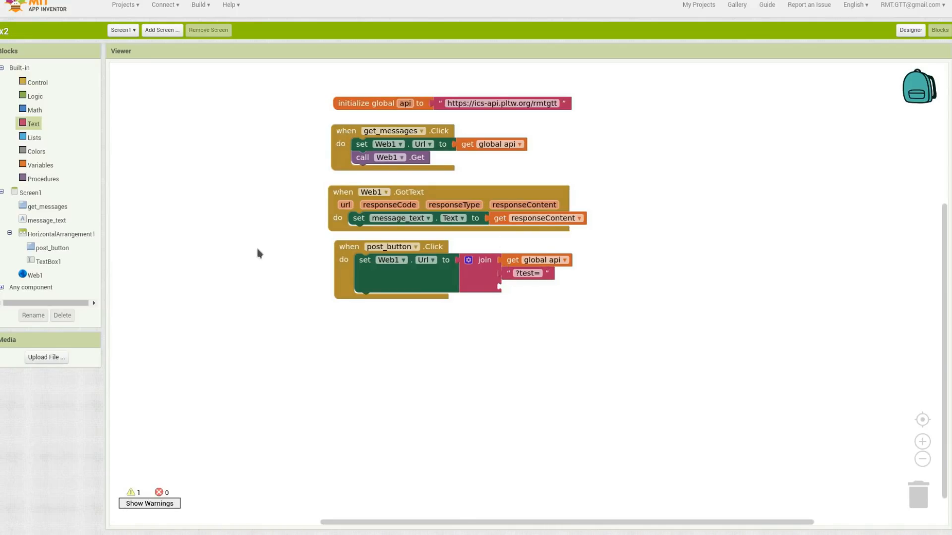
Step: Append TextBox1.Text to the end of the Url join
{"action": "left_click", "coordinate": [49, 261]}
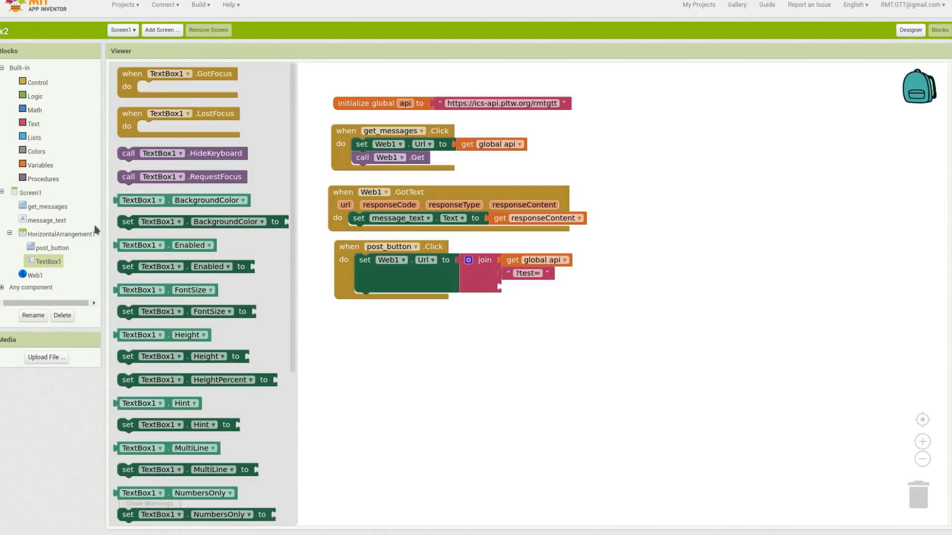
{"action": "mouse_move", "coordinate": [156, 469]}
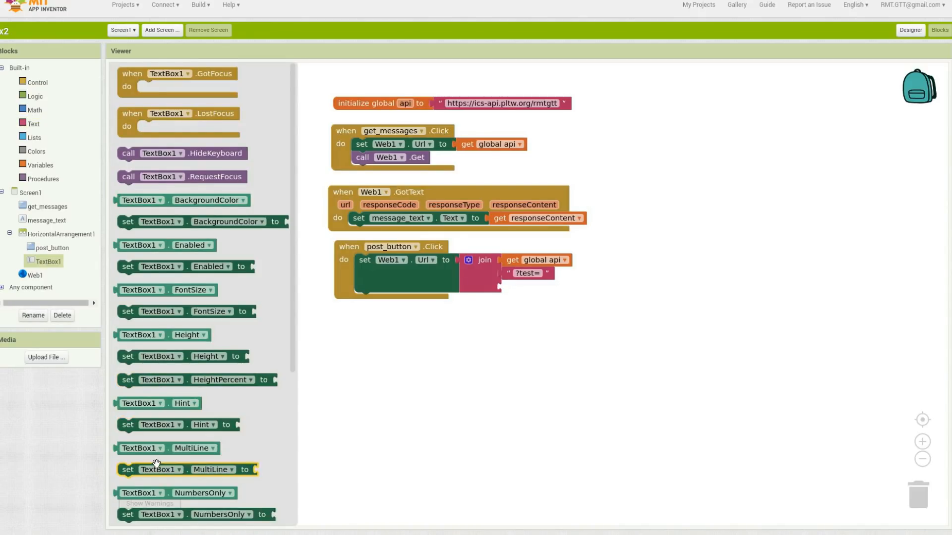
{"action": "scroll", "scroll_direction": "down", "scroll_amount": 3}
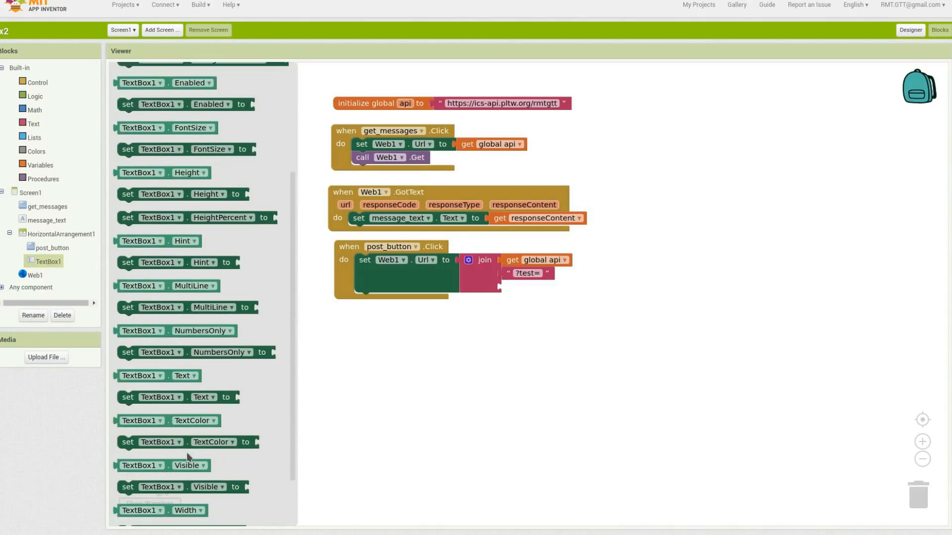
{"action": "left_click_drag", "start_coordinate": [157, 376], "coordinate": [355, 349]}
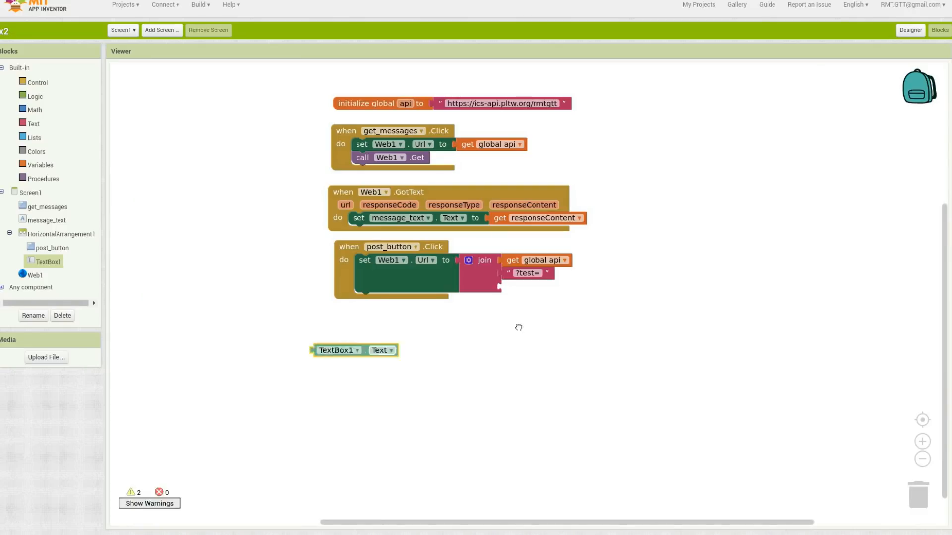
{"action": "left_click_drag", "start_coordinate": [355, 350], "coordinate": [540, 286]}
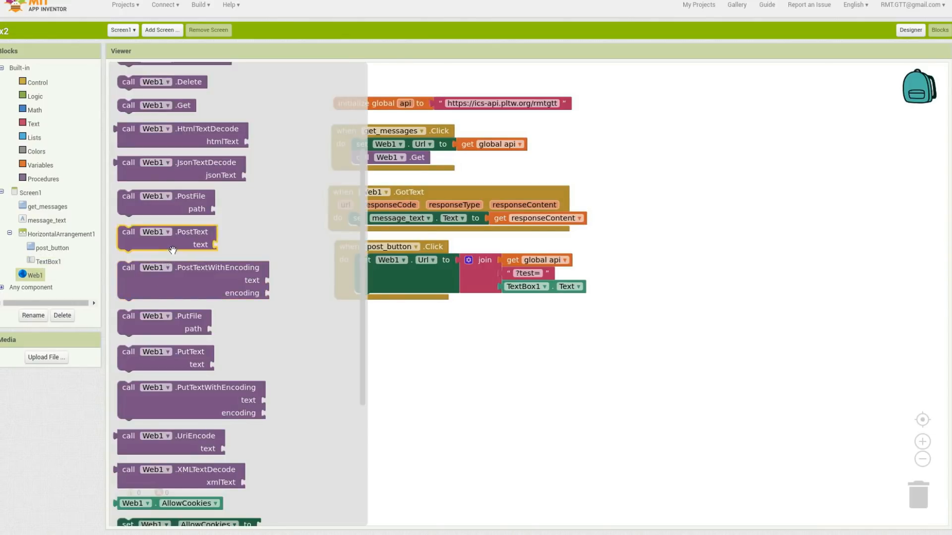
Step: Add call Web1.PostText sending the text 'this is blank'
{"action": "left_click_drag", "start_coordinate": [172, 237], "coordinate": [421, 303]}
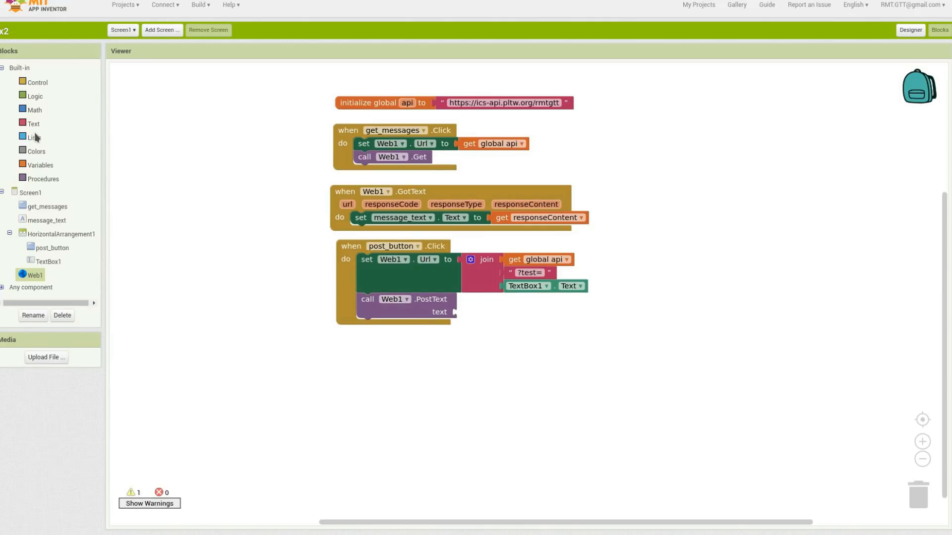
{"action": "left_click", "coordinate": [33, 124]}
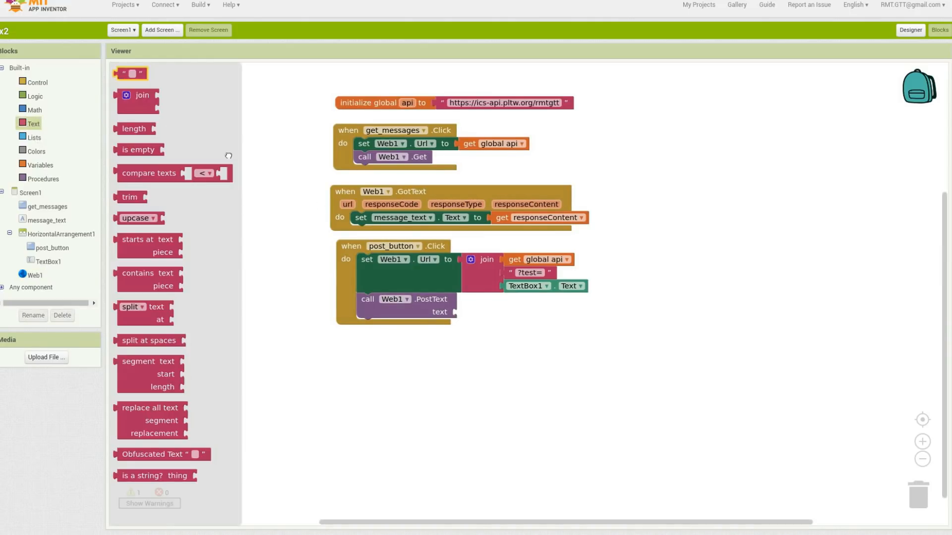
{"action": "left_click_drag", "start_coordinate": [130, 73], "coordinate": [473, 312]}
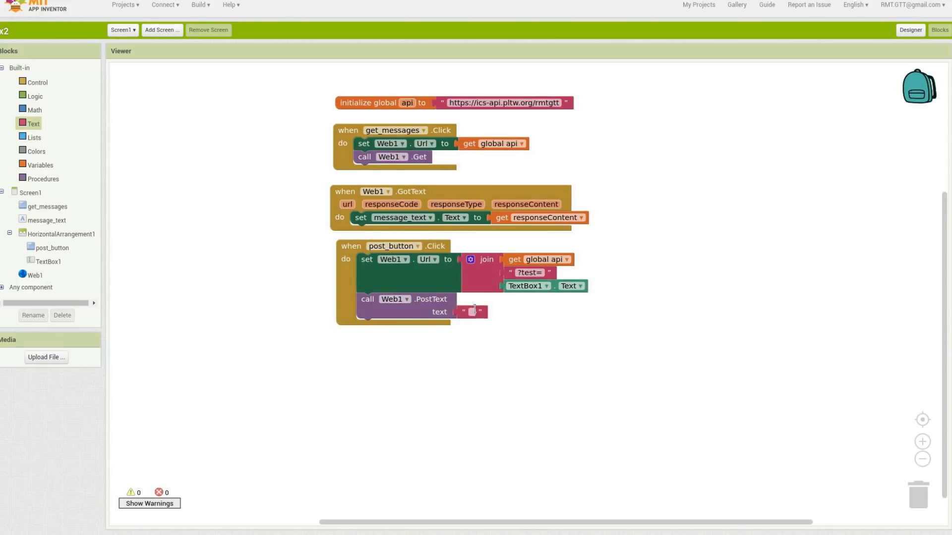
{"action": "left_click", "coordinate": [474, 312]}
{"action": "type", "text": "this i"}
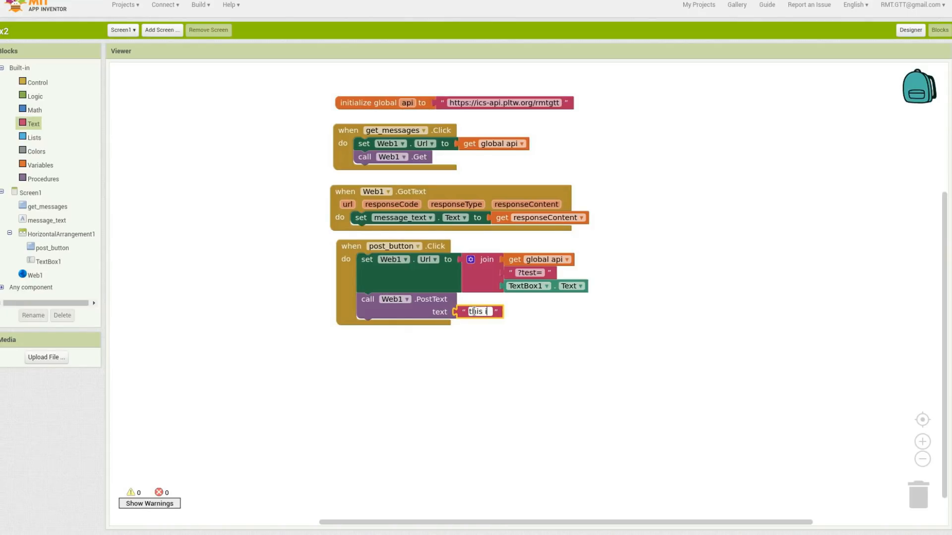
{"action": "type", "text": "s blank"}
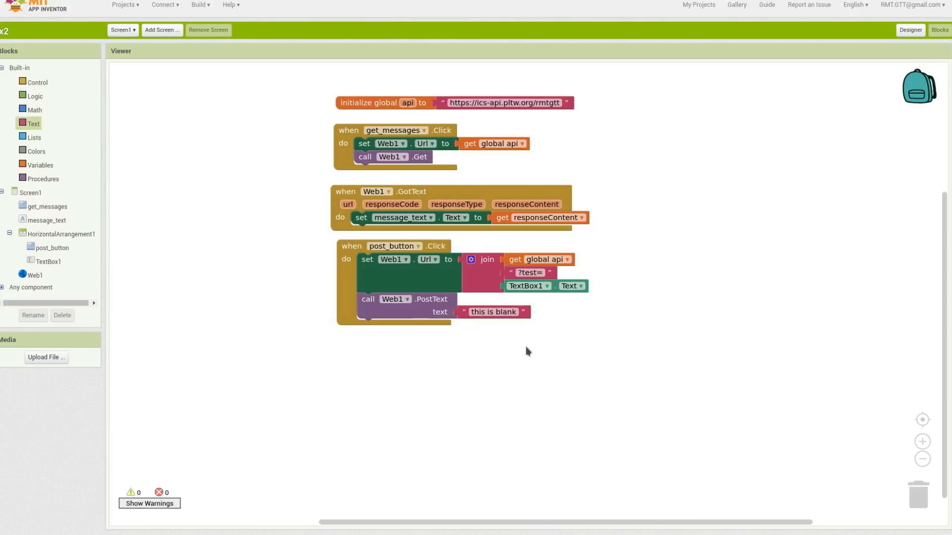
{"action": "mouse_move", "coordinate": [246, 408]}
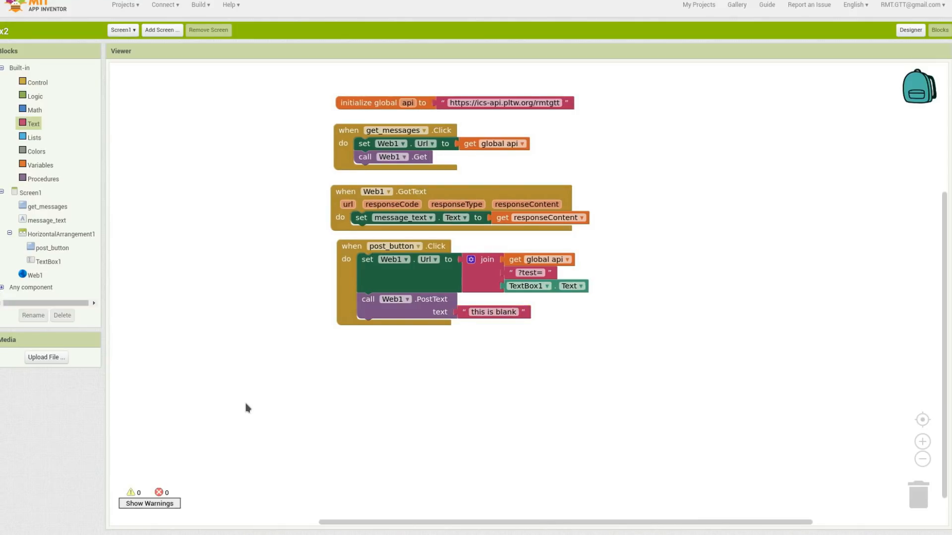
{"action": "mouse_move", "coordinate": [292, 421]}
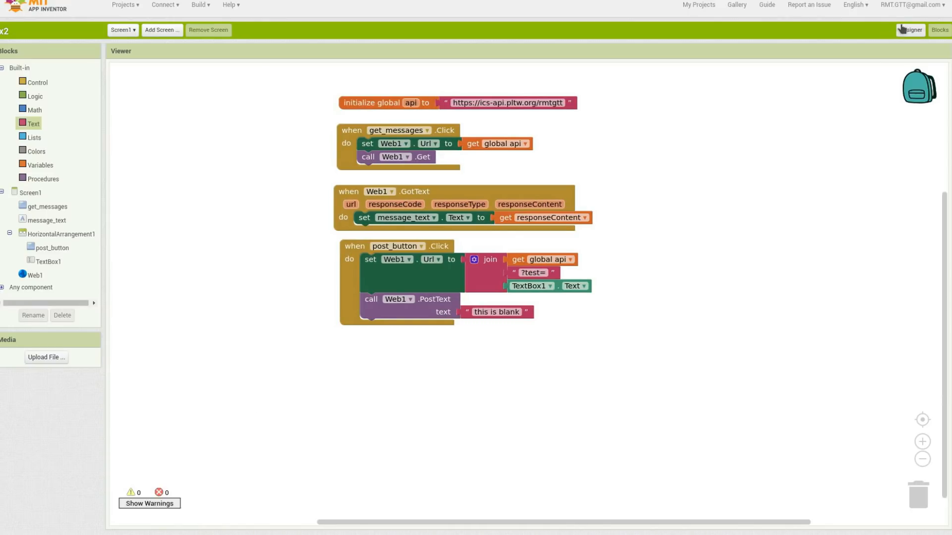
Step: In Designer, add HorizontalArrangement2 below the post row and open User Interface components
{"action": "left_click", "coordinate": [909, 30]}
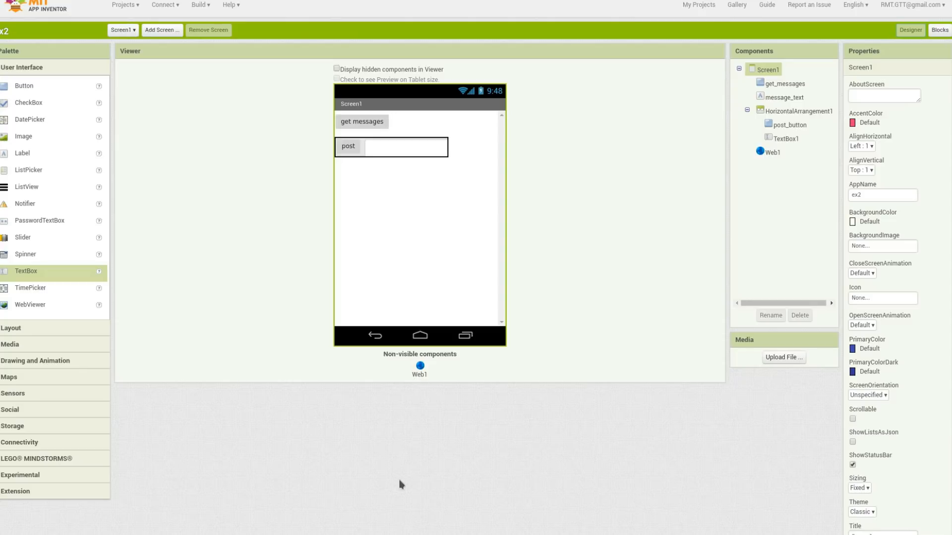
{"action": "mouse_move", "coordinate": [56, 301]}
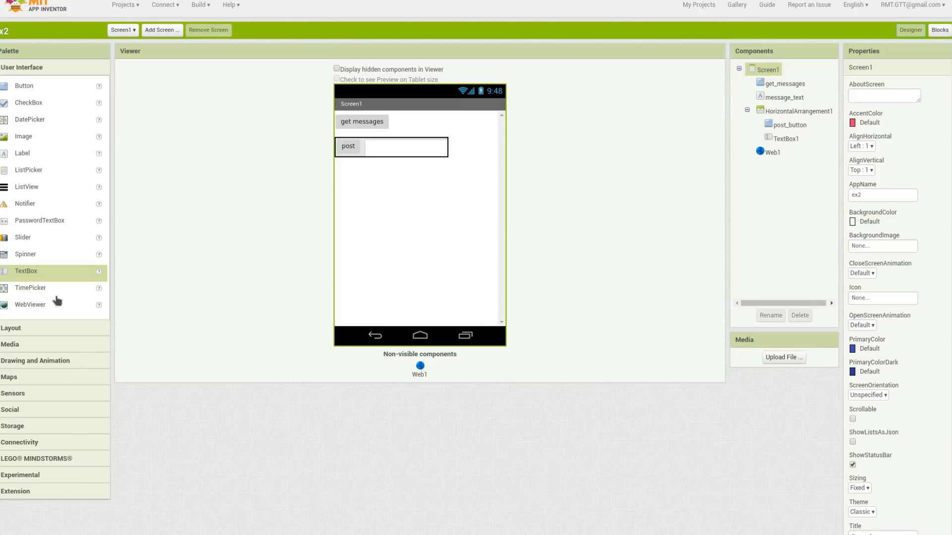
{"action": "mouse_move", "coordinate": [51, 327]}
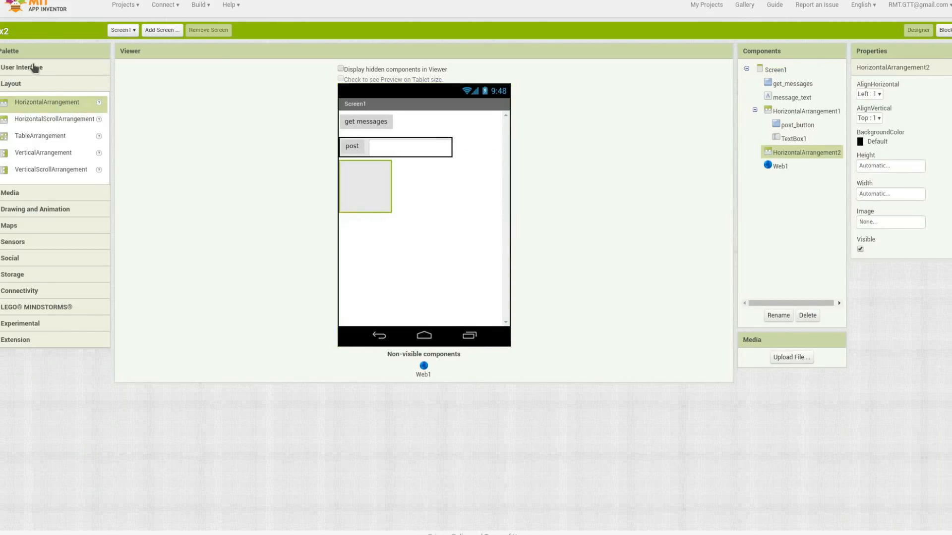
{"action": "left_click", "coordinate": [21, 67]}
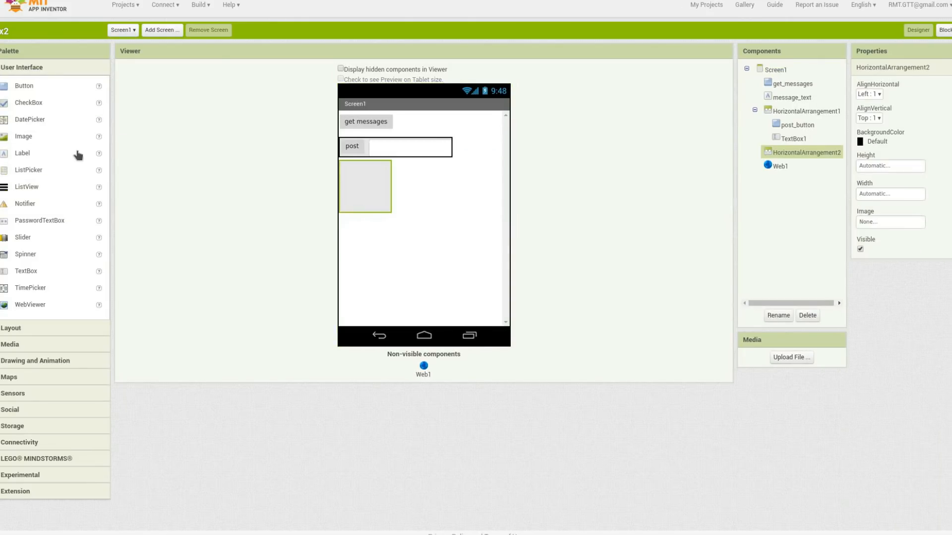
{"action": "mouse_move", "coordinate": [27, 92]}
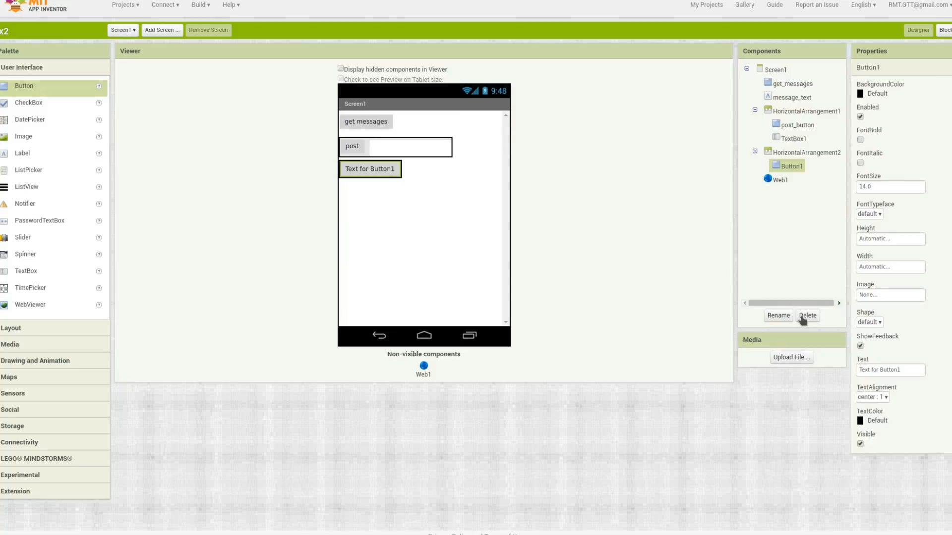
Step: Rename the button to increment, label it 'increment', and make TextBox2 numbers-only
{"action": "left_click", "coordinate": [778, 315]}
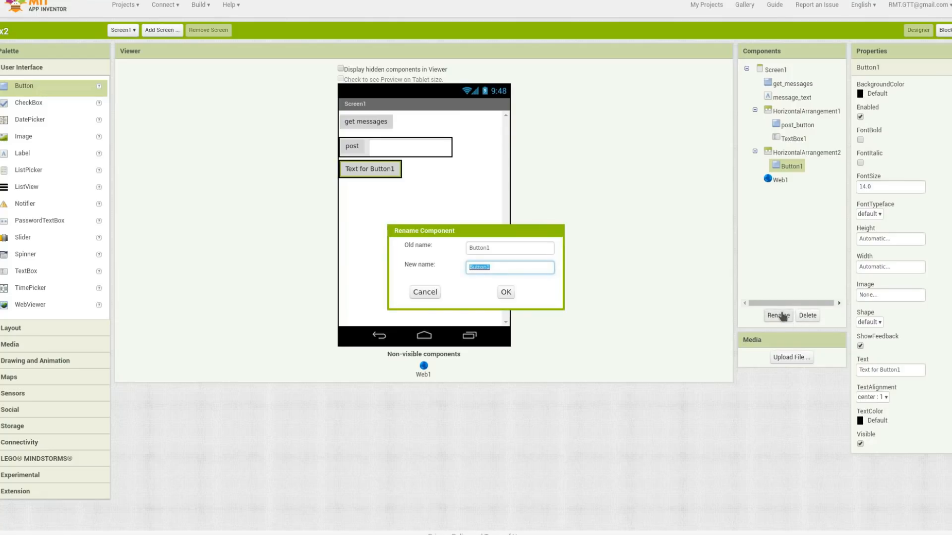
{"action": "type", "text": "increment b"}
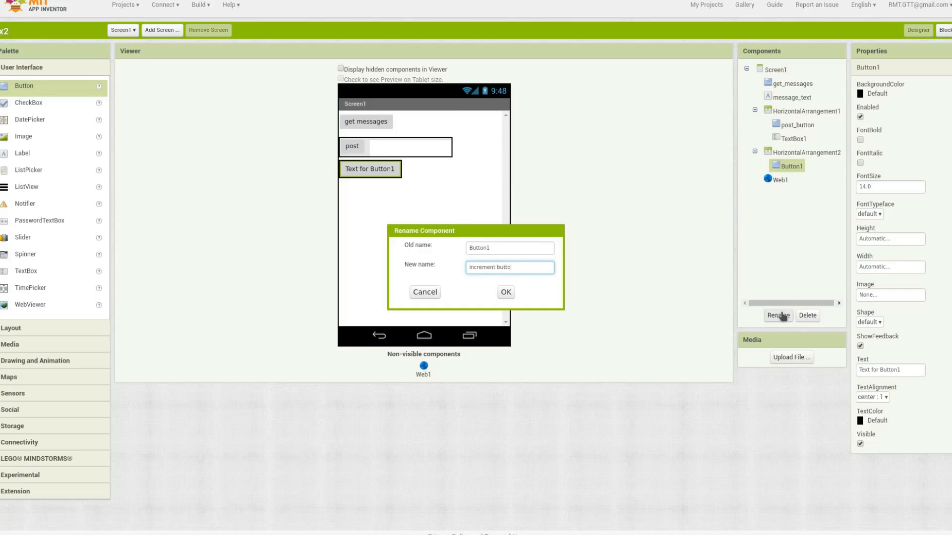
{"action": "left_click", "coordinate": [505, 292]}
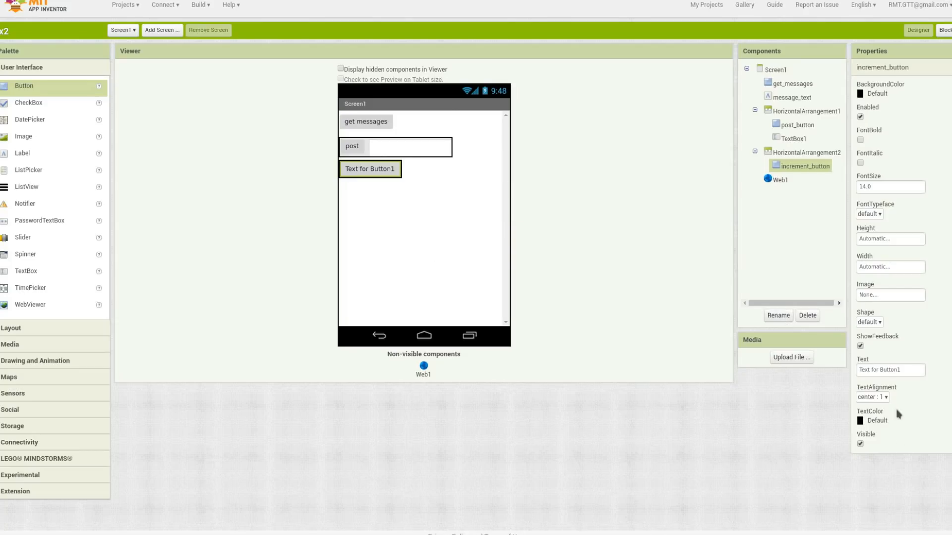
{"action": "left_click", "coordinate": [889, 370]}
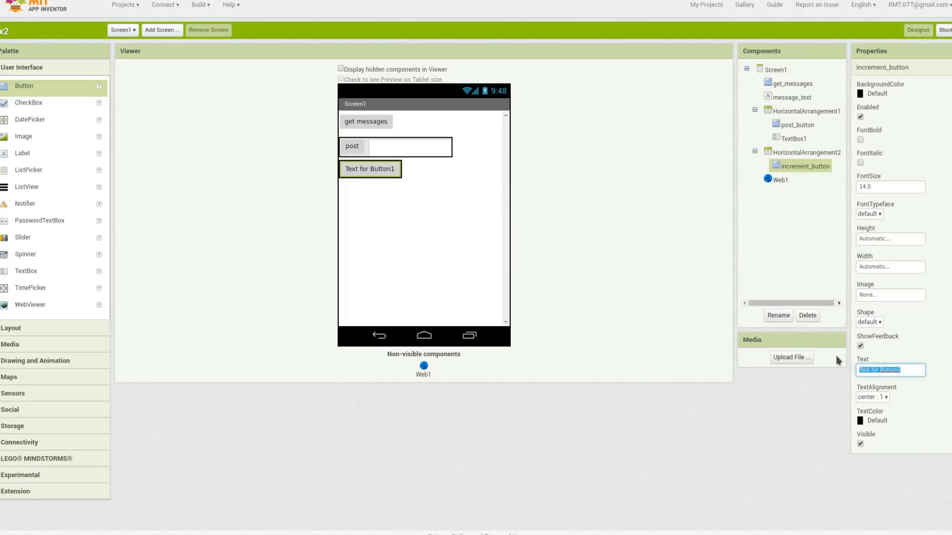
{"action": "type", "text": "increment"}
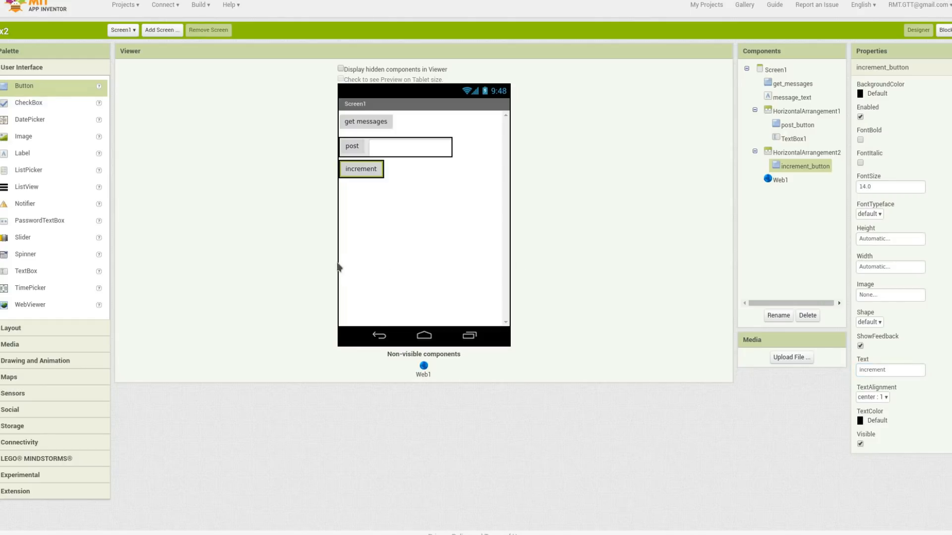
{"action": "mouse_move", "coordinate": [445, 354]}
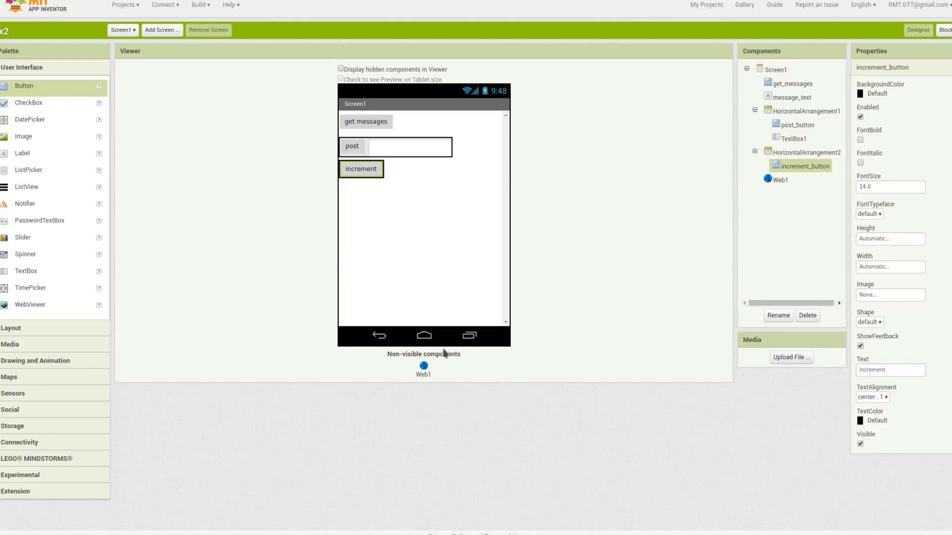
{"action": "mouse_move", "coordinate": [95, 360]}
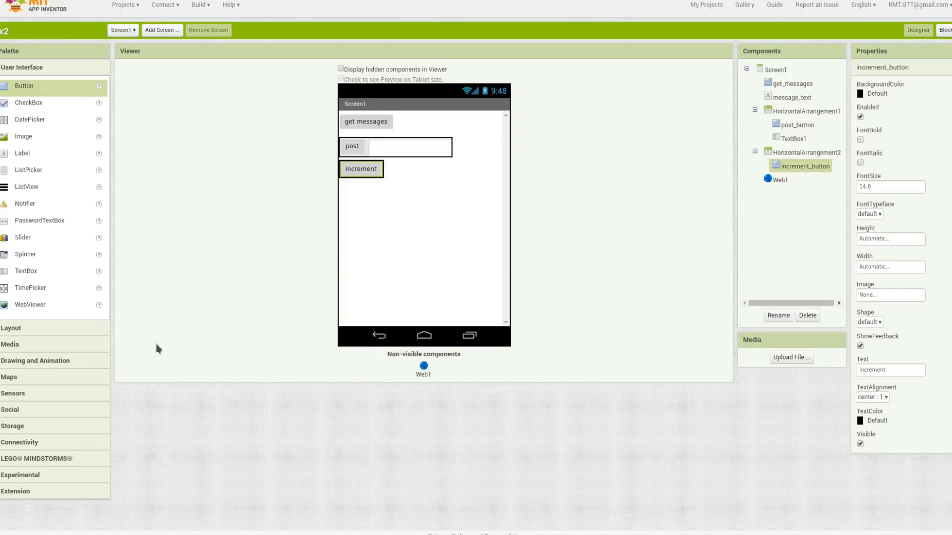
{"action": "mouse_move", "coordinate": [398, 242]}
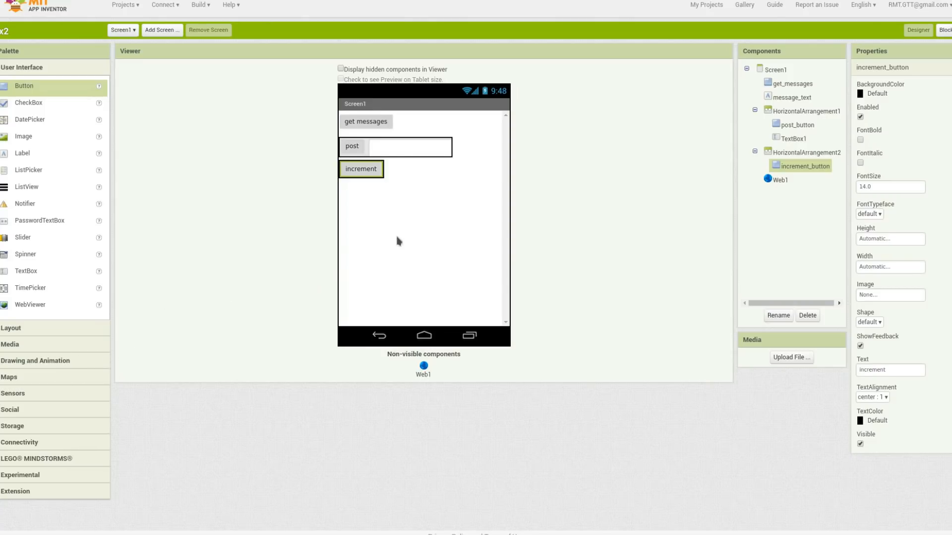
{"action": "mouse_move", "coordinate": [408, 149]}
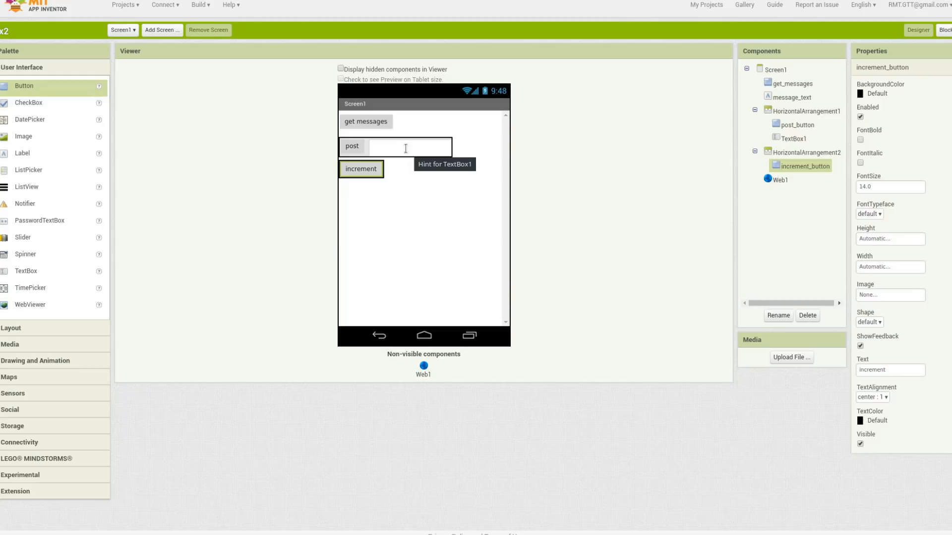
{"action": "mouse_move", "coordinate": [12, 135]}
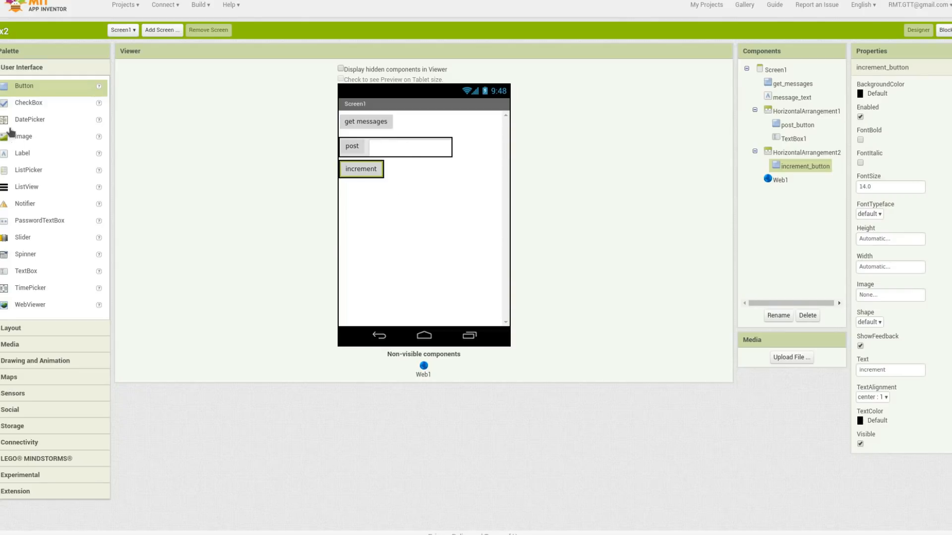
{"action": "mouse_move", "coordinate": [36, 296]}
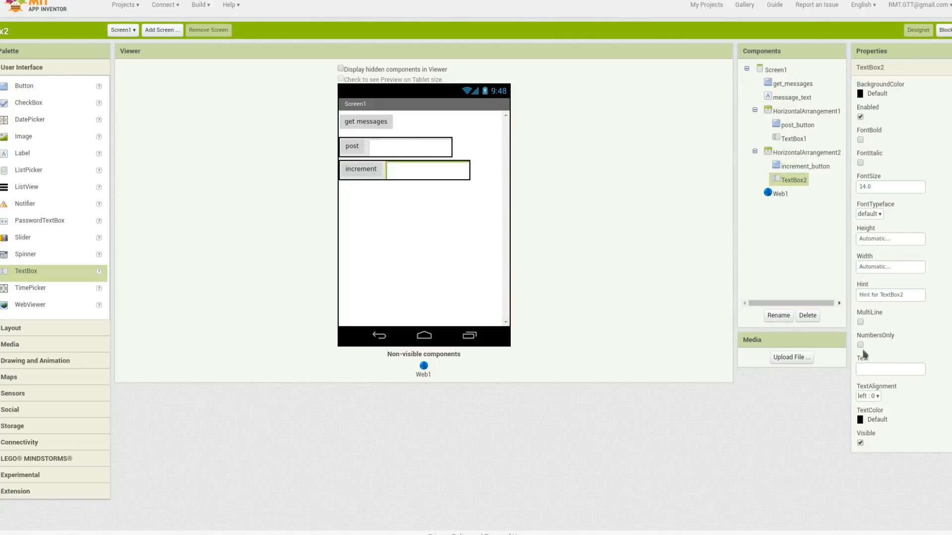
{"action": "left_click", "coordinate": [859, 345]}
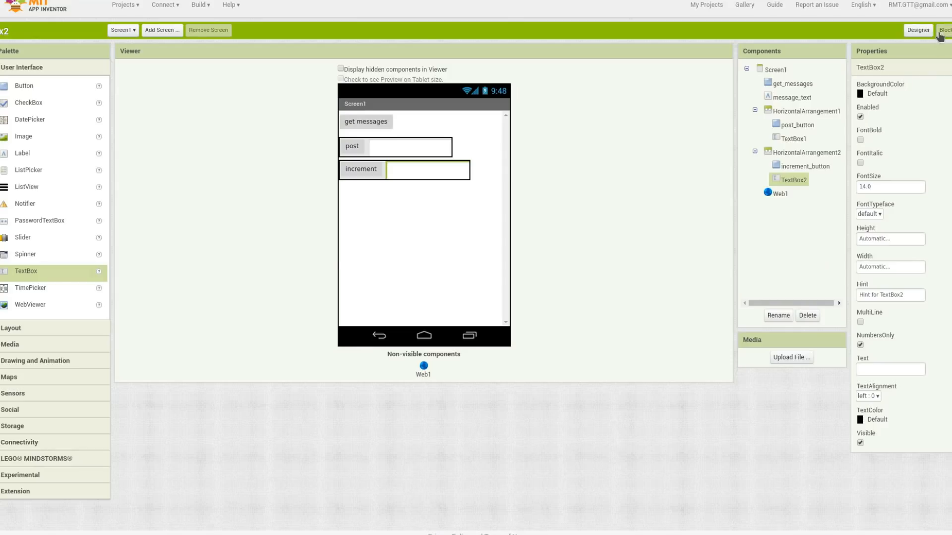
Step: Duplicate the post_button Click handler for increment_button, changing its URL text to /increment?id=
{"action": "left_click", "coordinate": [940, 29]}
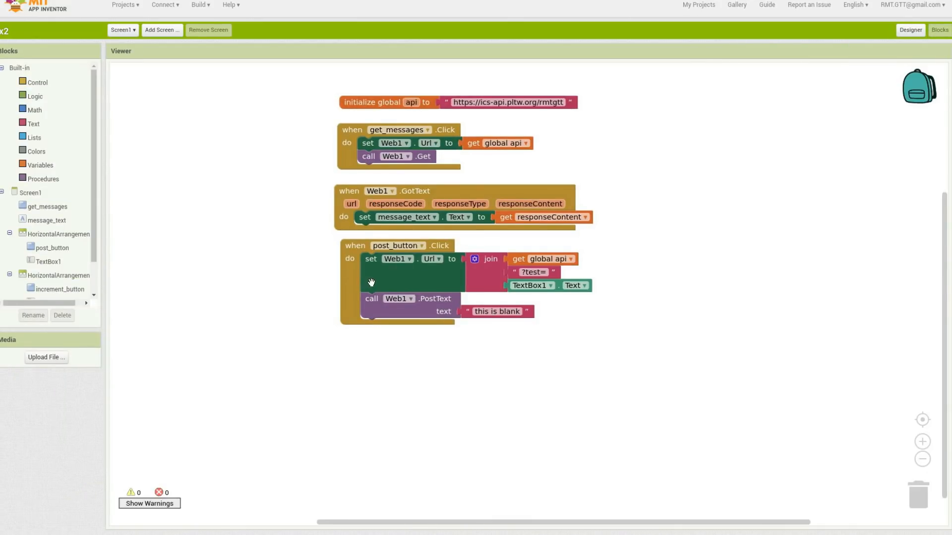
{"action": "right_click", "coordinate": [371, 282]}
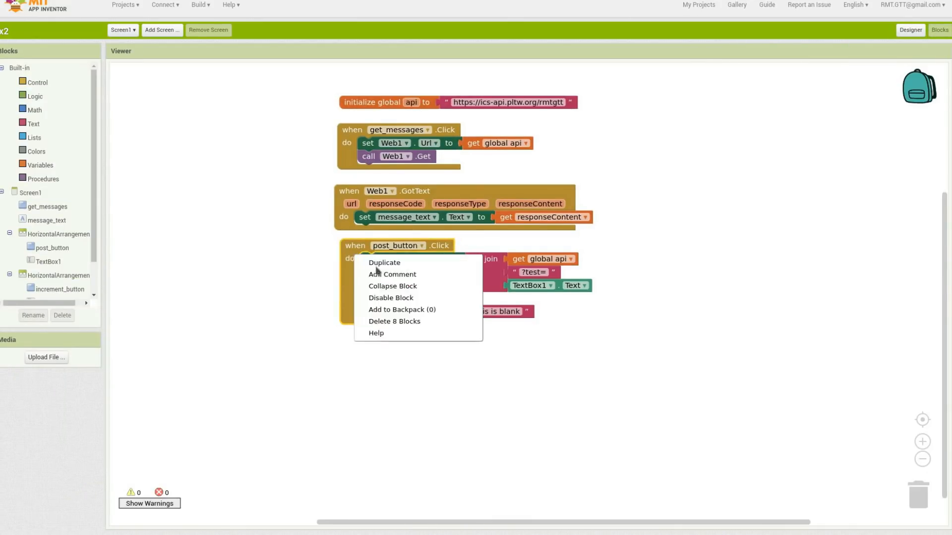
{"action": "left_click", "coordinate": [383, 263]}
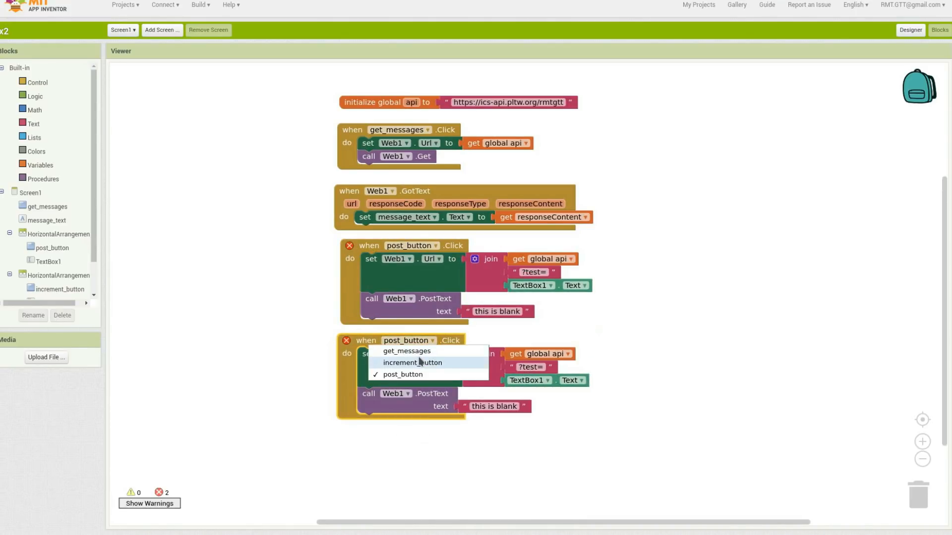
{"action": "left_click", "coordinate": [413, 362]}
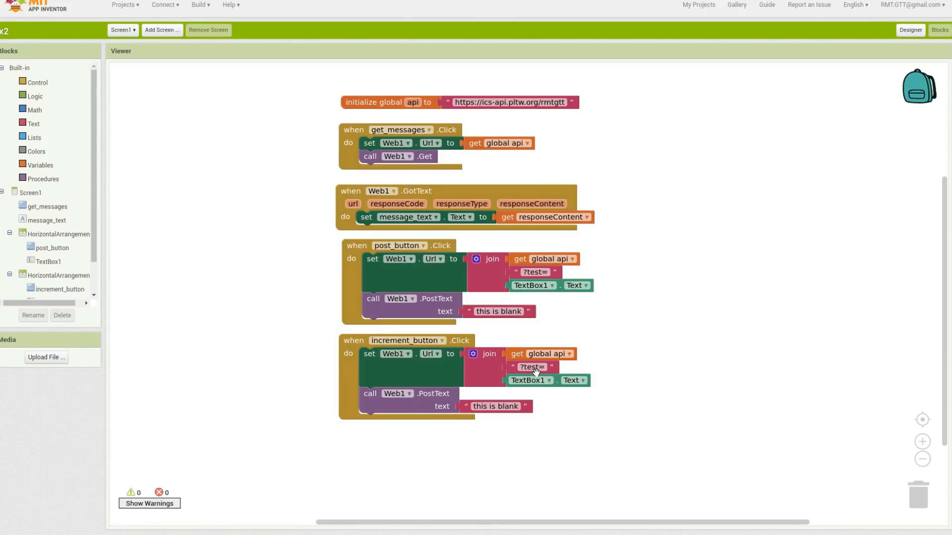
{"action": "left_click", "coordinate": [533, 366]}
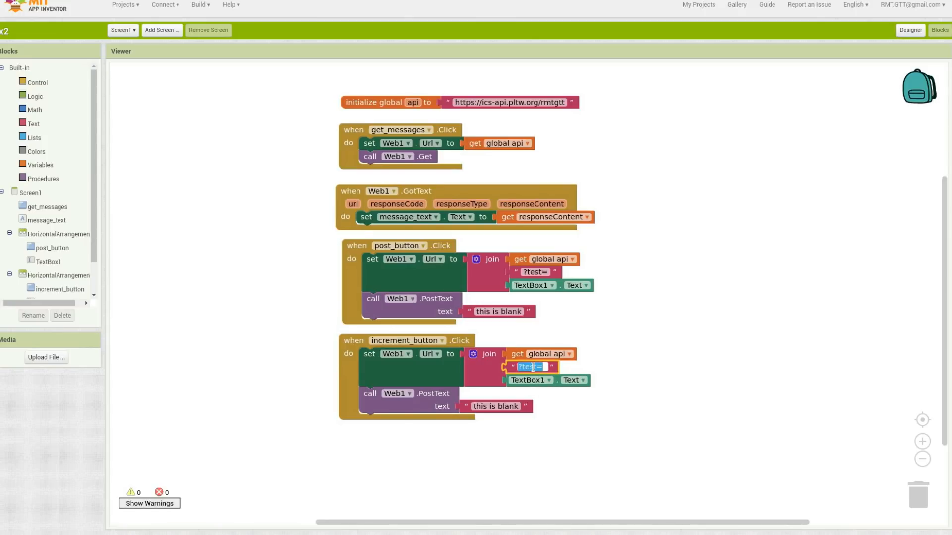
{"action": "type", "text": "/inc"}
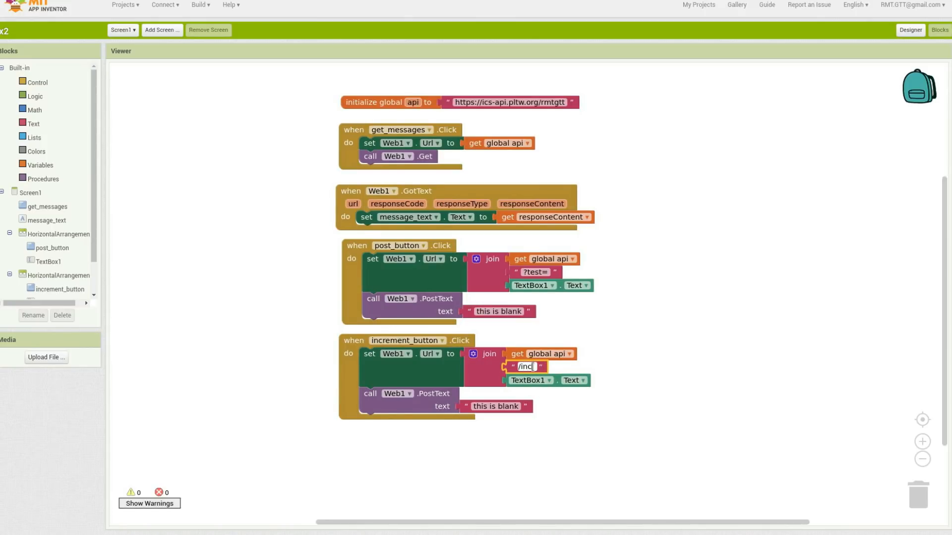
{"action": "type", "text": "remn"}
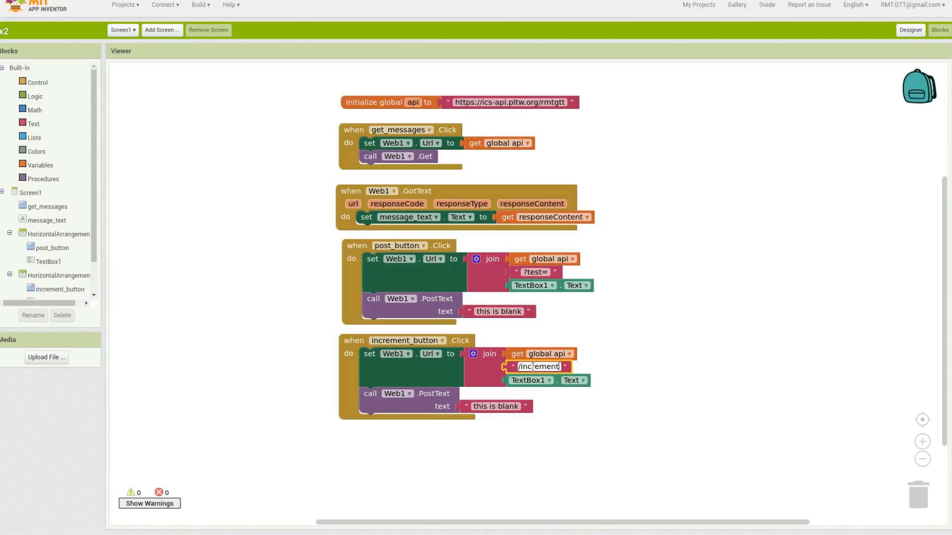
{"action": "type", "text": "?i"}
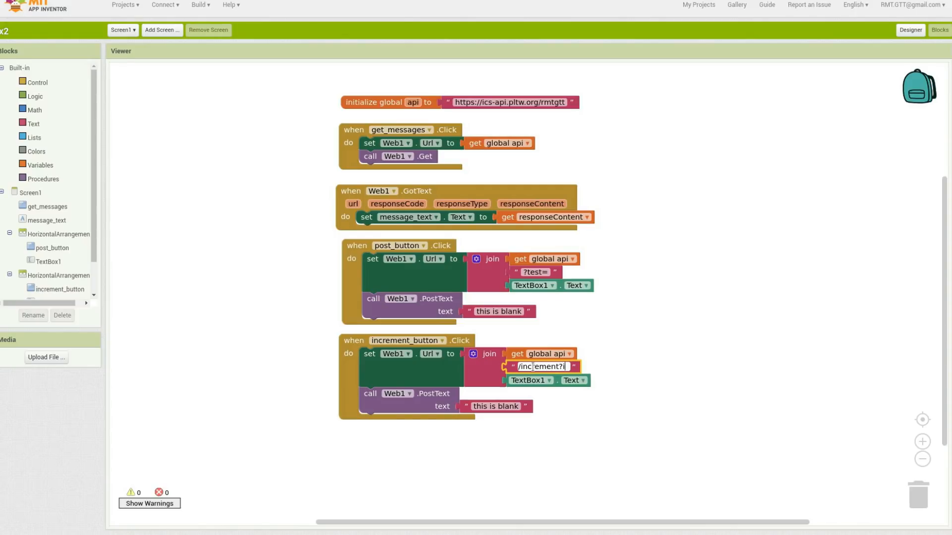
{"action": "type", "text": "d="}
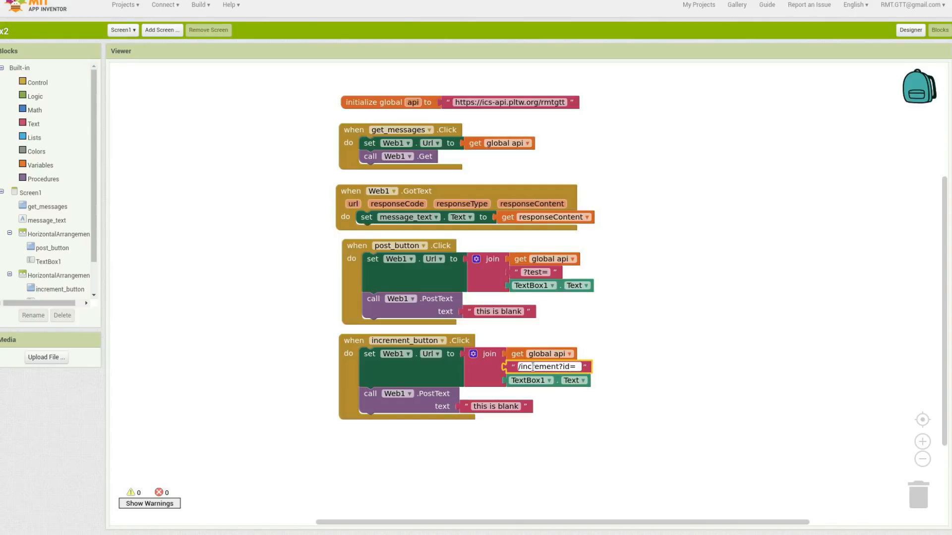
{"action": "left_click", "coordinate": [606, 375]}
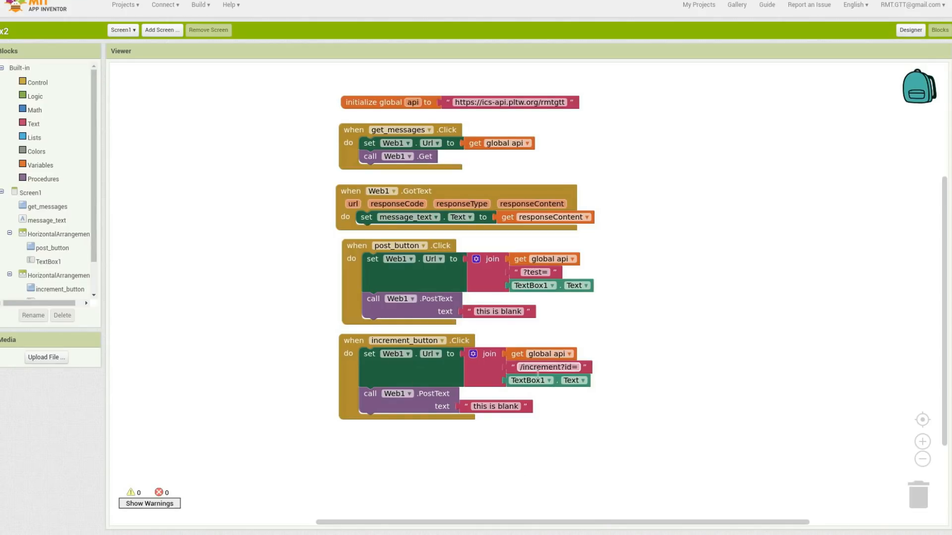
{"action": "left_click", "coordinate": [546, 367]}
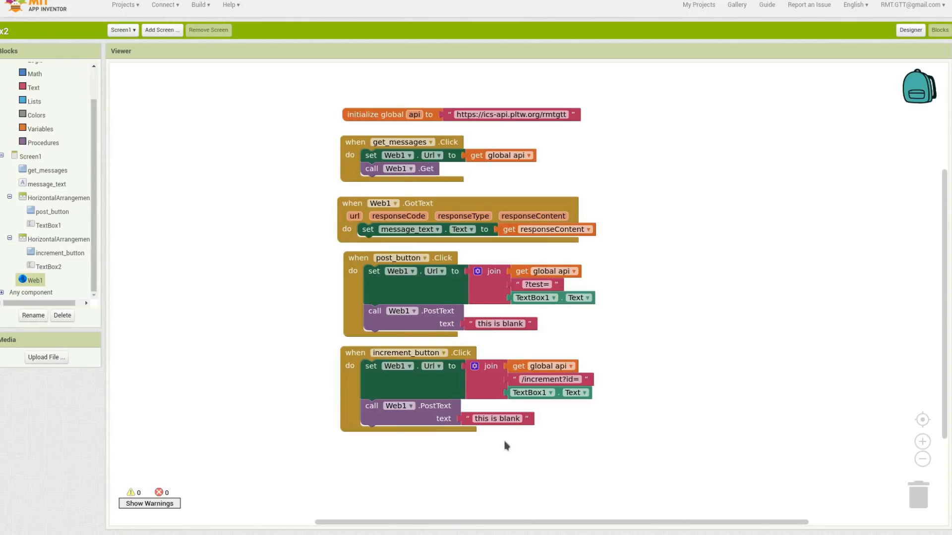
{"action": "mouse_move", "coordinate": [795, 75]}
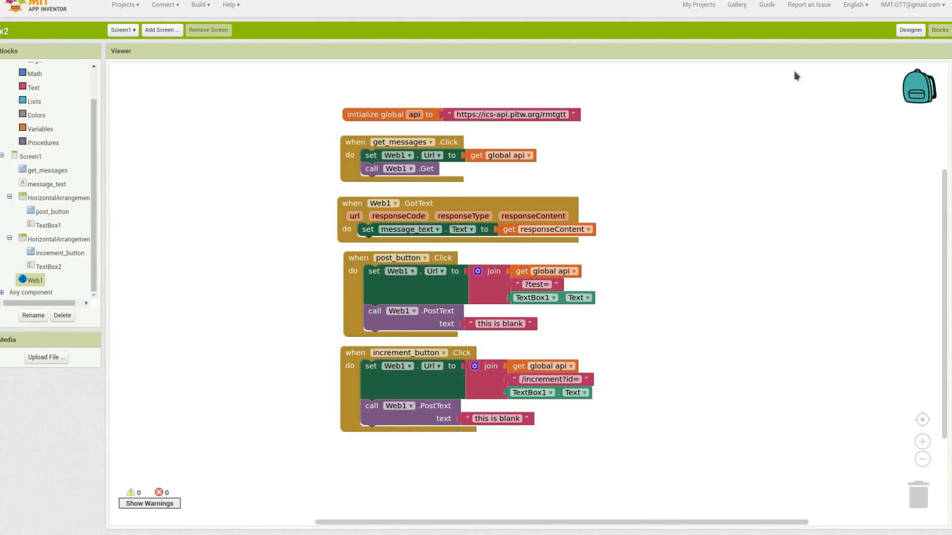
Step: Name the third-row button rest_button and label it 'reset'
{"action": "left_click", "coordinate": [915, 30]}
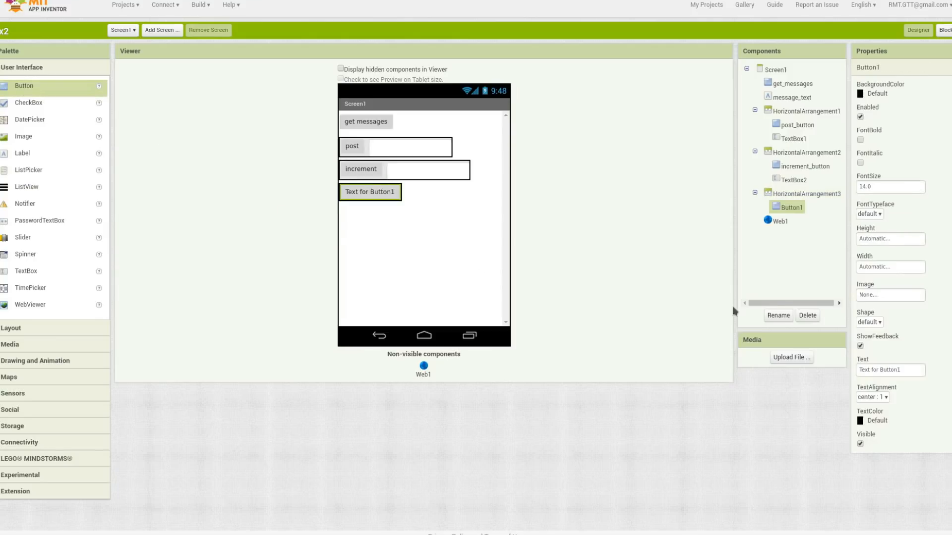
{"action": "left_click", "coordinate": [778, 315]}
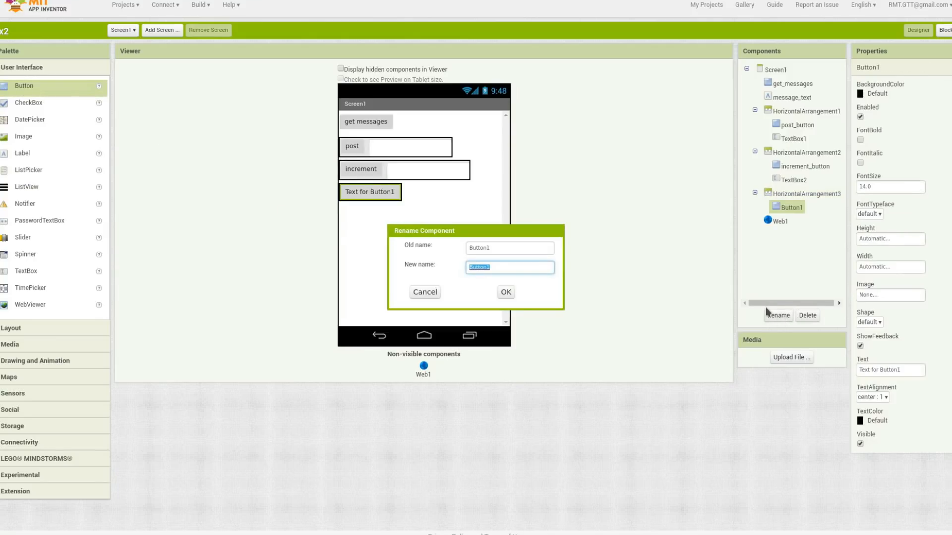
{"action": "type", "text": "rest b"}
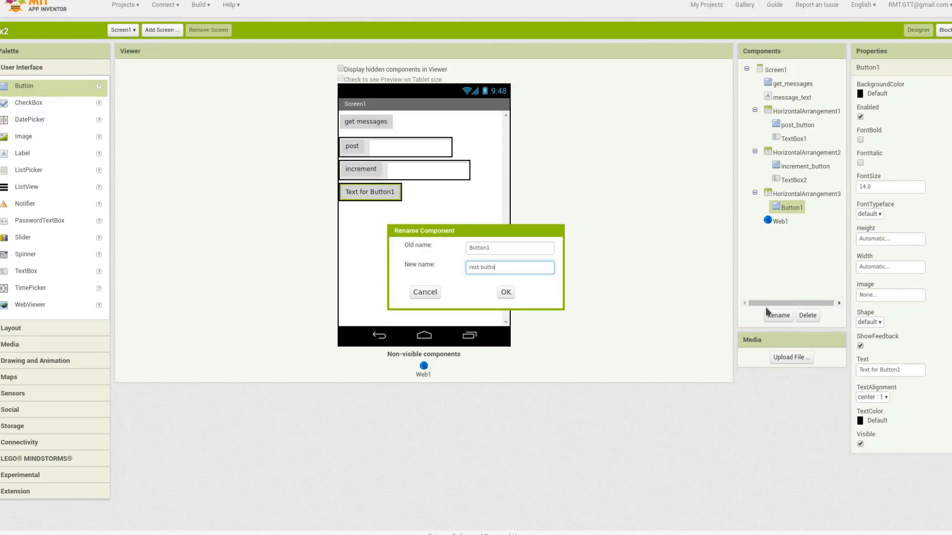
{"action": "left_click", "coordinate": [504, 292]}
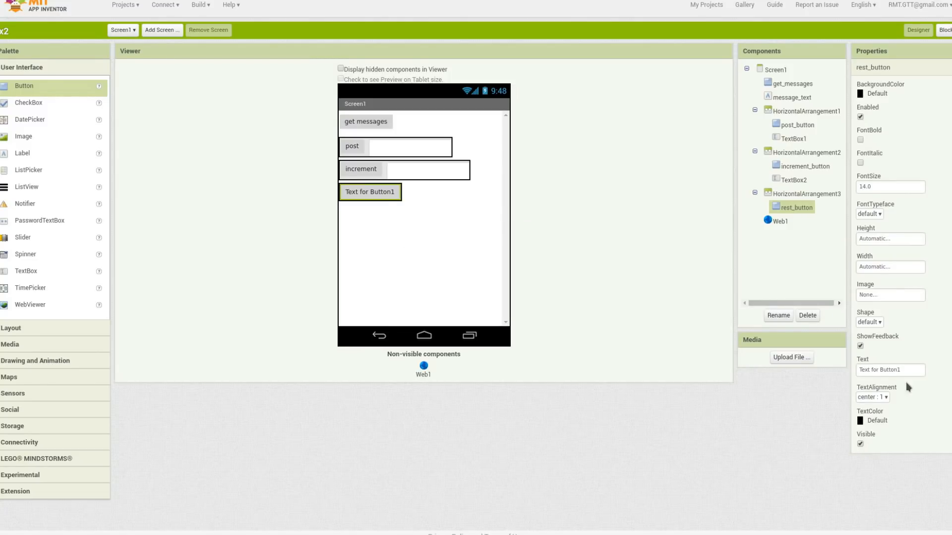
{"action": "type", "text": "re"}
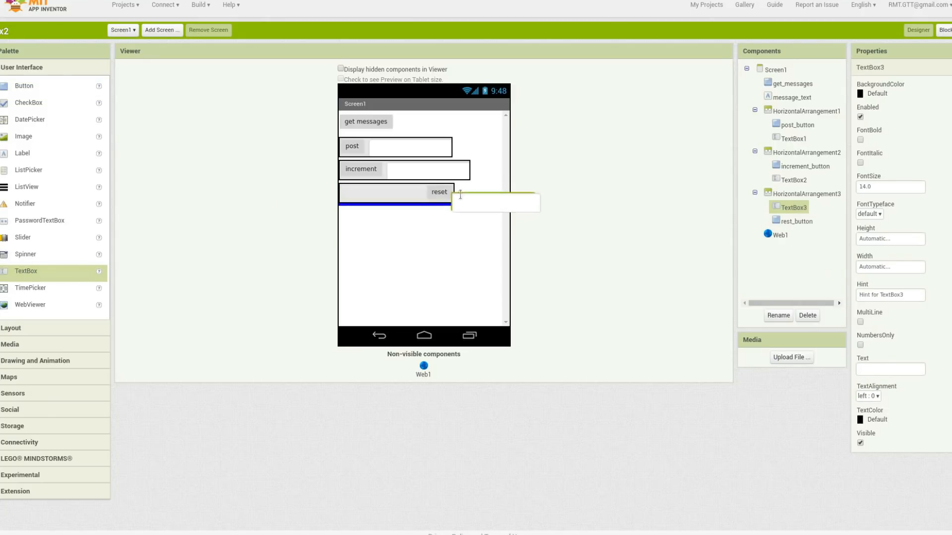
Step: Place TextBox3 beside the reset button and make it accept numbers only
{"action": "left_click_drag", "start_coordinate": [495, 202], "coordinate": [382, 194]}
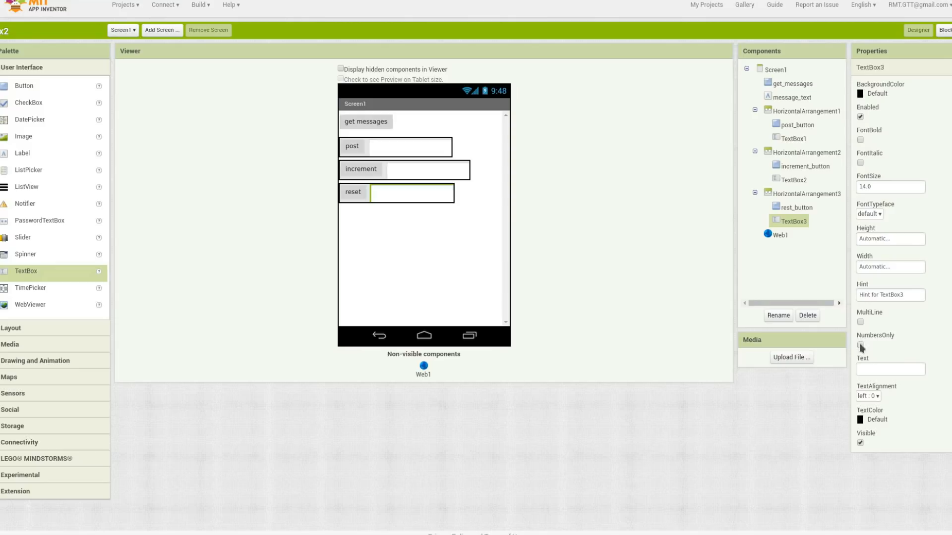
{"action": "left_click", "coordinate": [860, 344]}
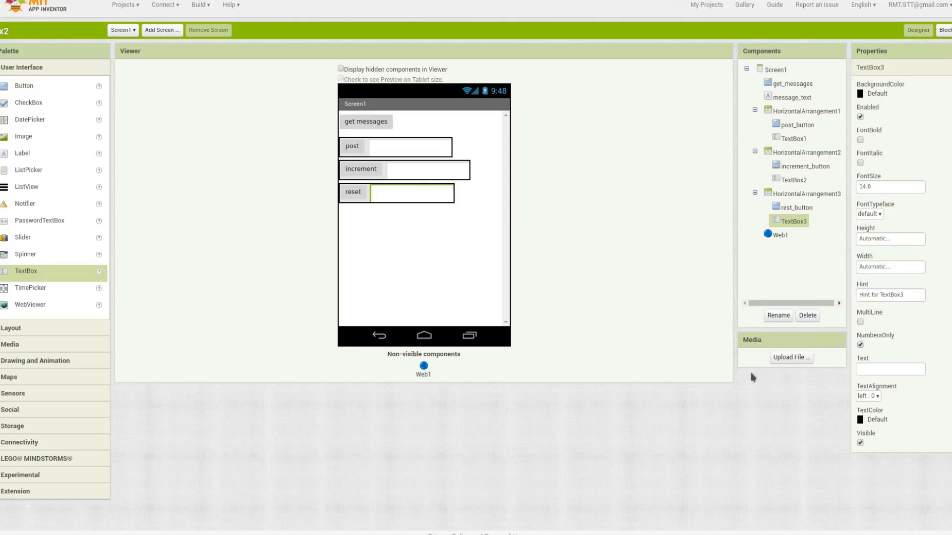
{"action": "left_click", "coordinate": [939, 29]}
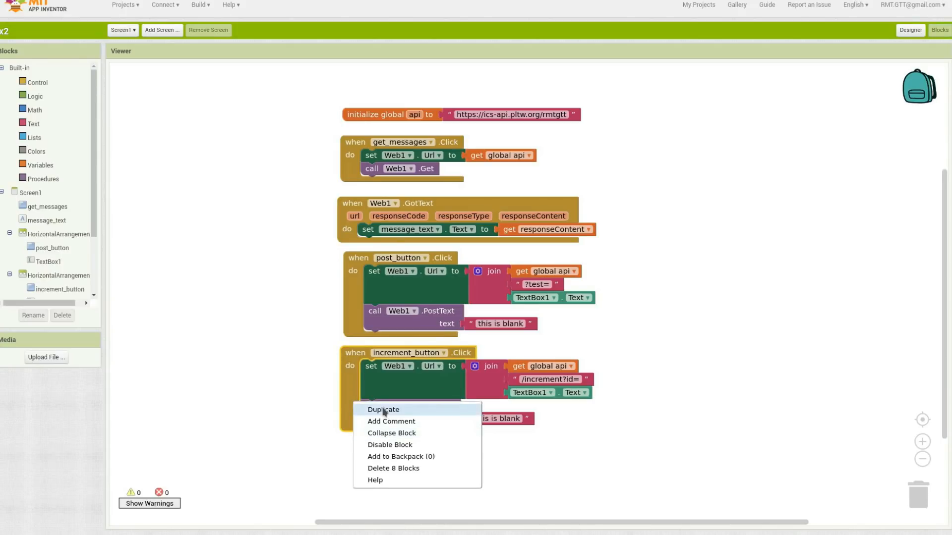
Step: Copy the increment handler for rest_button, with URL text /reset?password=
{"action": "left_click", "coordinate": [383, 409]}
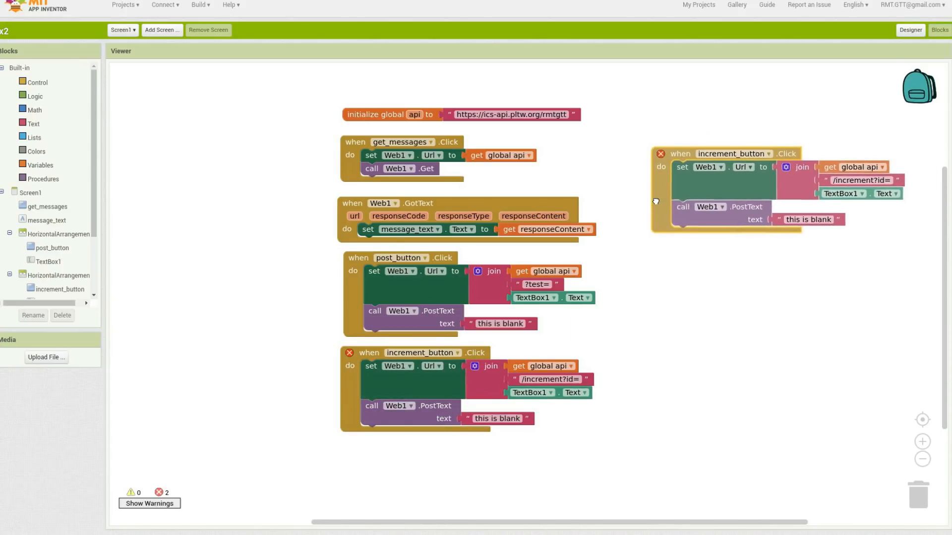
{"action": "left_click", "coordinate": [765, 153]}
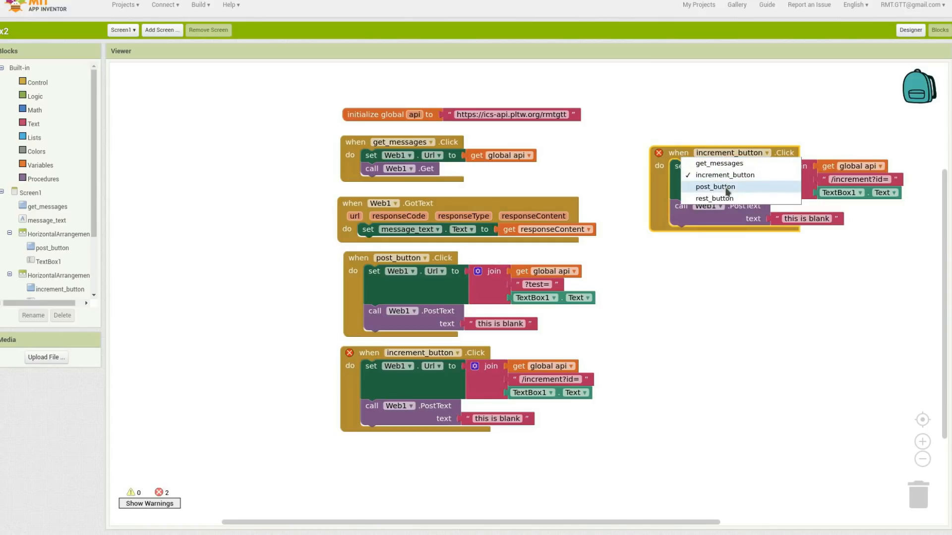
{"action": "left_click", "coordinate": [715, 198]}
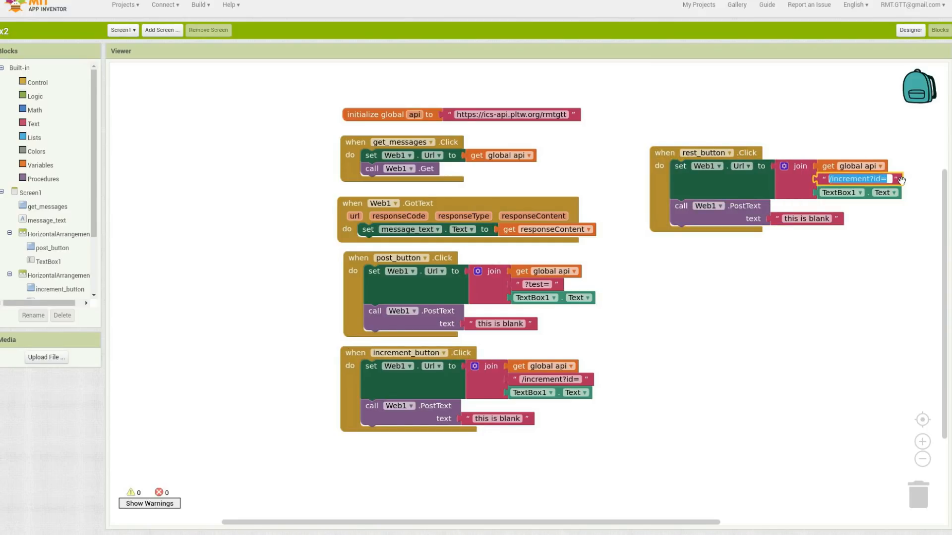
{"action": "type", "text": "/"}
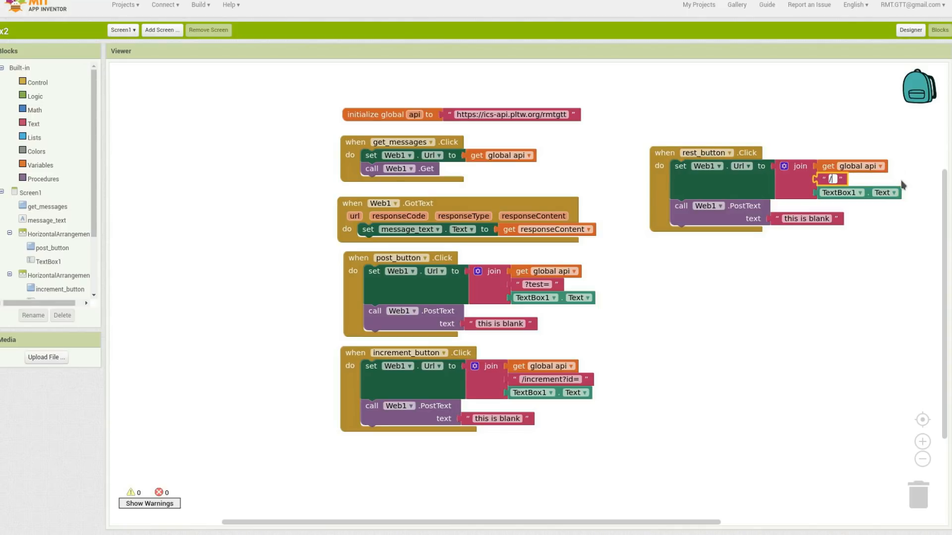
{"action": "type", "text": "/reset"}
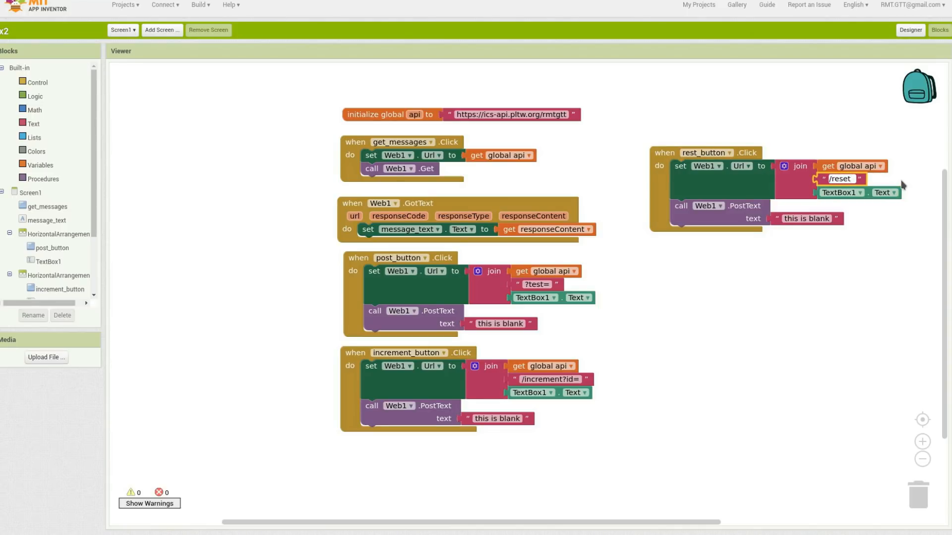
{"action": "type", "text": "?"}
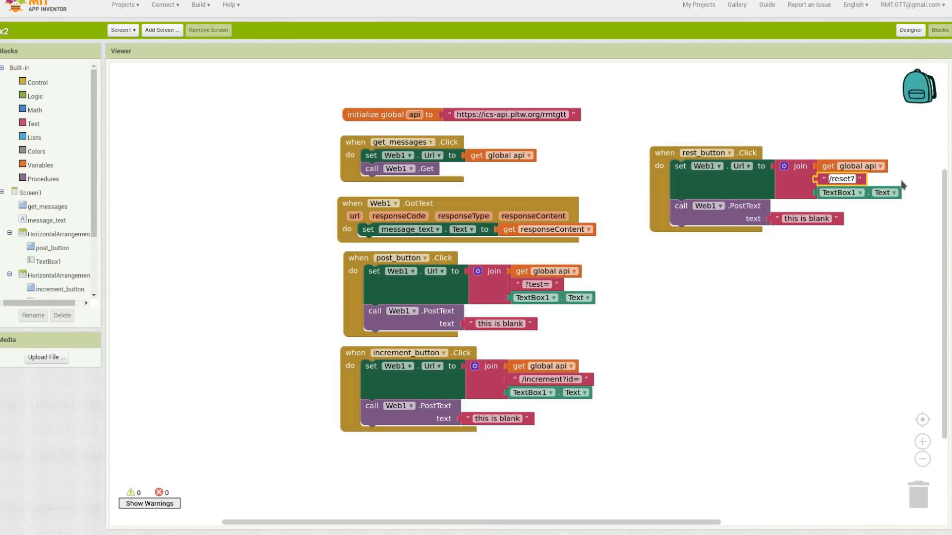
{"action": "type", "text": "passw"}
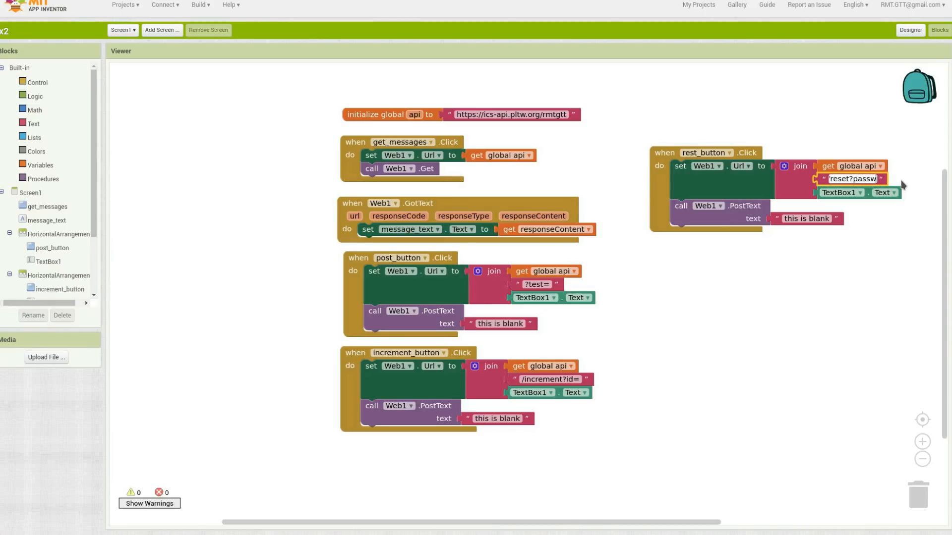
{"action": "type", "text": "/reset?password="}
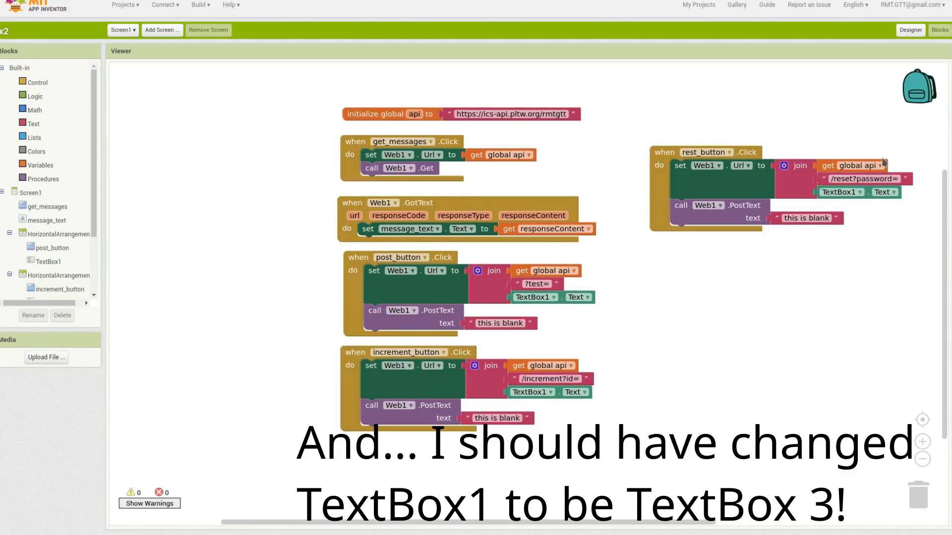
{"action": "mouse_move", "coordinate": [722, 313]}
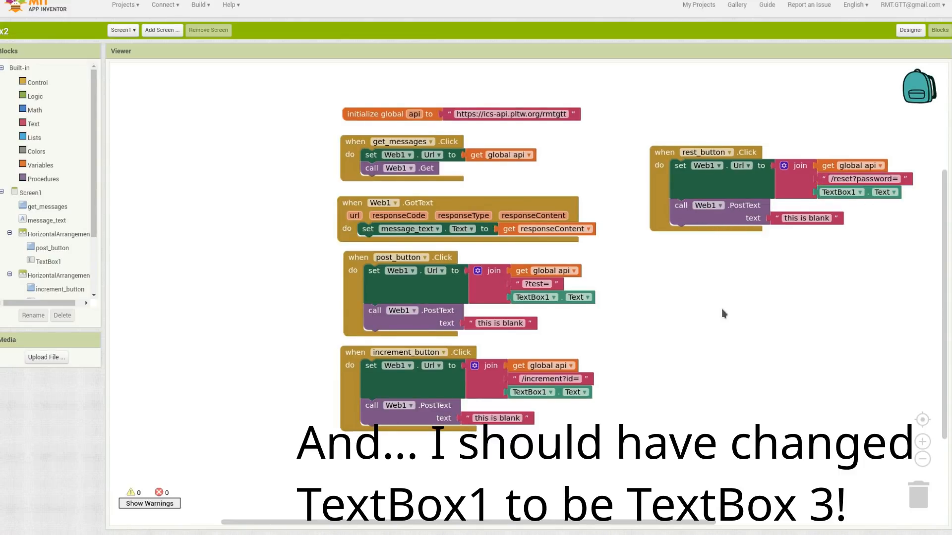
{"action": "mouse_move", "coordinate": [655, 403]}
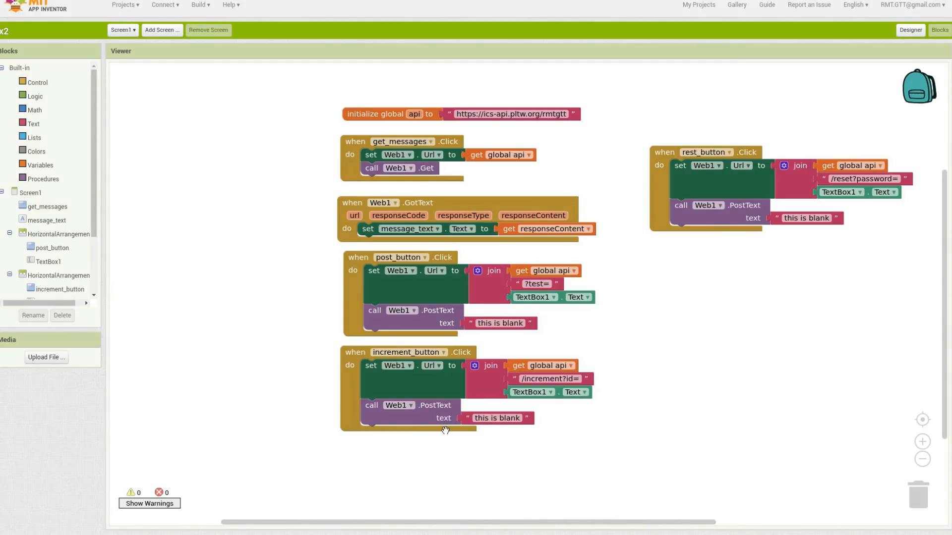
{"action": "mouse_move", "coordinate": [441, 462]}
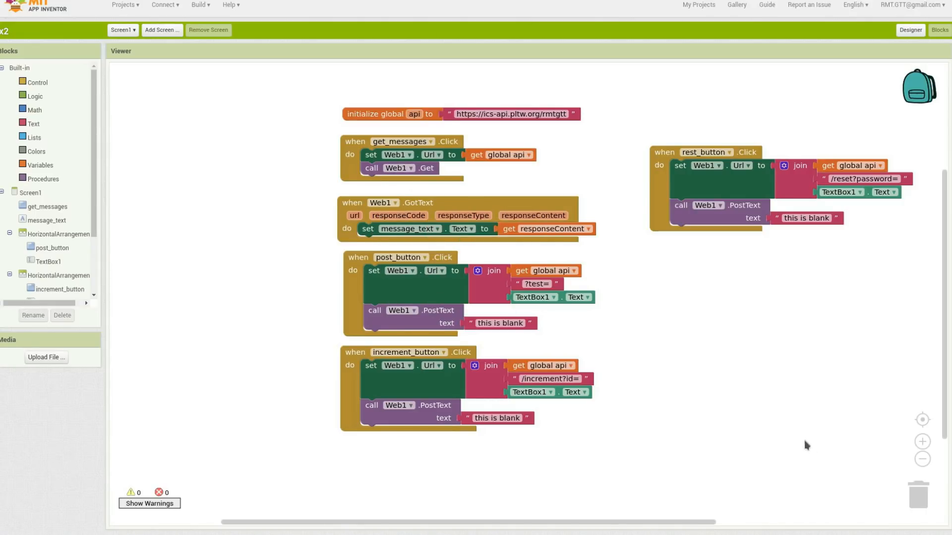
{"action": "mouse_move", "coordinate": [398, 499]}
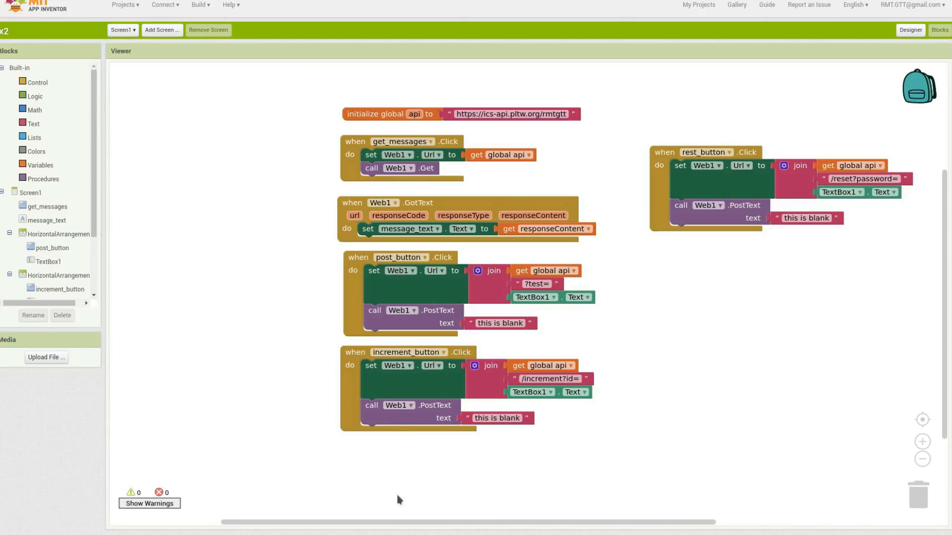
{"action": "mouse_move", "coordinate": [616, 236]}
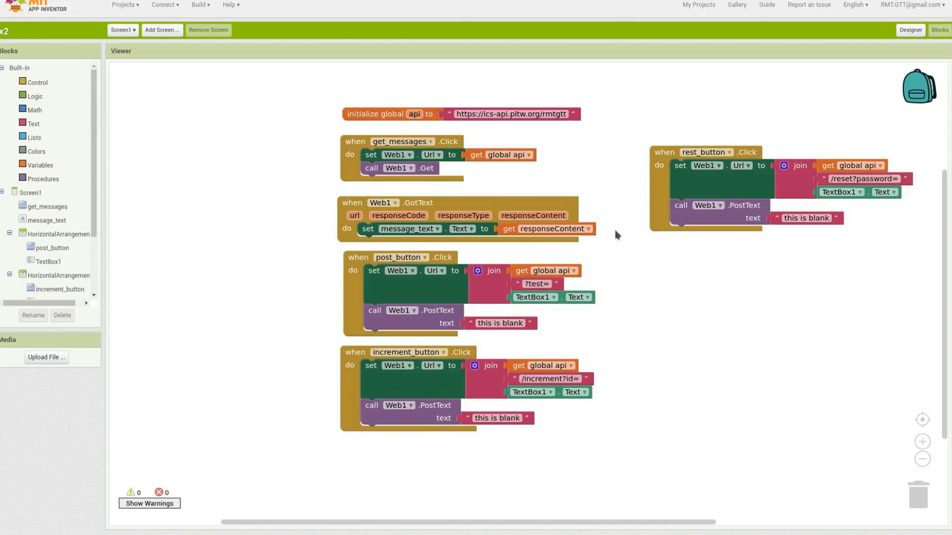
{"action": "mouse_move", "coordinate": [757, 249]}
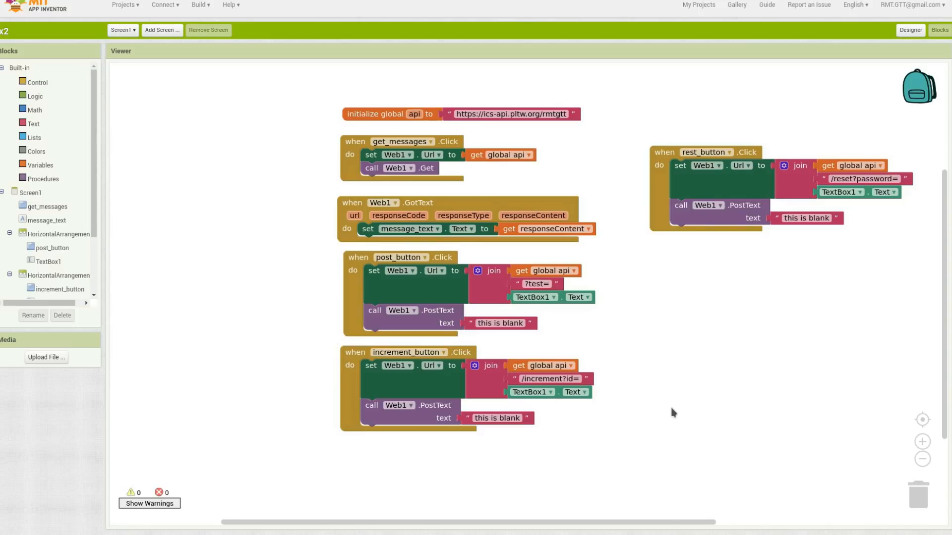
{"action": "mouse_move", "coordinate": [748, 366]}
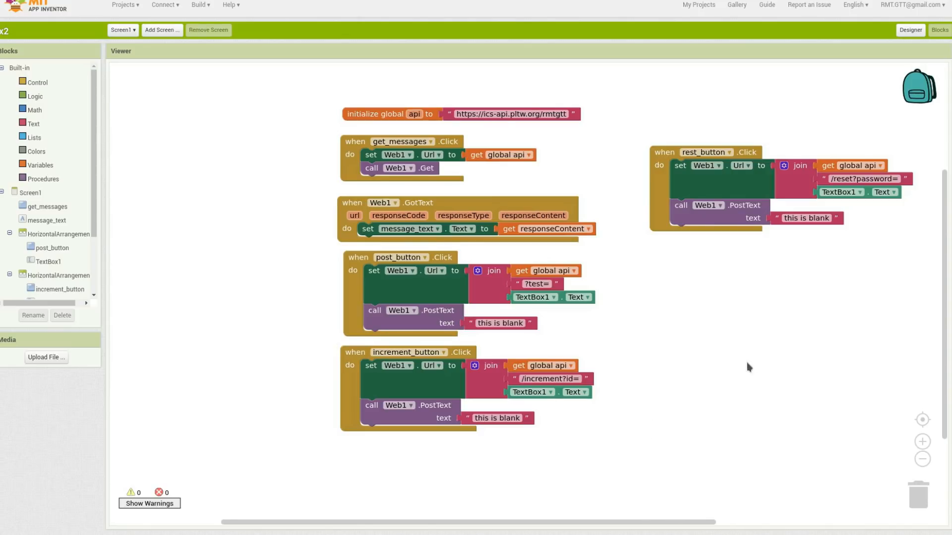
{"action": "mouse_move", "coordinate": [732, 383]}
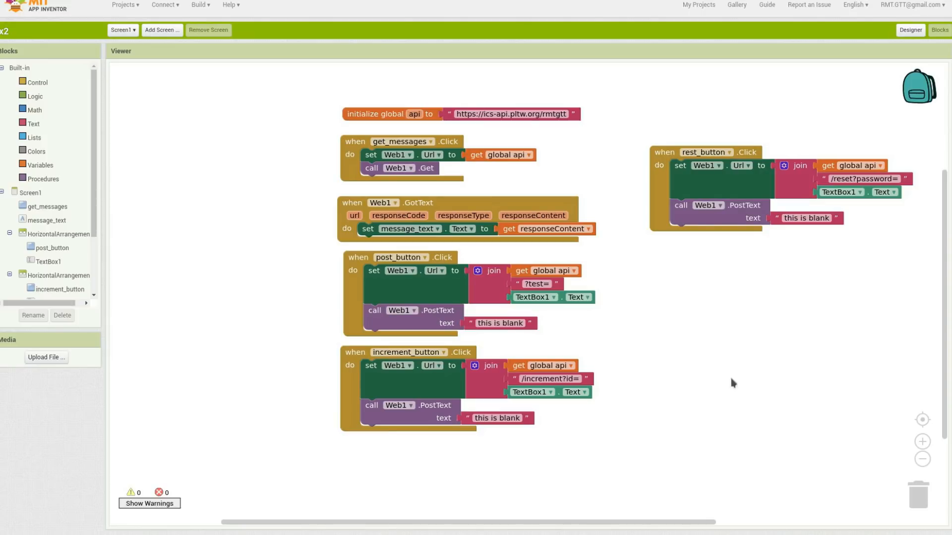
{"action": "mouse_move", "coordinate": [689, 421]}
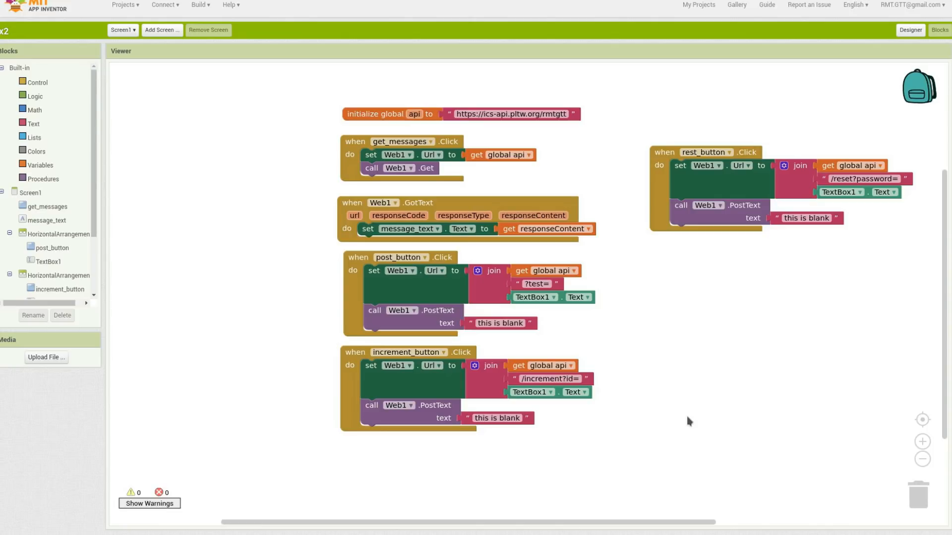
{"action": "mouse_move", "coordinate": [564, 93]}
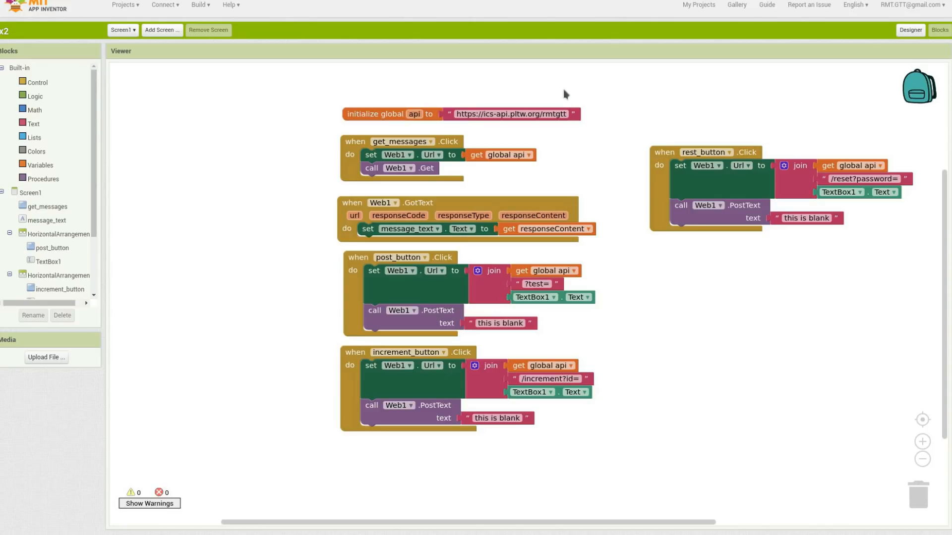
{"action": "mouse_move", "coordinate": [570, 158]}
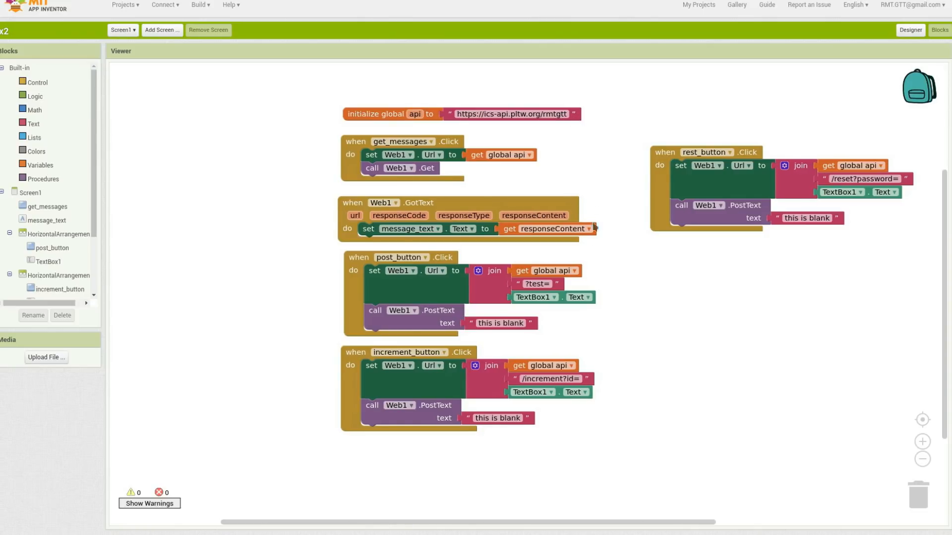
{"action": "mouse_move", "coordinate": [619, 506]}
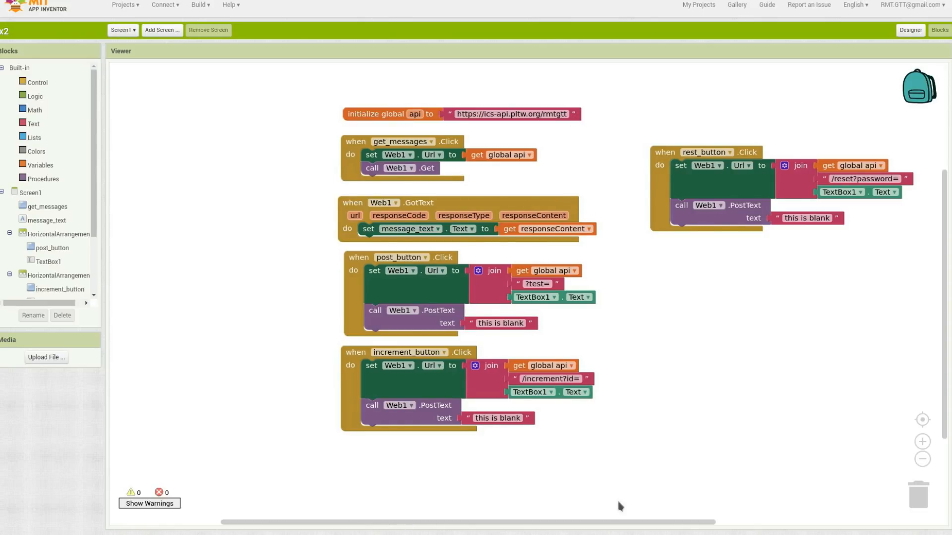
{"action": "mouse_move", "coordinate": [449, 443]}
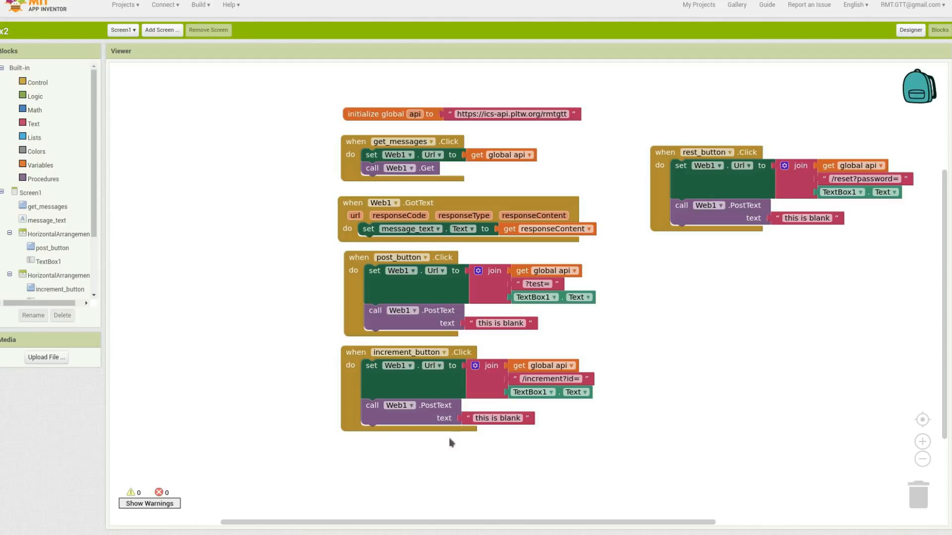
{"action": "mouse_move", "coordinate": [479, 391]}
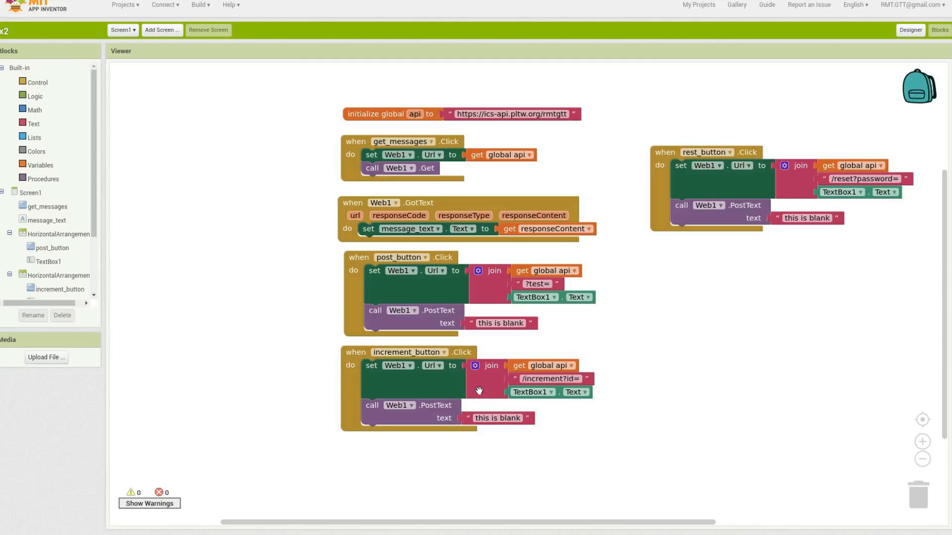
{"action": "mouse_move", "coordinate": [270, 464]}
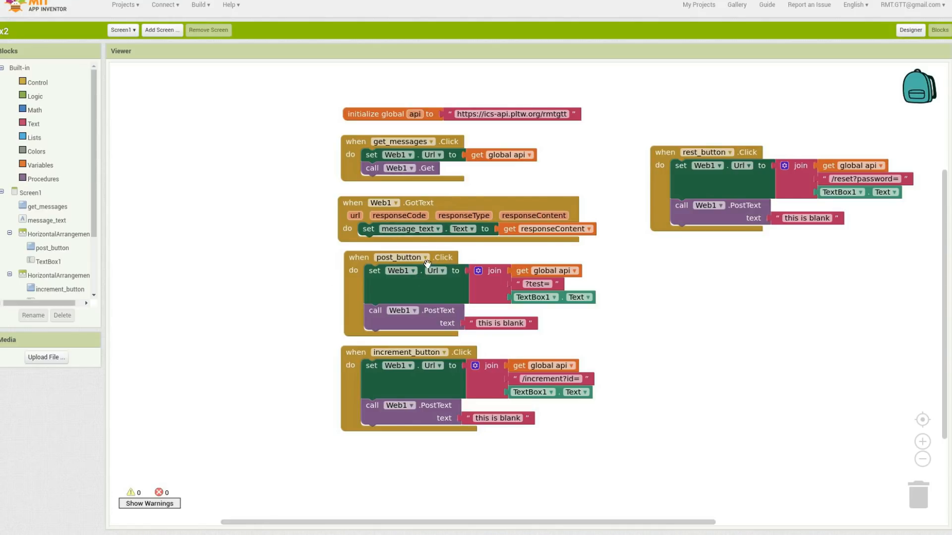
{"action": "mouse_move", "coordinate": [451, 283]}
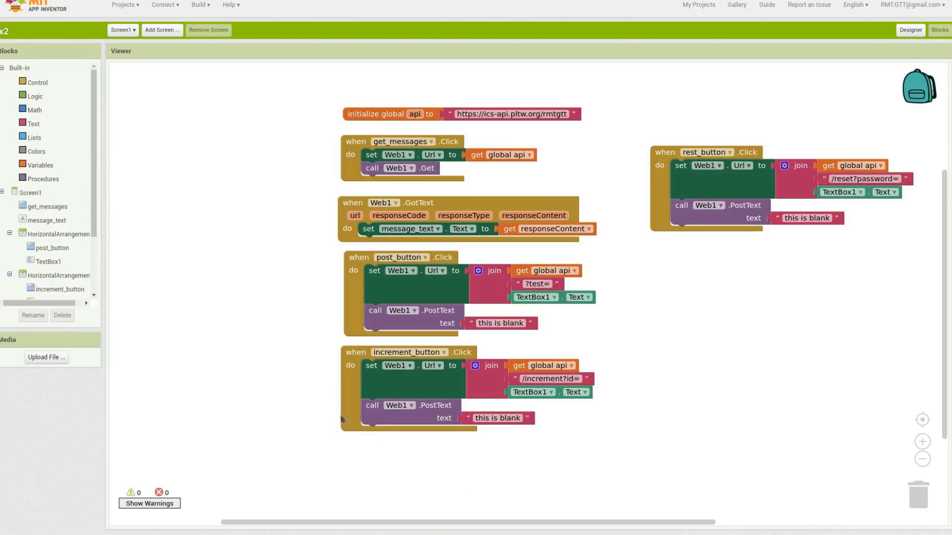
Step: Pull TextBox1.Text out of the increment URL join and bring up the Math number blocks
{"action": "left_click", "coordinate": [412, 377]}
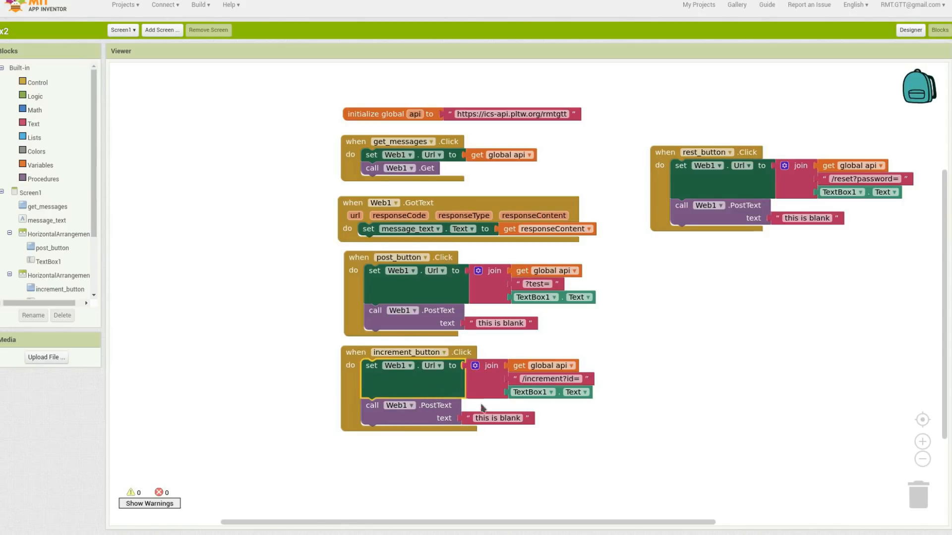
{"action": "left_click_drag", "start_coordinate": [532, 392], "coordinate": [704, 392]}
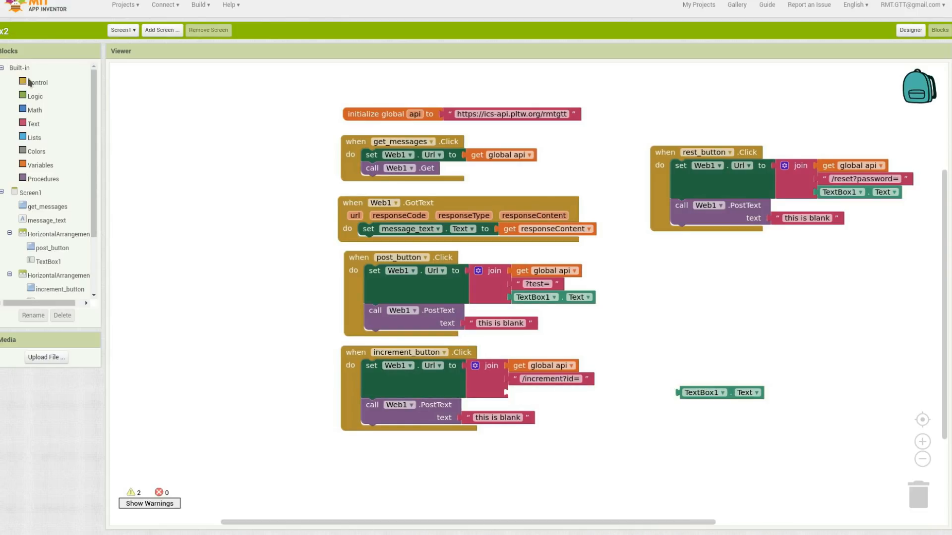
{"action": "left_click", "coordinate": [34, 110]}
{"action": "type", "text": "1"}
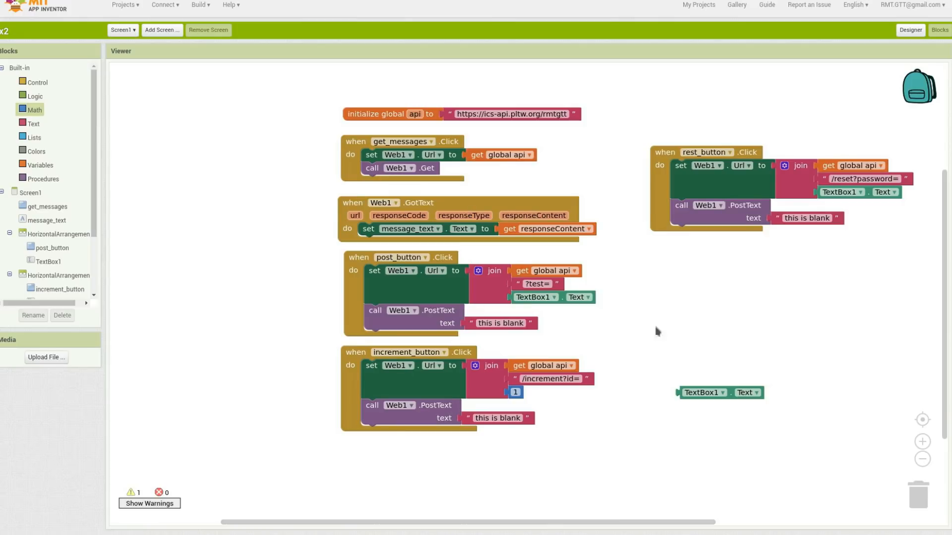
{"action": "mouse_move", "coordinate": [596, 441]}
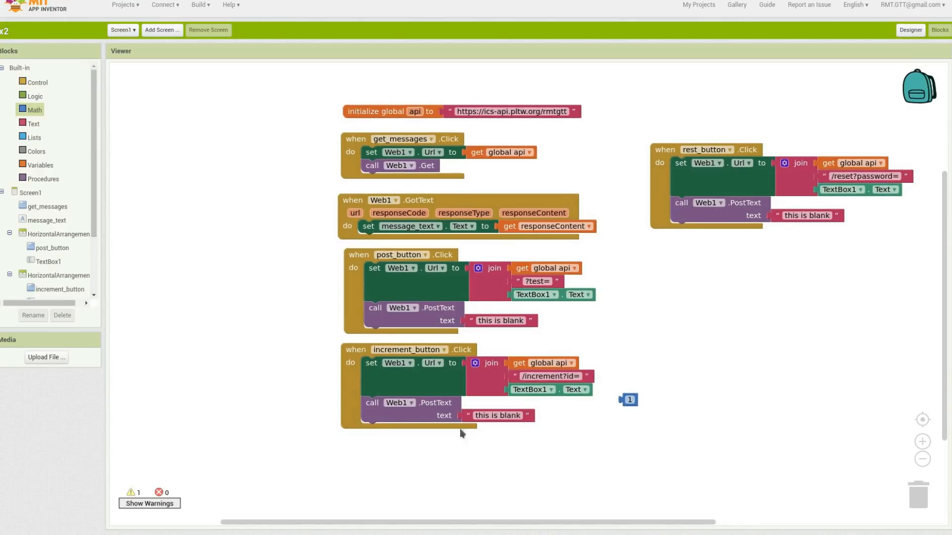
{"action": "mouse_move", "coordinate": [372, 362]}
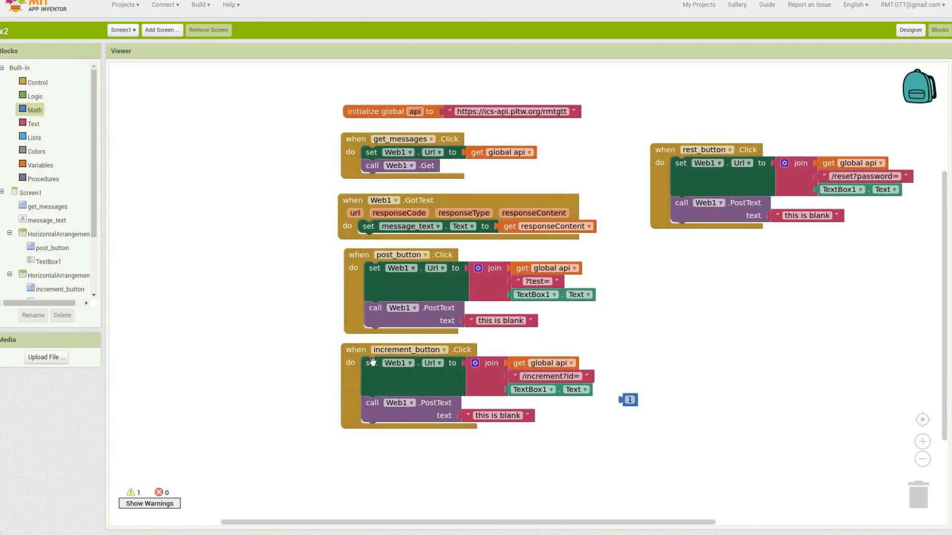
{"action": "mouse_move", "coordinate": [349, 300]}
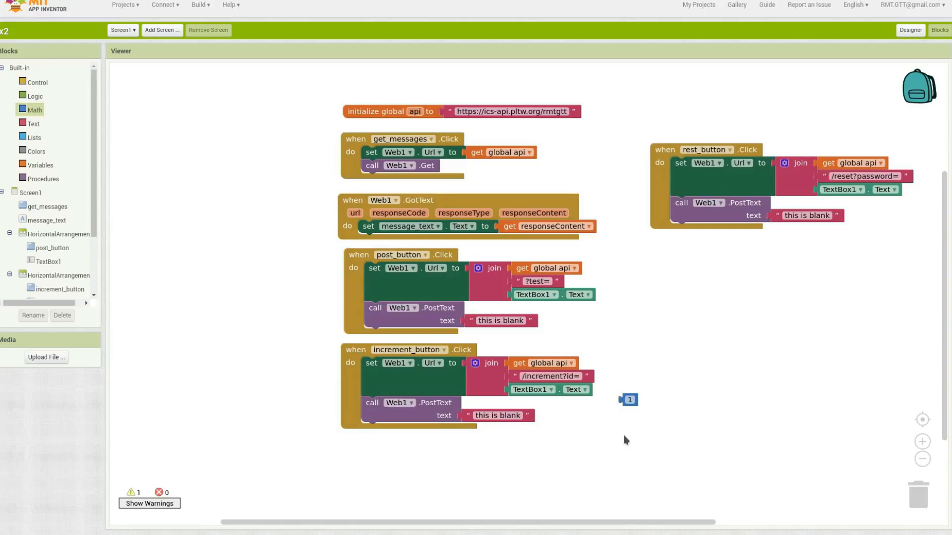
{"action": "mouse_move", "coordinate": [575, 532]}
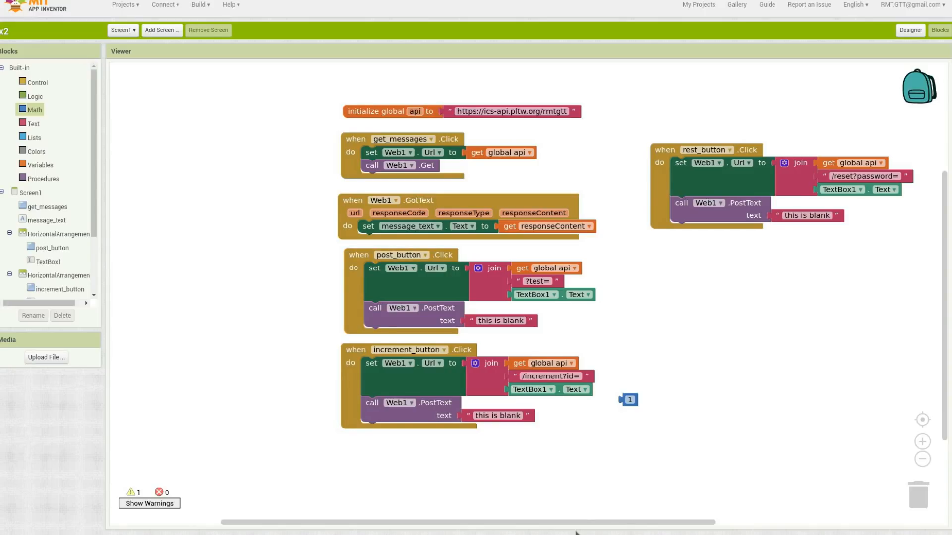